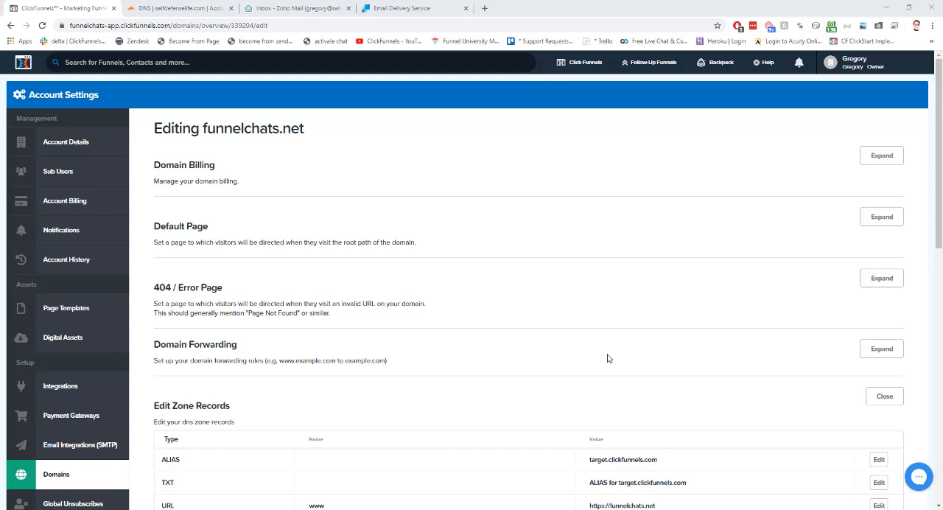
- Start a free SendGrid sign-up and enter a username and matching password
click(653, 62)
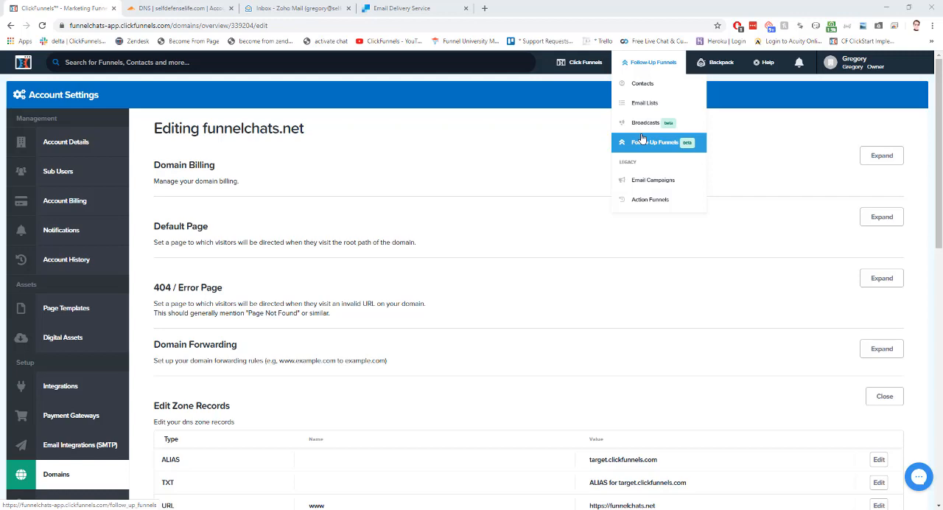
mouse_move(740, 164)
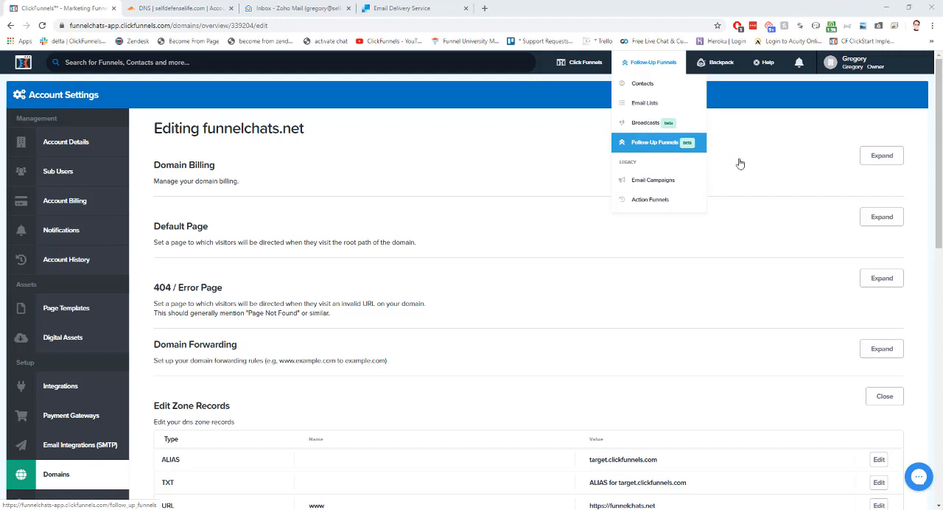
click(402, 8)
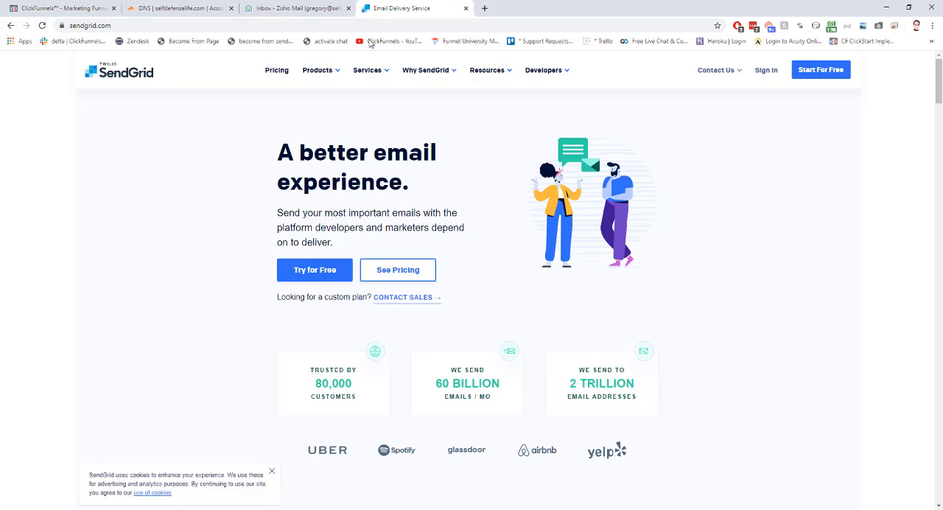
mouse_move(239, 134)
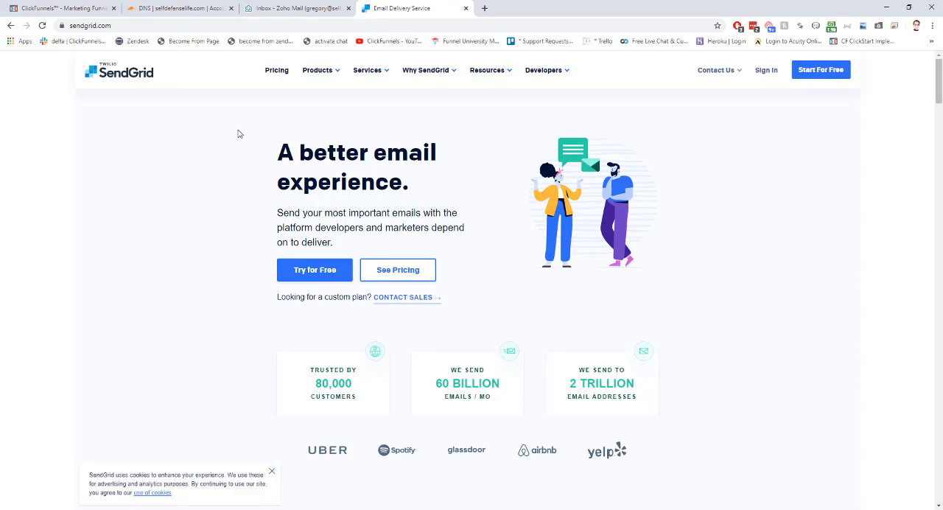
mouse_move(315, 269)
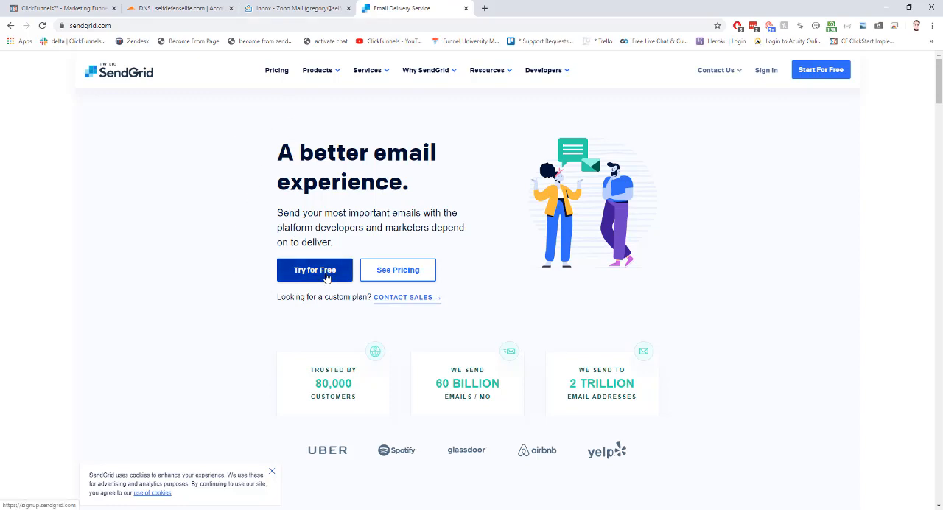
click(314, 270)
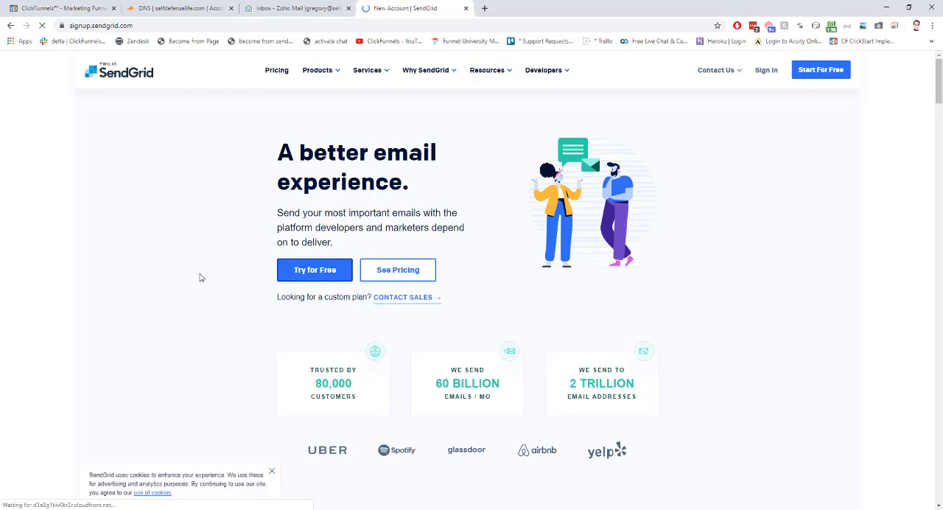
click(315, 269)
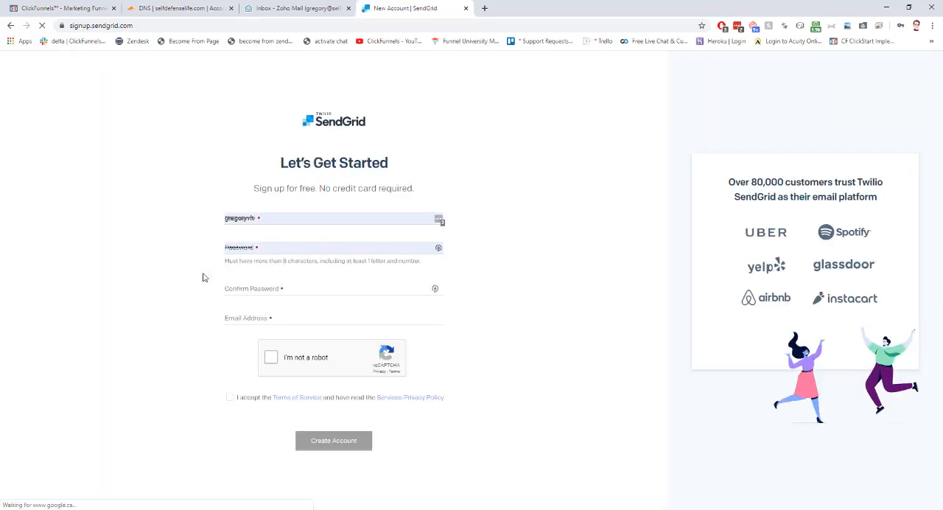
click(331, 218)
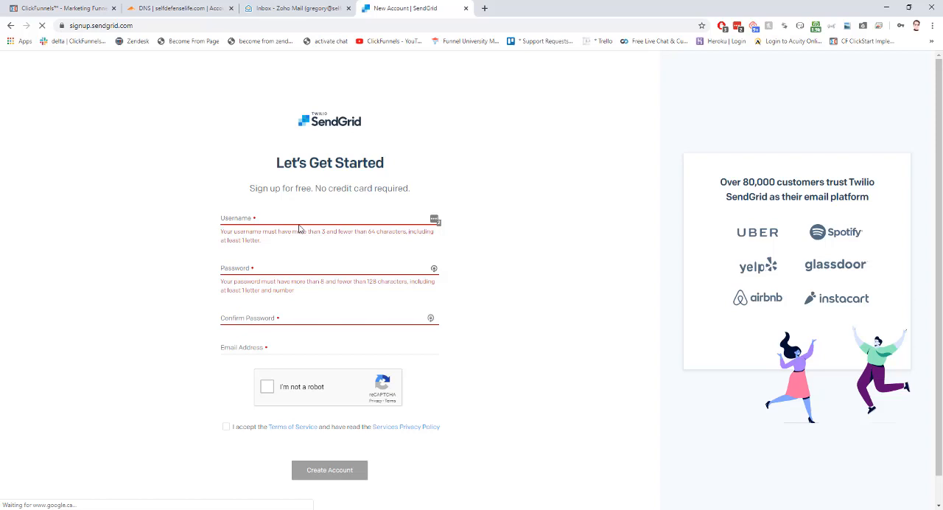
click(327, 219)
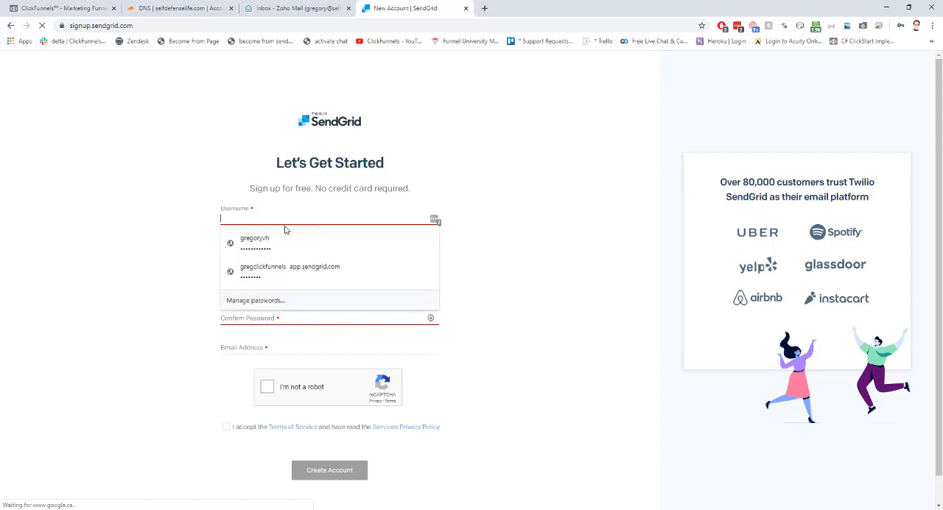
text(gregoryfc)
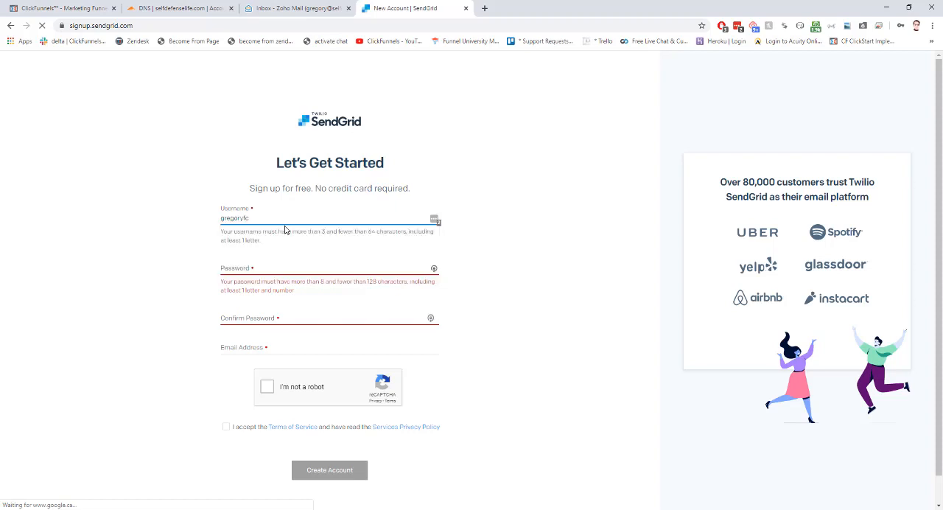
click(330, 260)
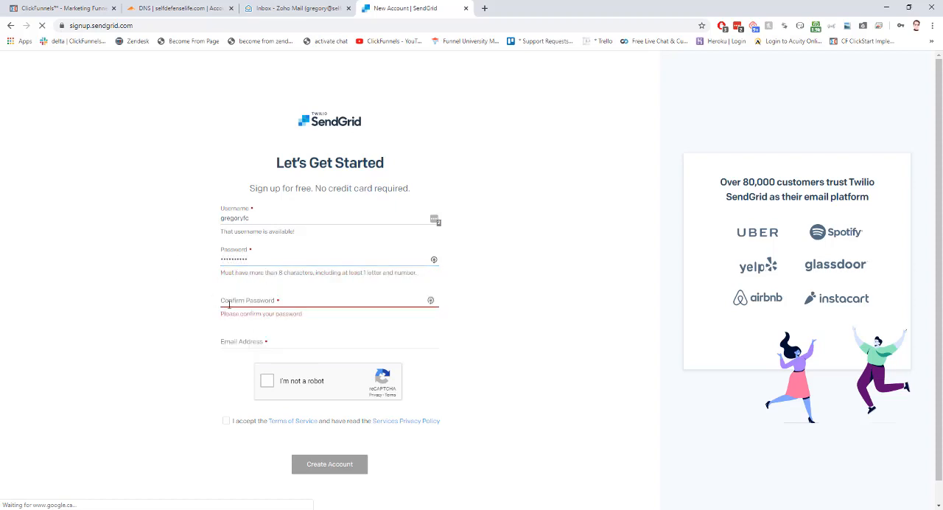
click(324, 300)
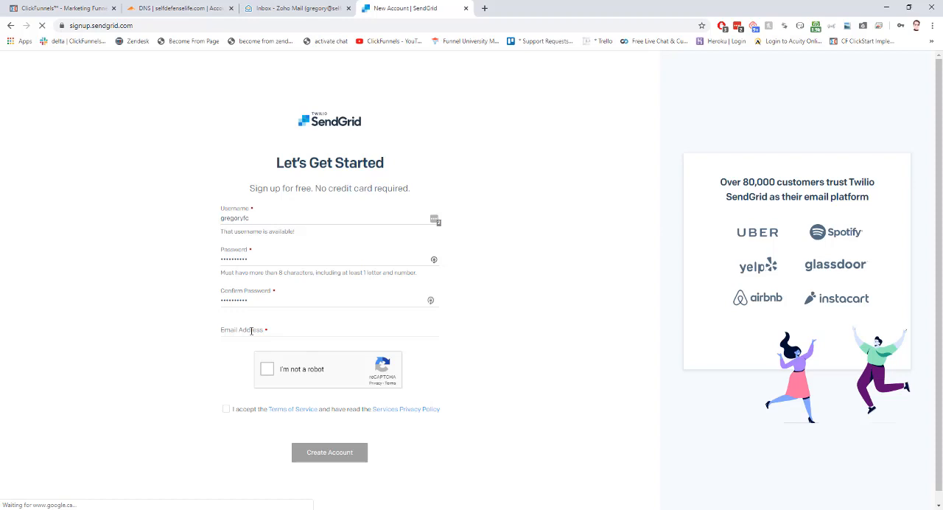
- Enter the gregory@ account email, complete the reCAPTCHA and accept the terms
click(330, 331)
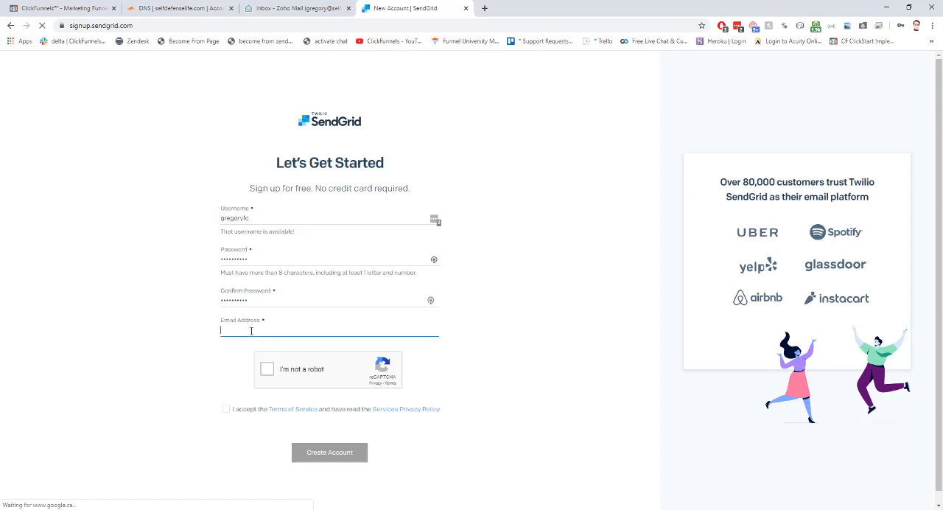
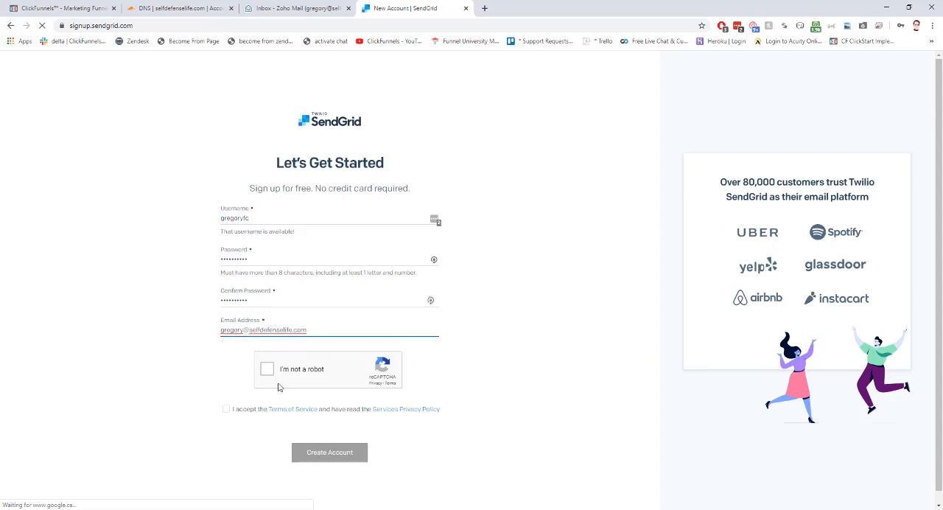
click(266, 368)
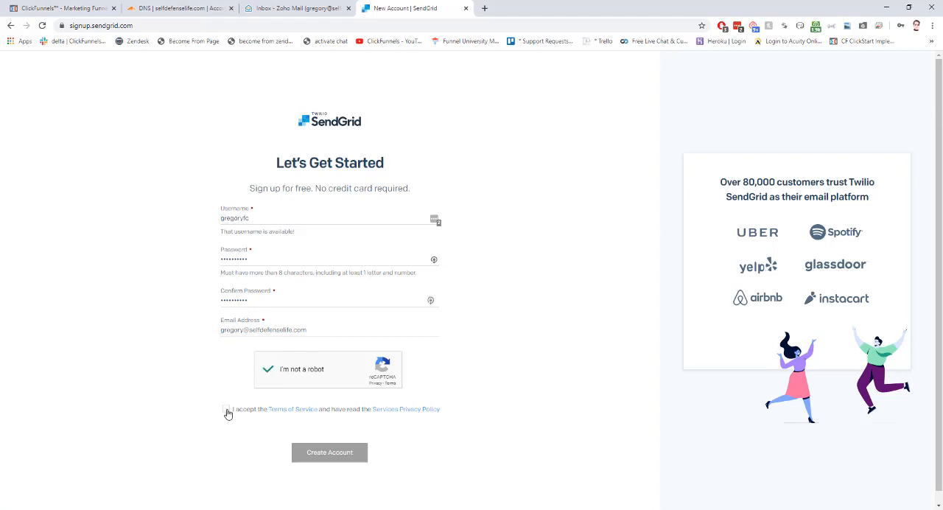
click(226, 410)
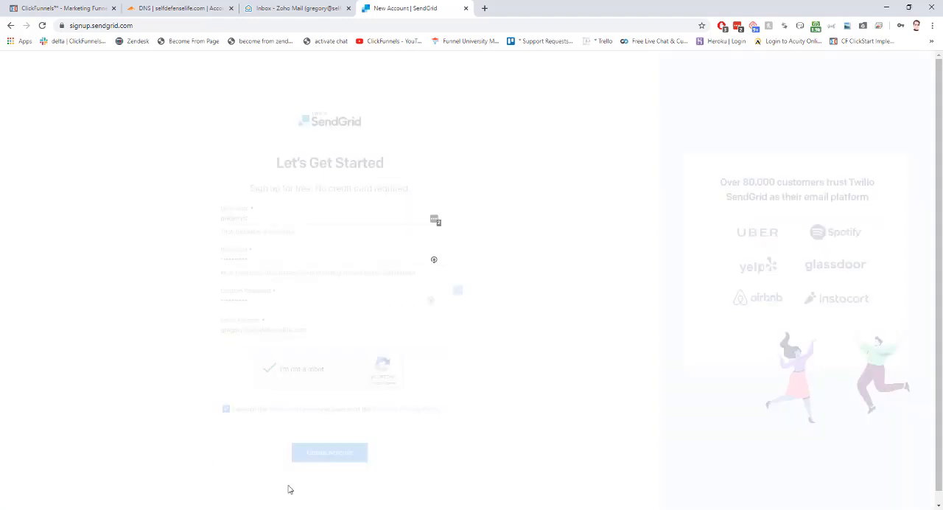
- Submit sign-up, then enter name Gregory, company Funnel and website funnelchats.com
click(329, 452)
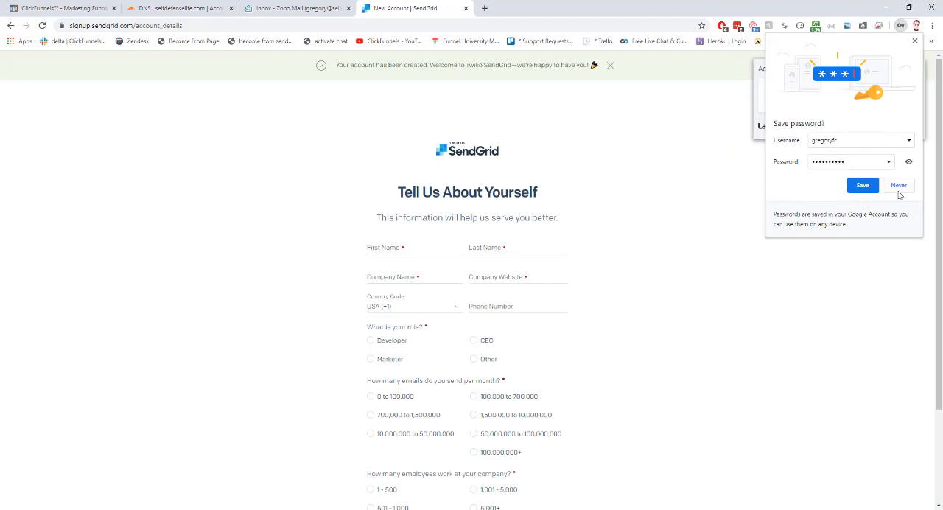
click(898, 185)
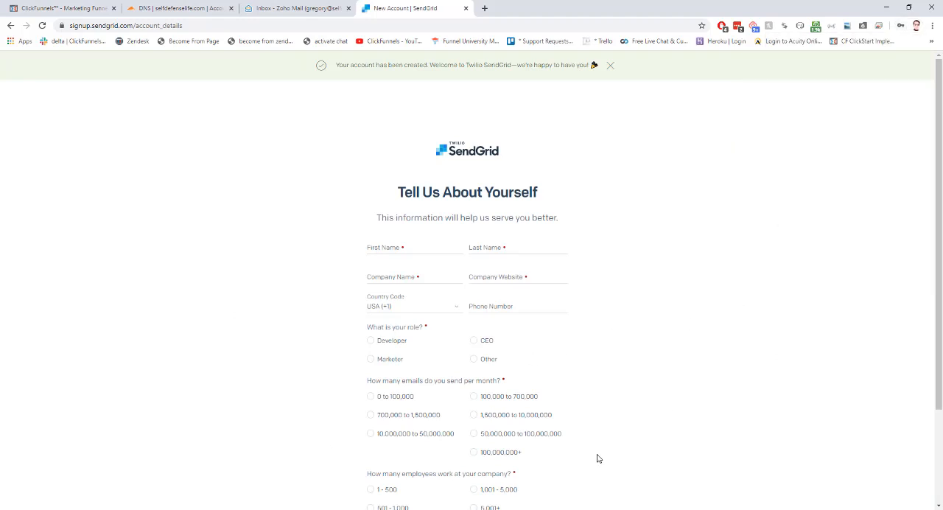
mouse_move(649, 403)
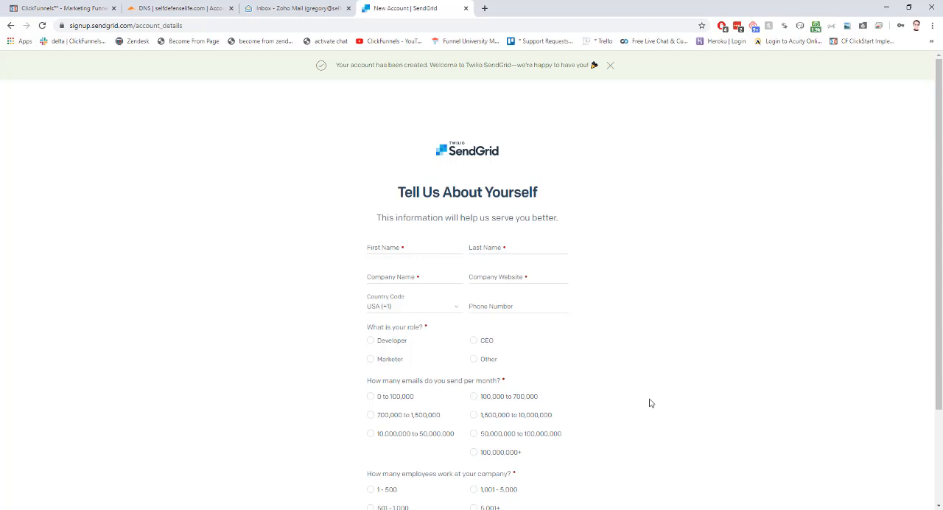
mouse_move(679, 173)
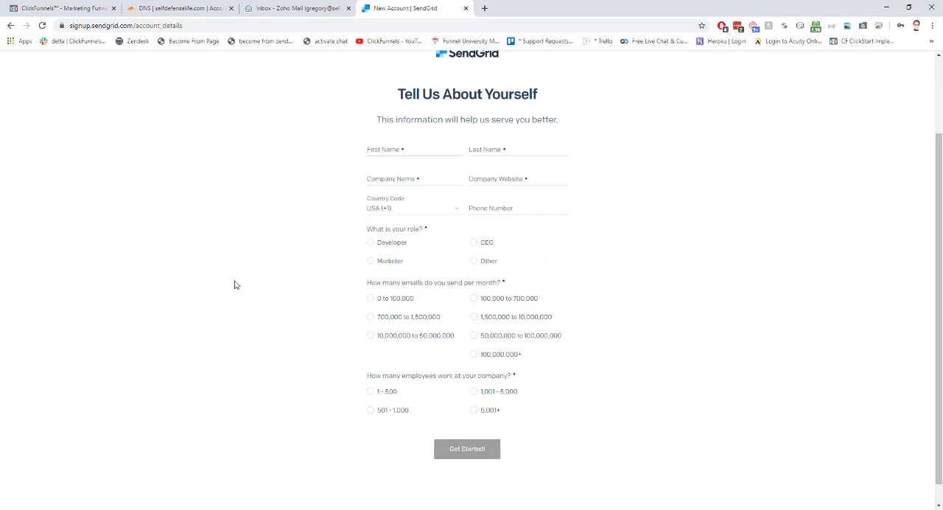
click(413, 150)
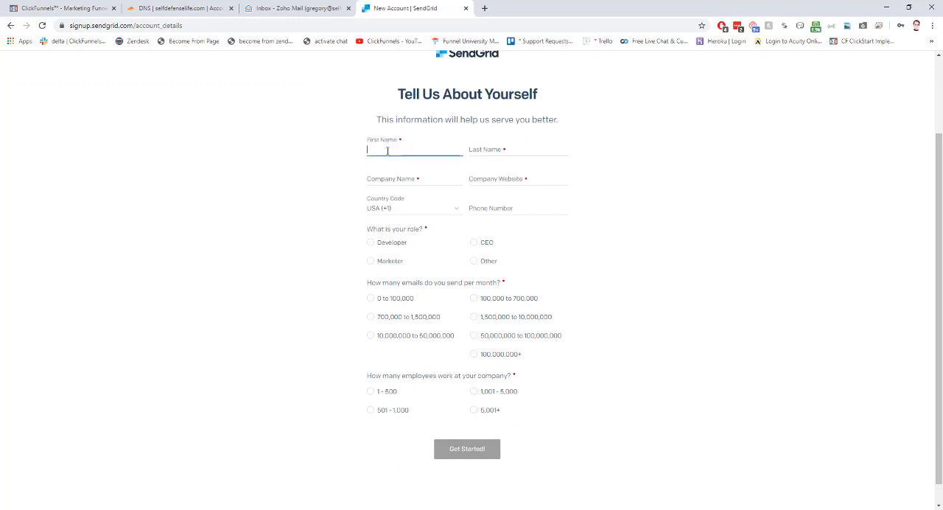
text(Gregory)
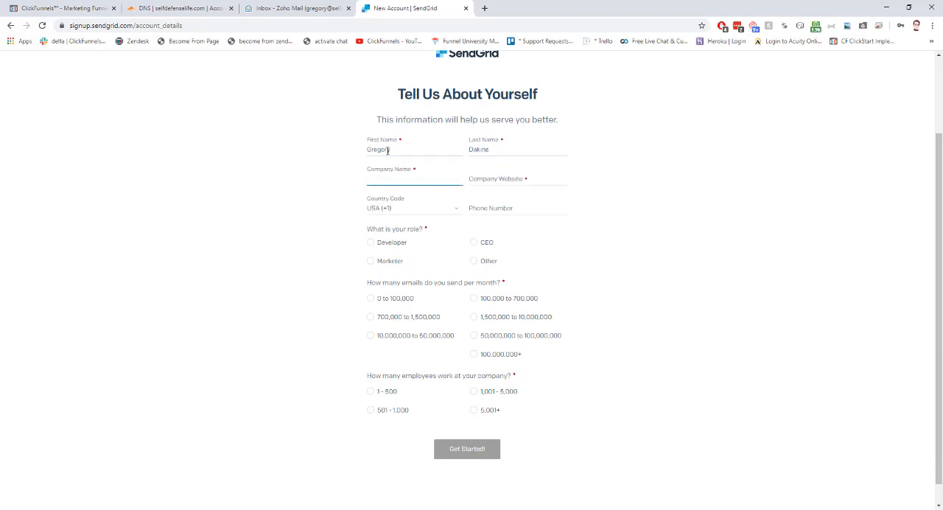
text(Funnel Chats)
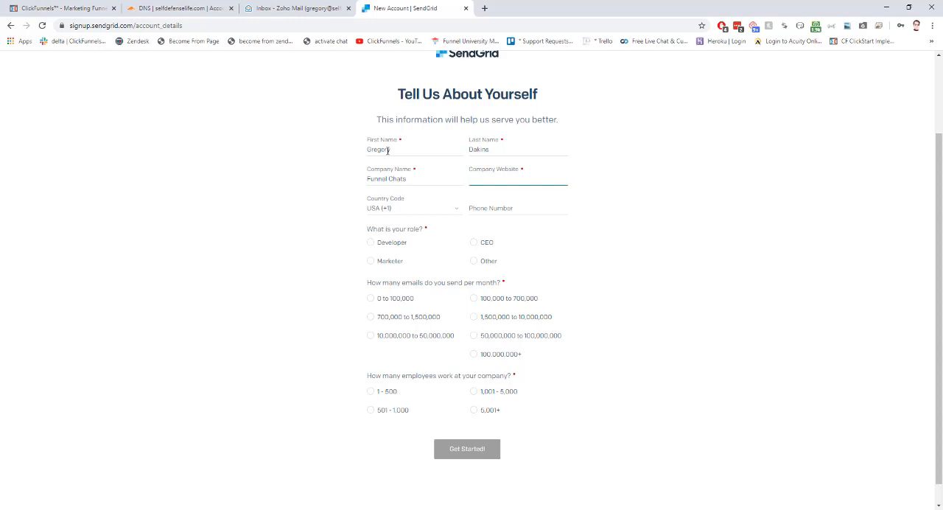
text(funnelchats.com)
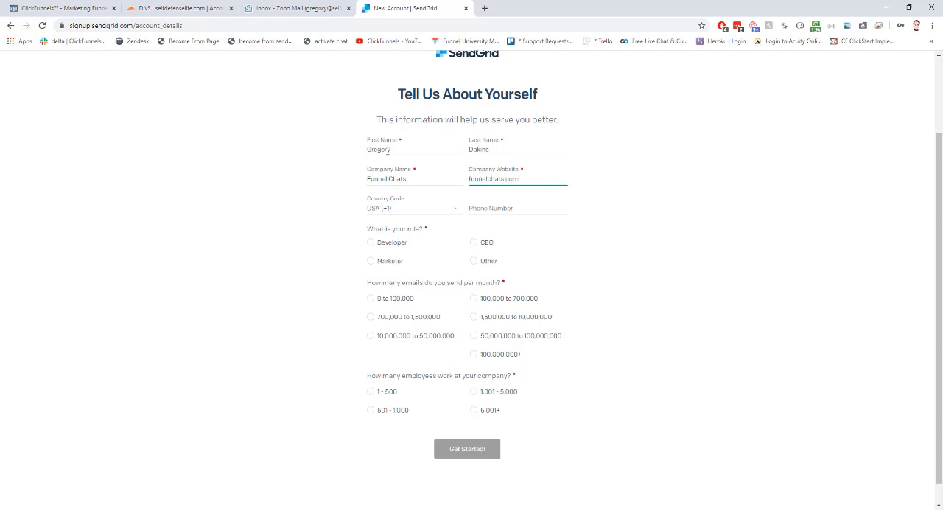
- Set country code Canada, role CEO, 0 to 100,000 emails, 1 - 500 employees, and submit
click(413, 207)
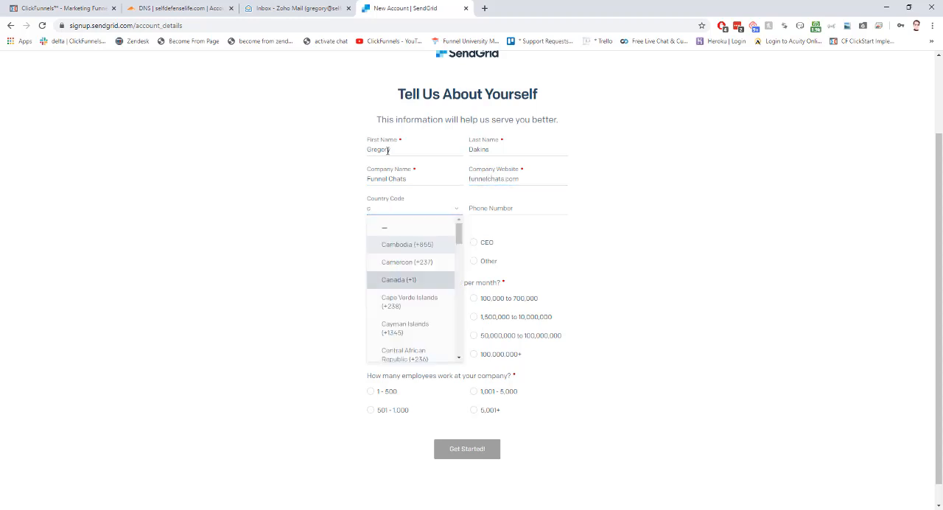
click(398, 279)
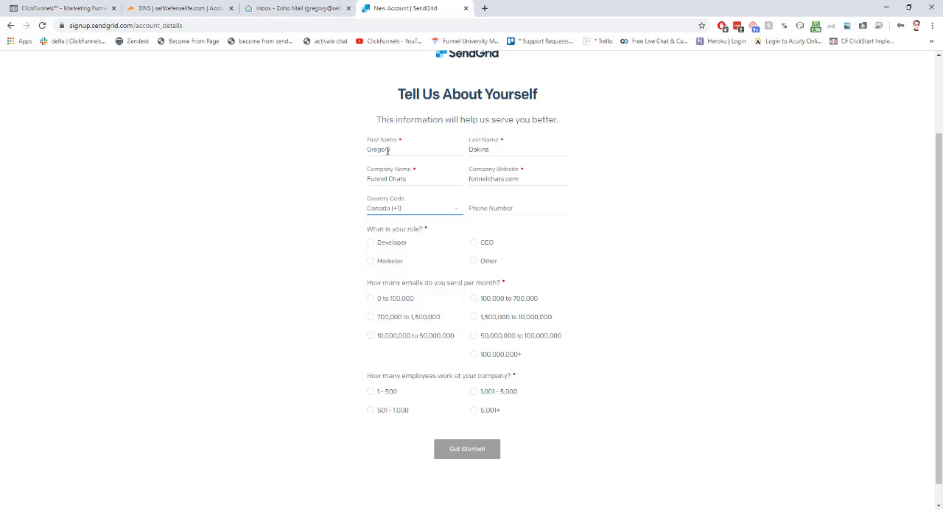
click(517, 208)
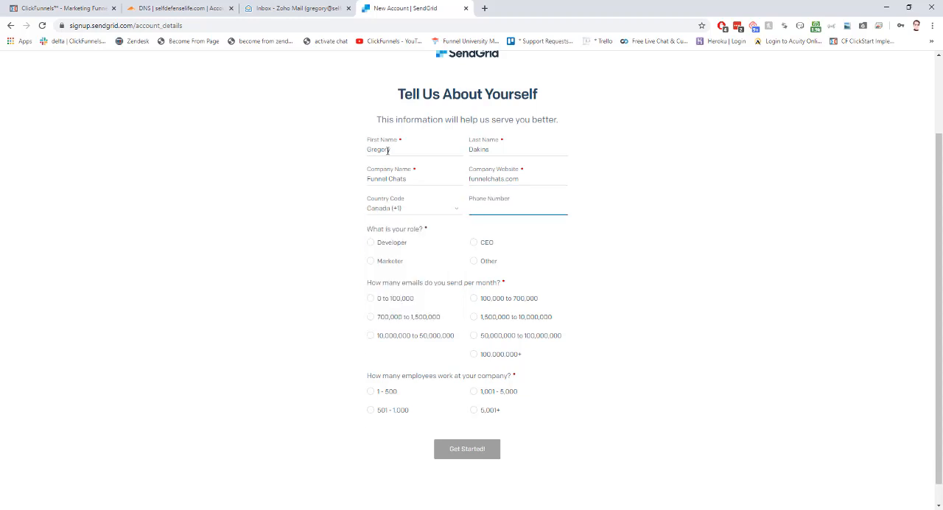
click(517, 208)
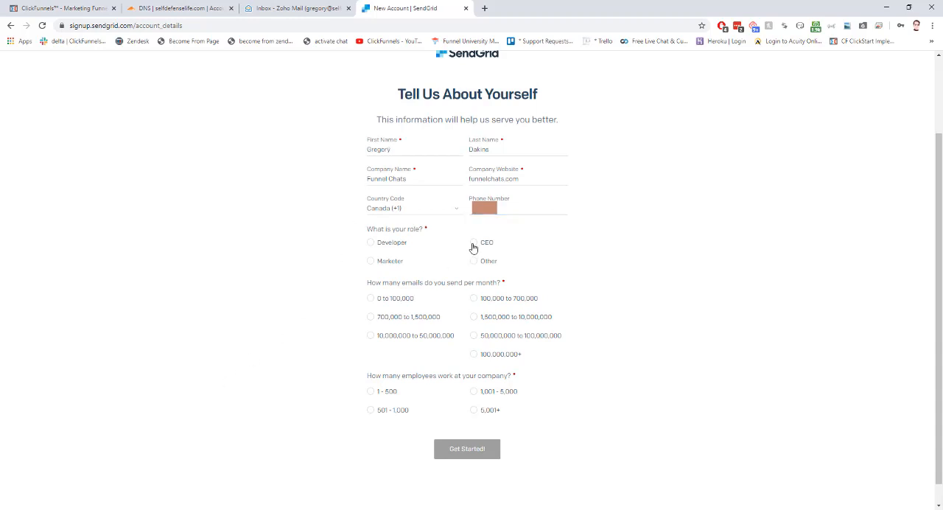
click(474, 241)
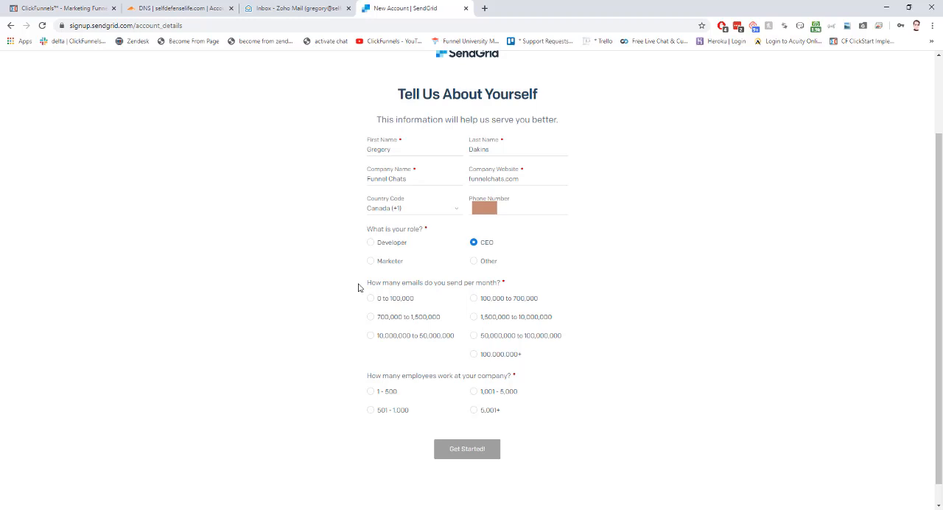
mouse_move(438, 293)
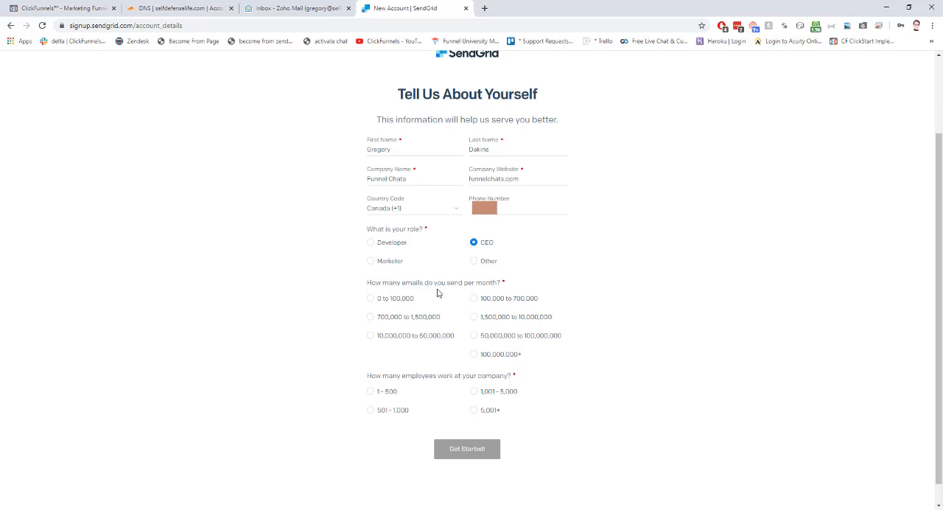
mouse_move(442, 293)
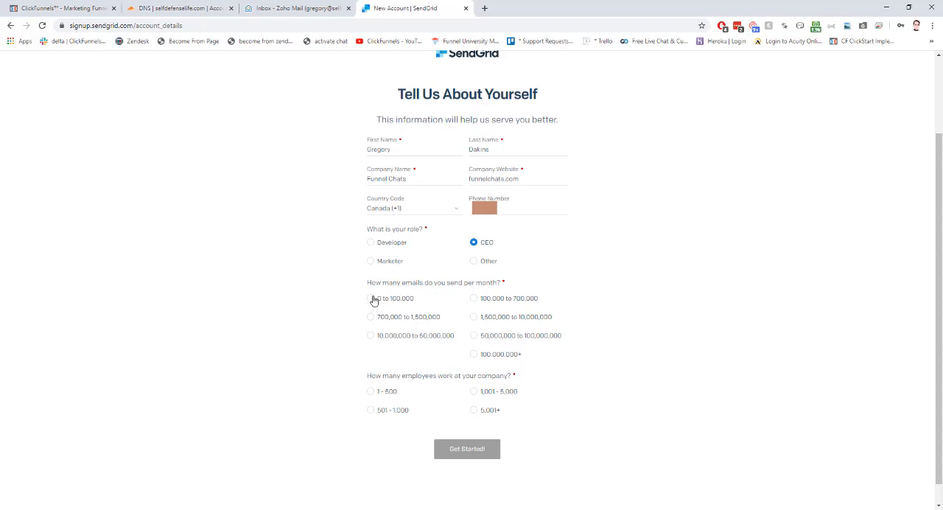
click(370, 297)
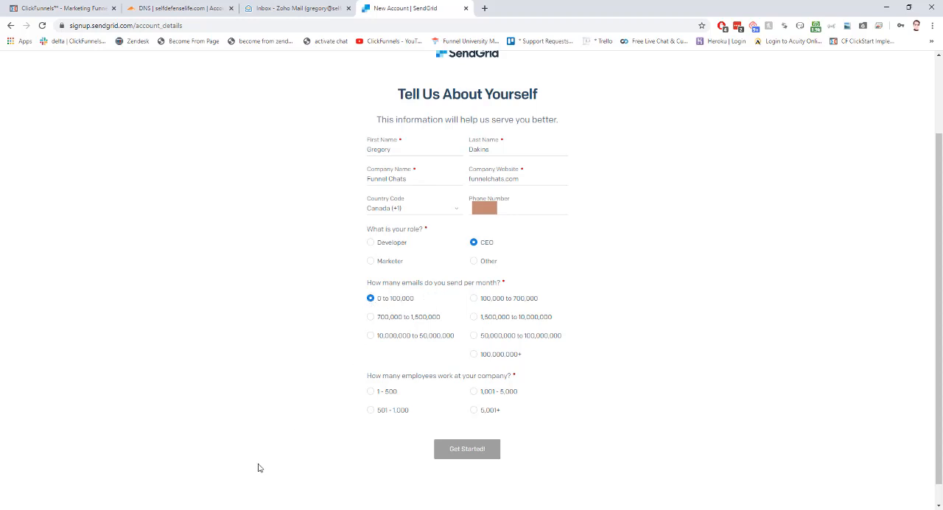
mouse_move(485, 388)
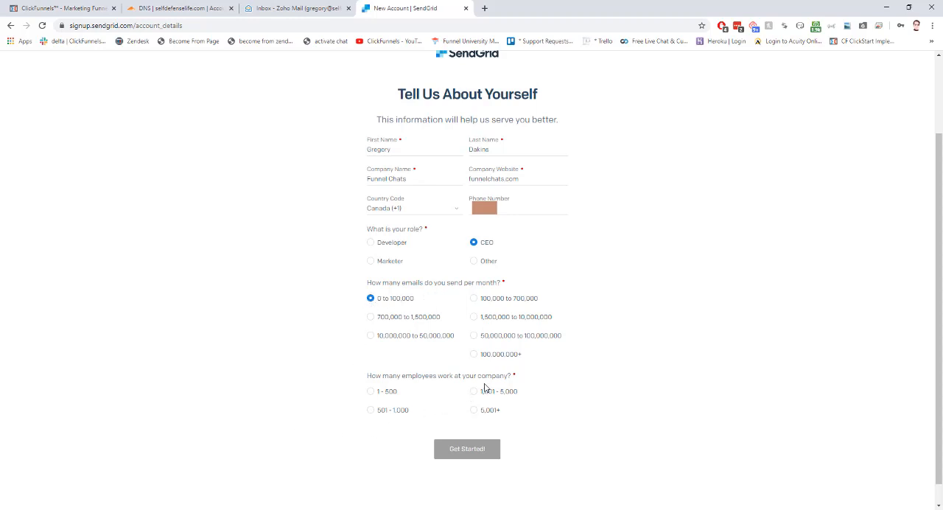
mouse_move(490, 385)
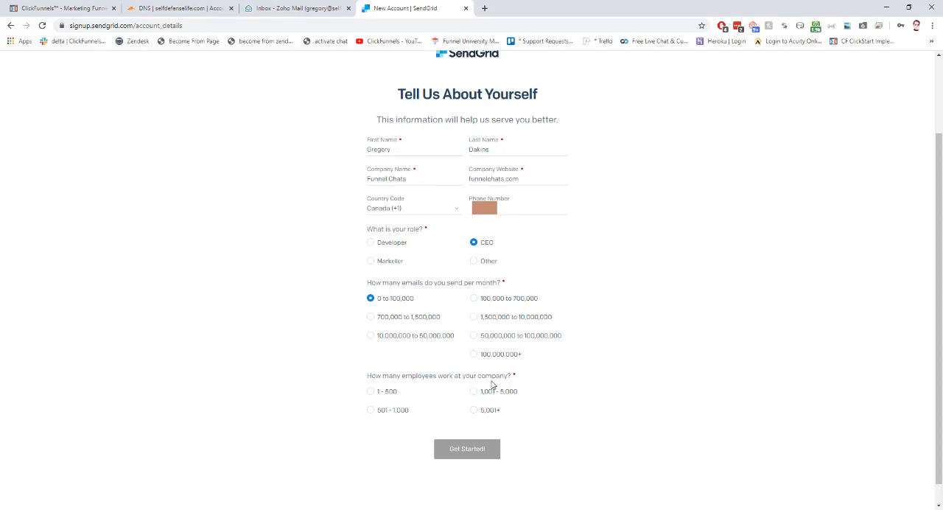
click(370, 391)
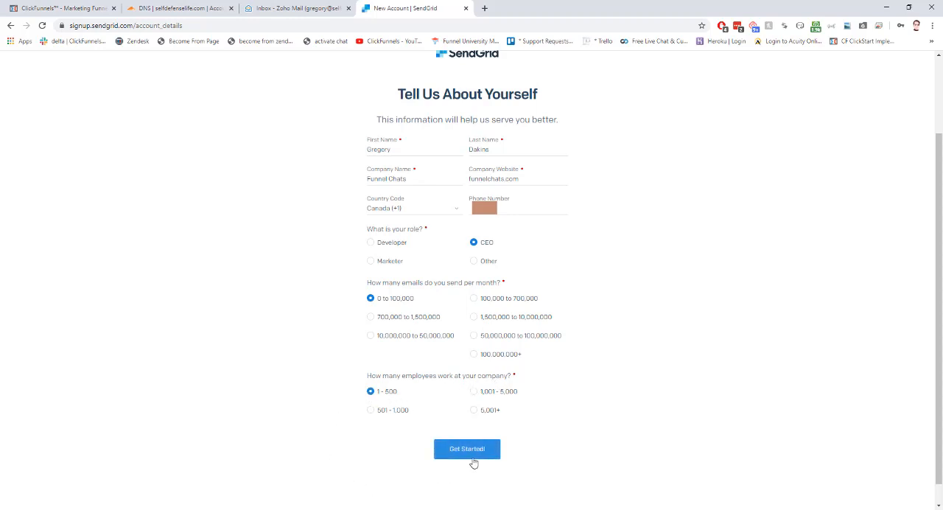
click(466, 449)
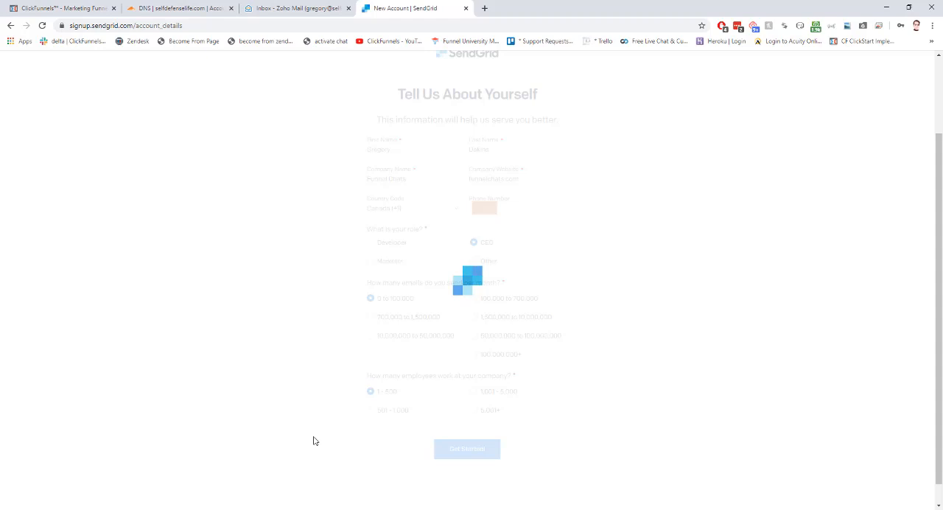
- Let the SendGrid welcome guide load, then go to the Zoho Mail inbox
click(467, 448)
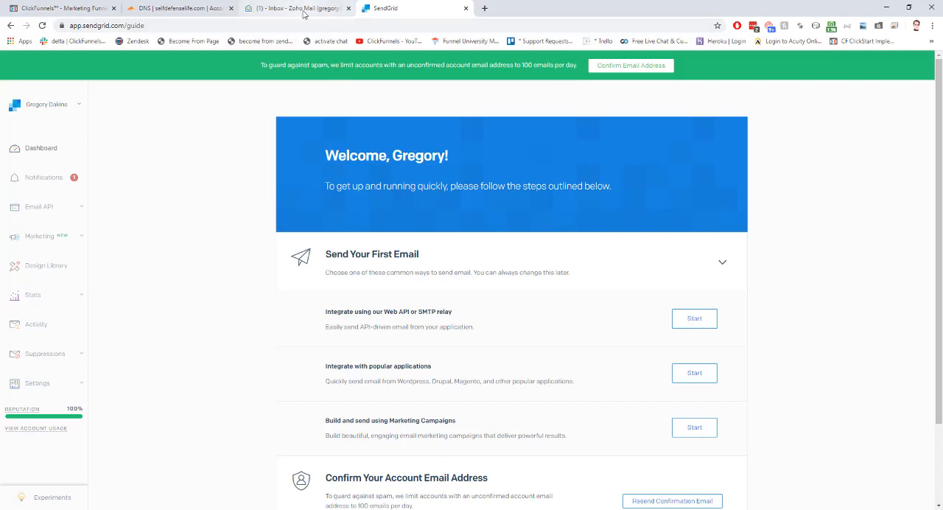
click(295, 8)
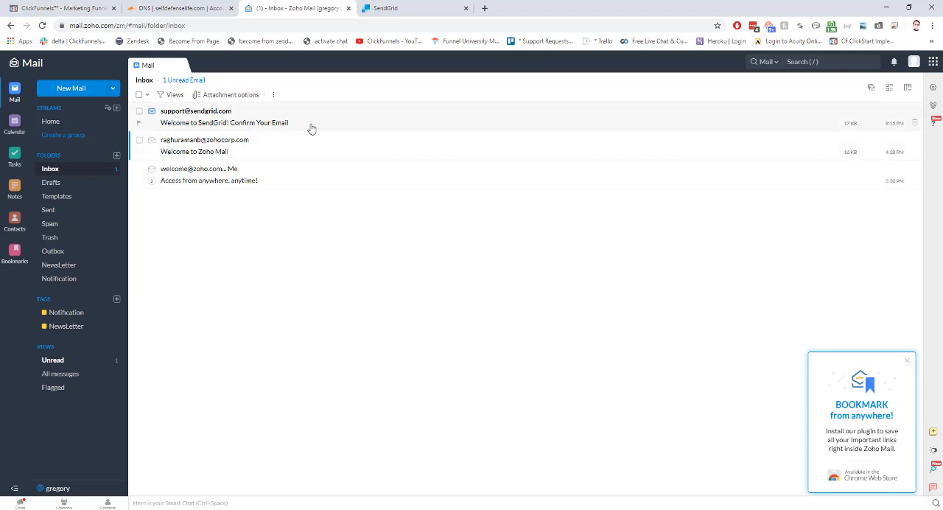
- Open 'Welcome to SendGrid! Confirm Your Email' and follow its Confirm Email Address link
click(225, 122)
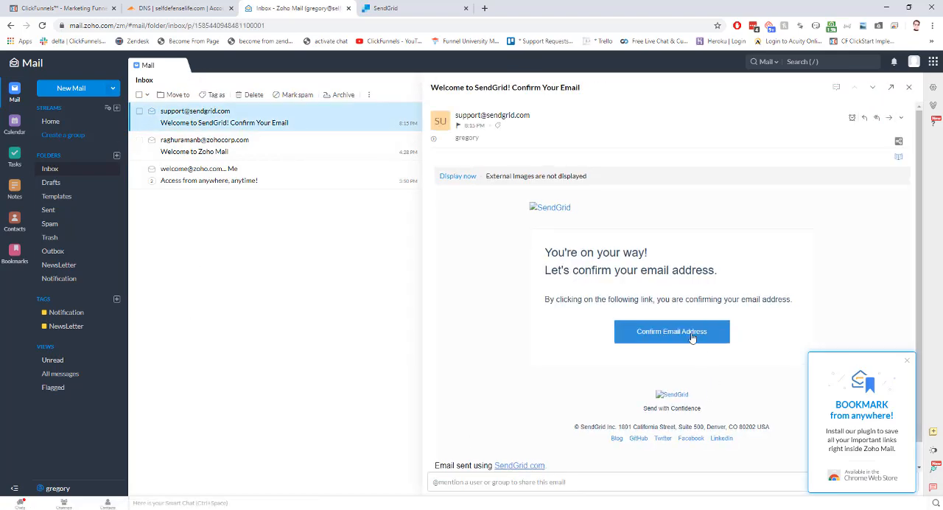
click(671, 331)
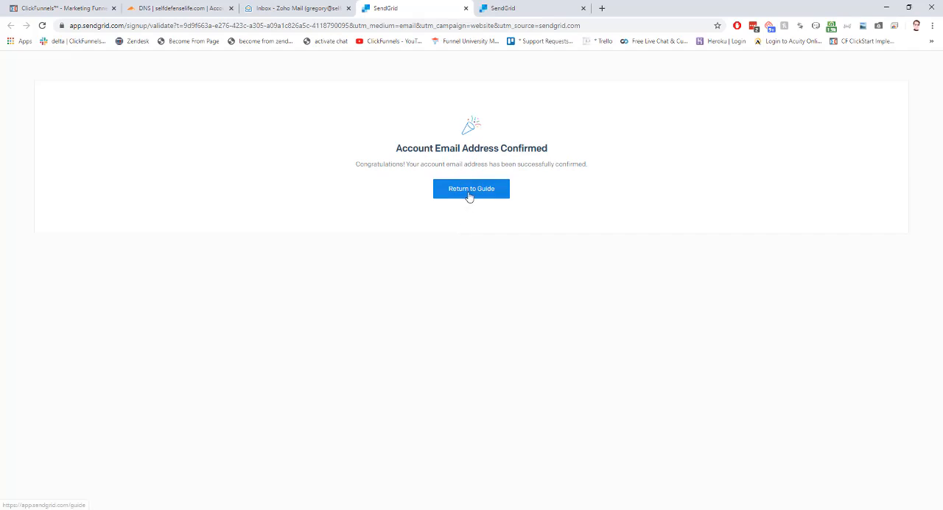
click(471, 189)
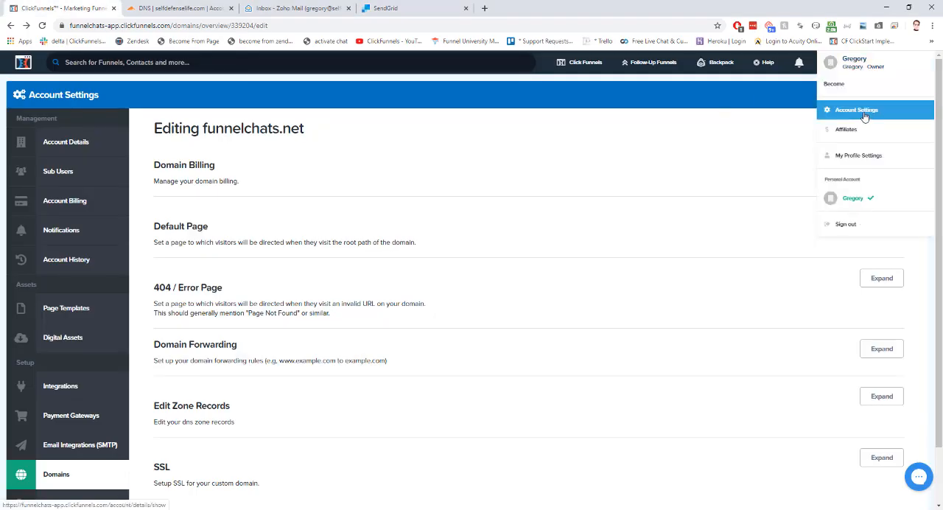
- Add a Transactional & Marketing email integration under Account Settings' SMTP integrations
click(856, 109)
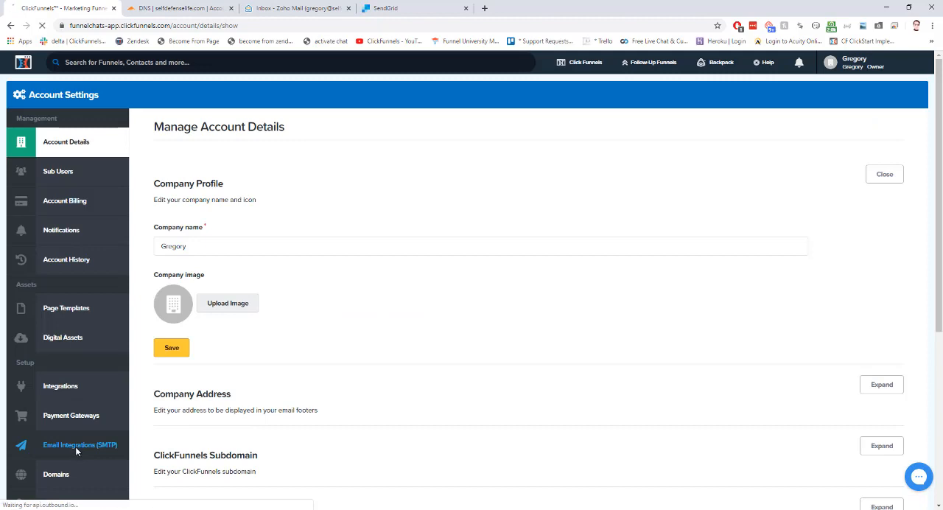
click(80, 444)
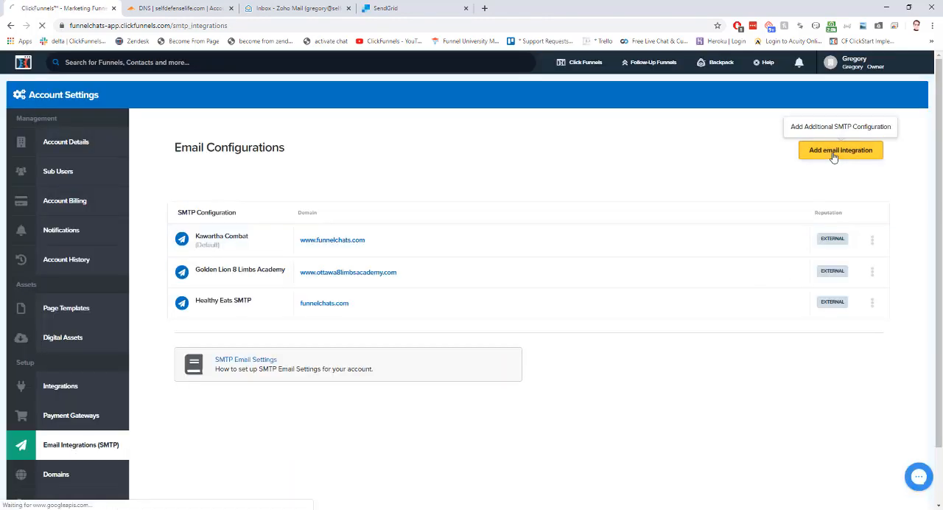
click(840, 150)
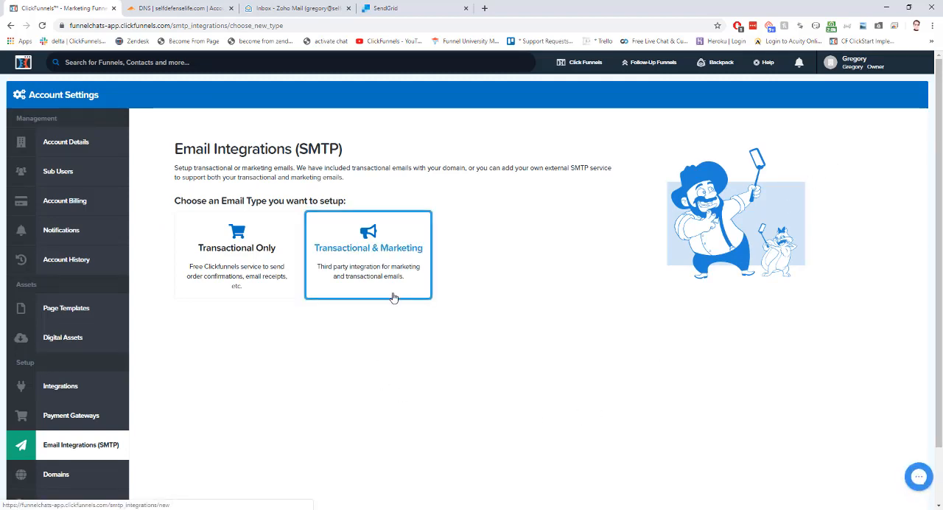
click(367, 254)
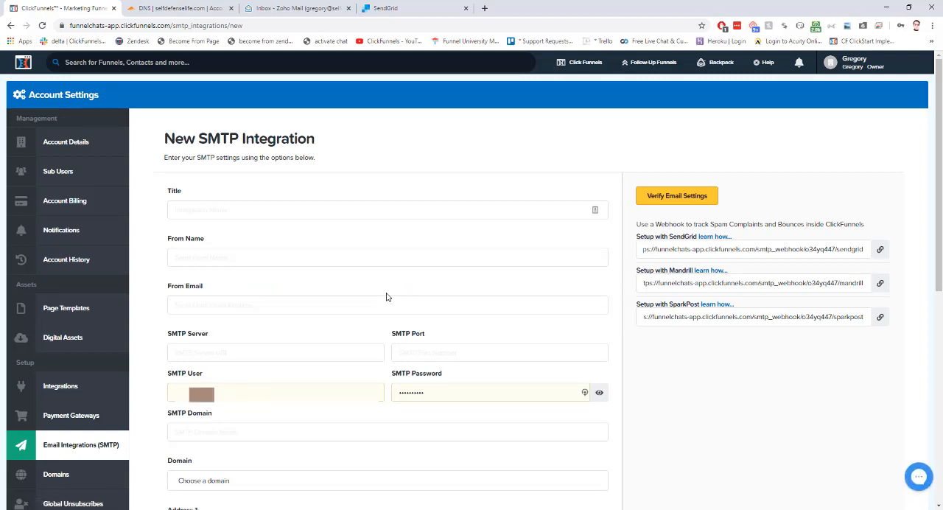
mouse_move(301, 275)
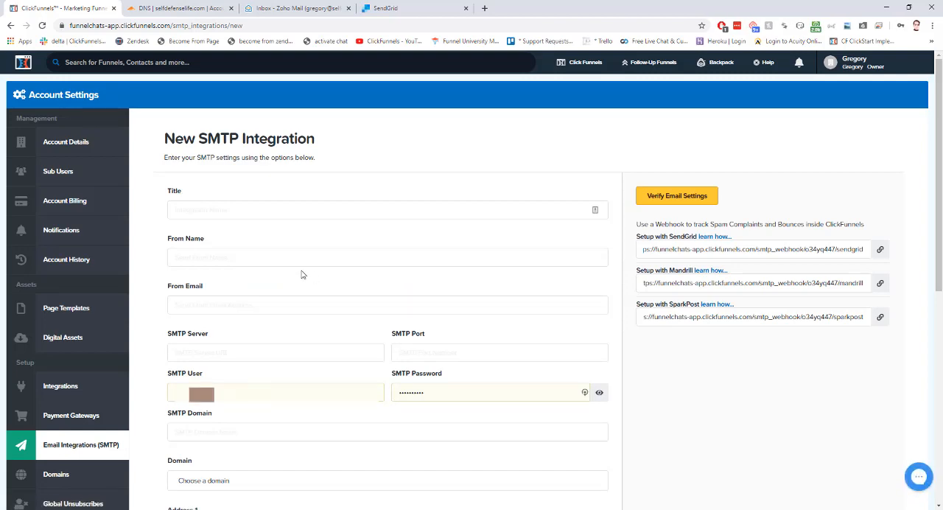
click(274, 392)
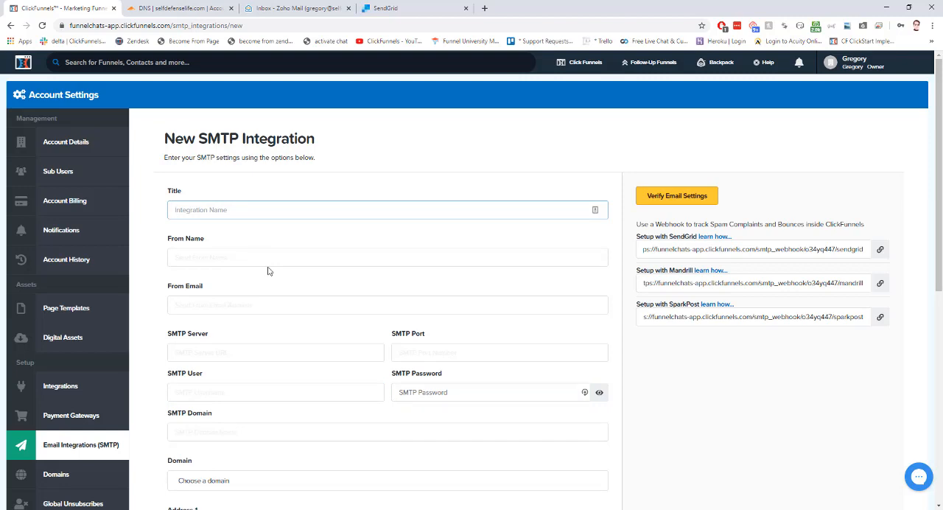
text(Funnel Chats Sendgrid)
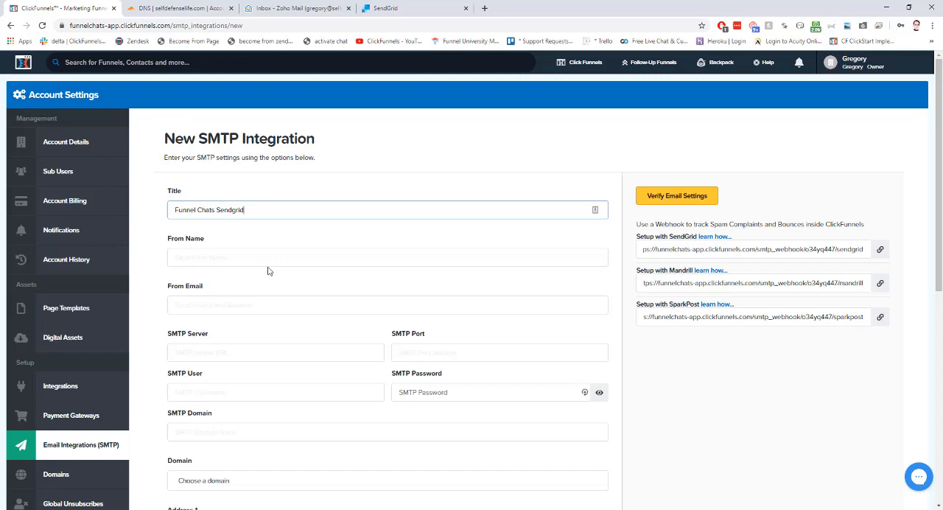
text(SMTP)
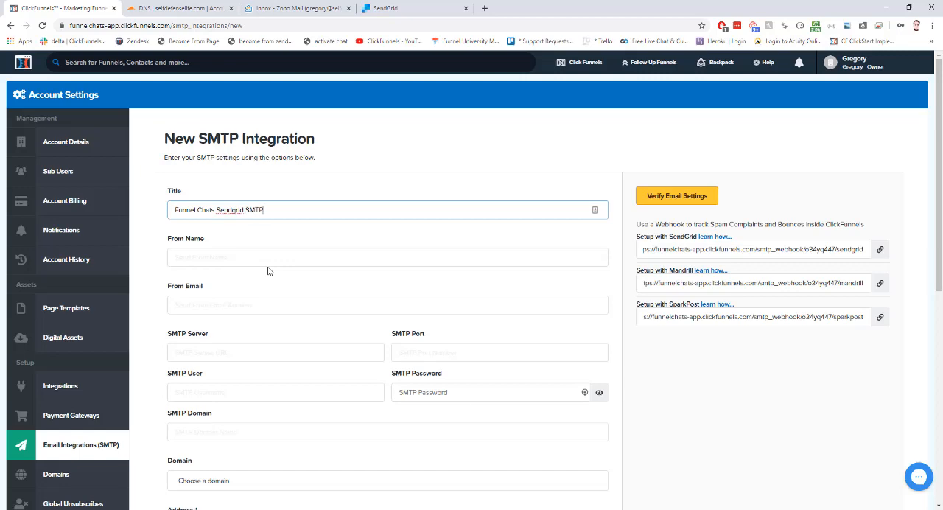
click(386, 257)
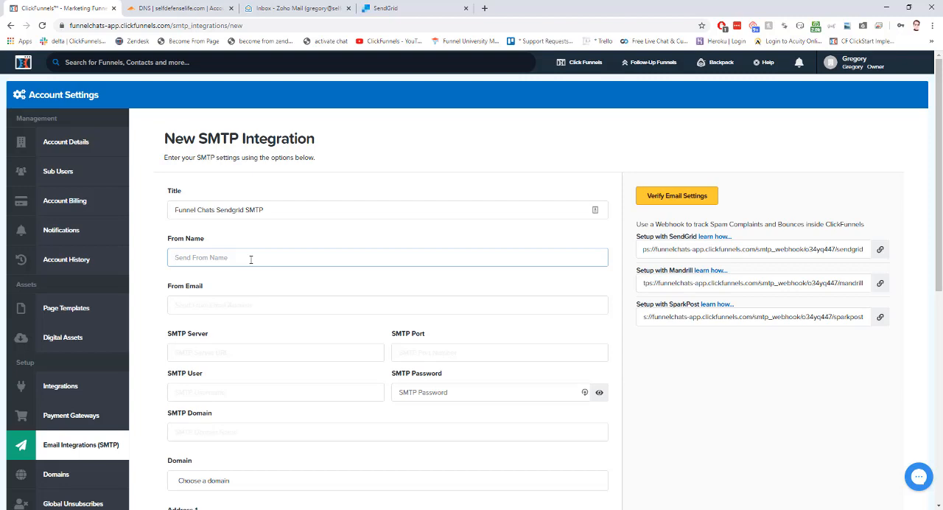
text(Gregory Dakins)
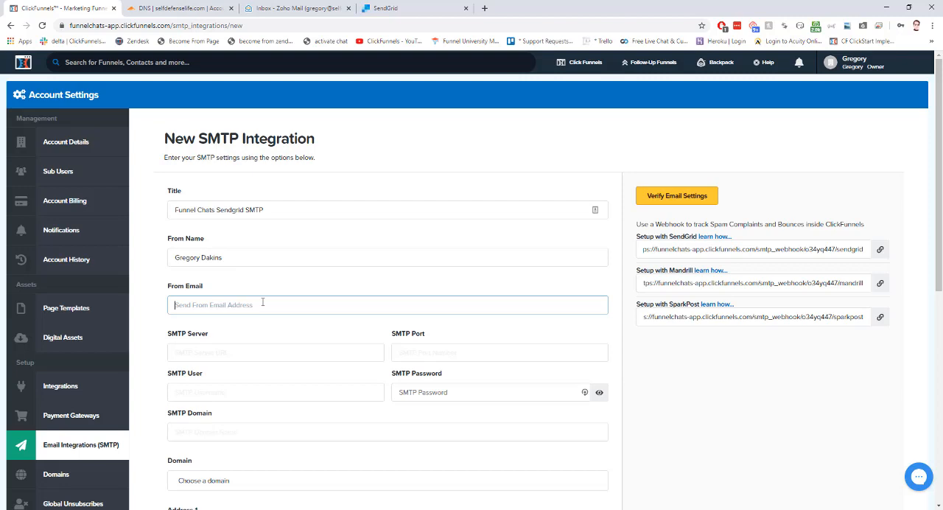
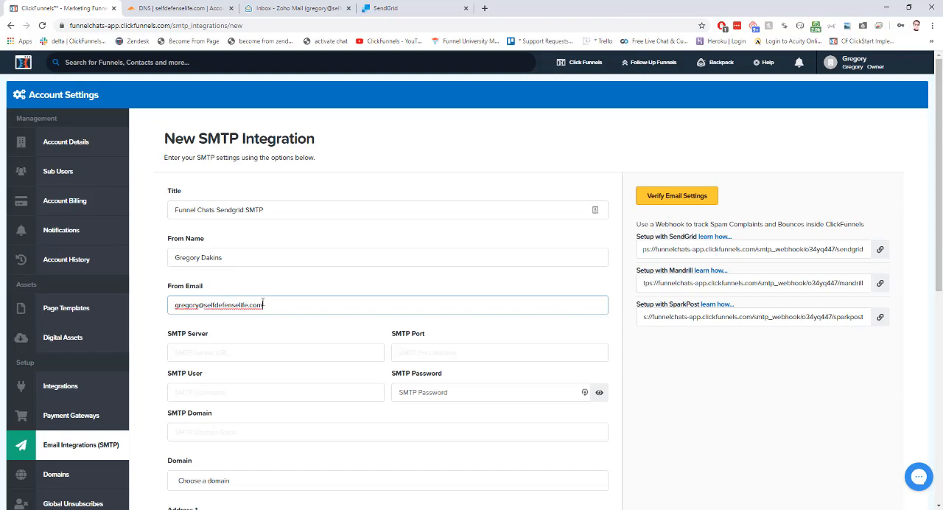
click(275, 351)
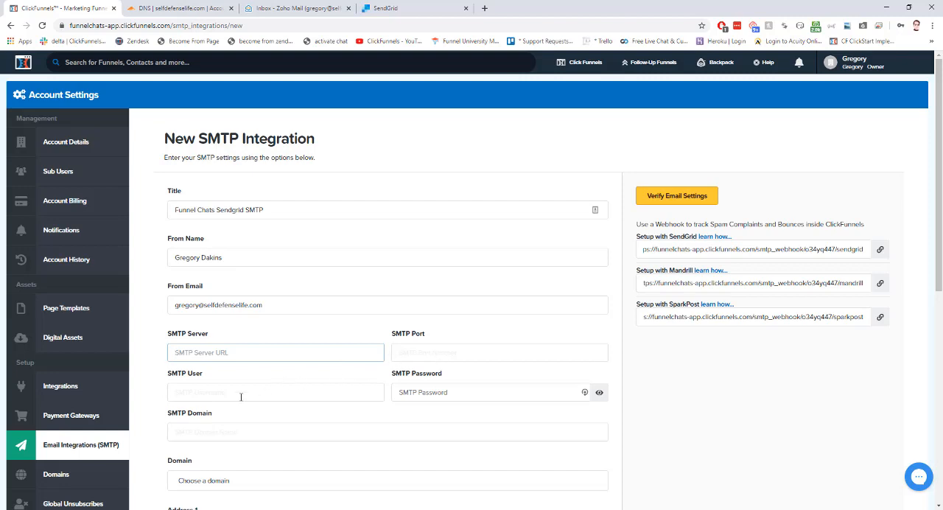
mouse_move(493, 396)
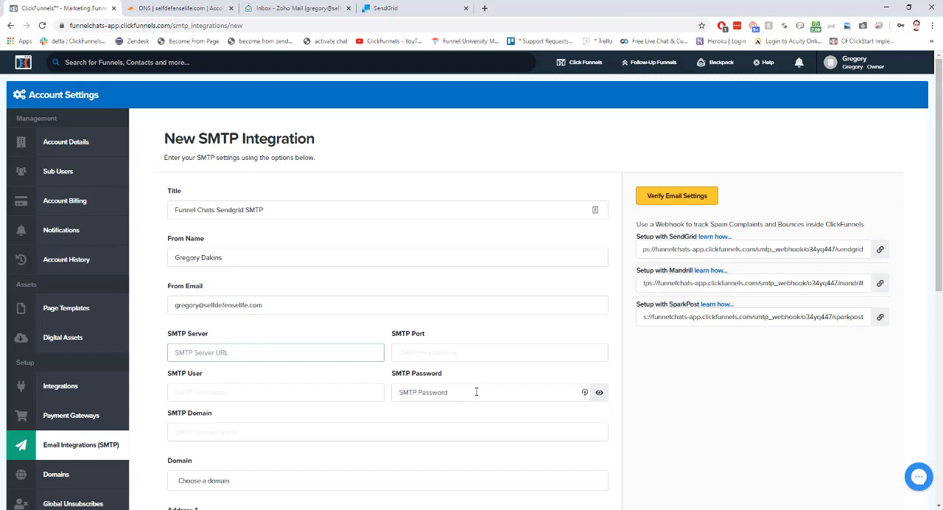
mouse_move(317, 352)
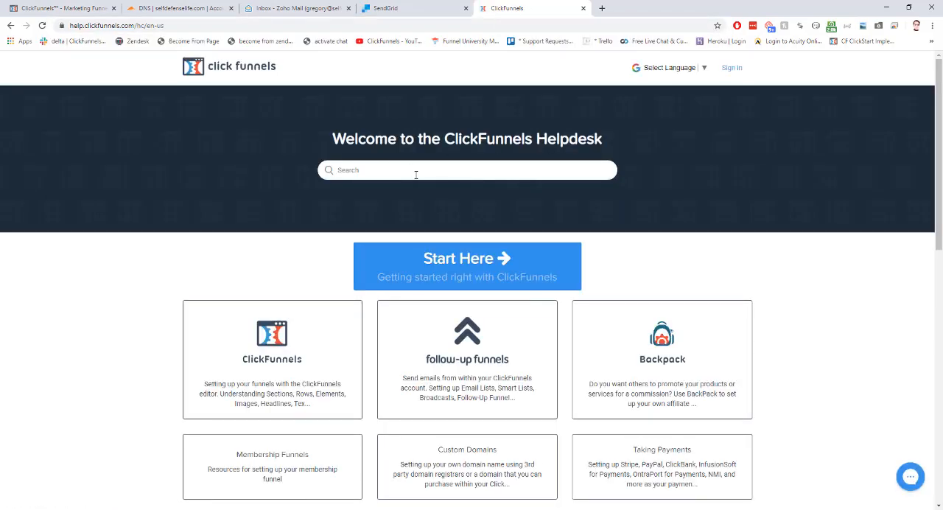
- Find the Integrate SendGrid SMTP with ClickFunnels help article and select its SMTP server address
text(sendgrid)
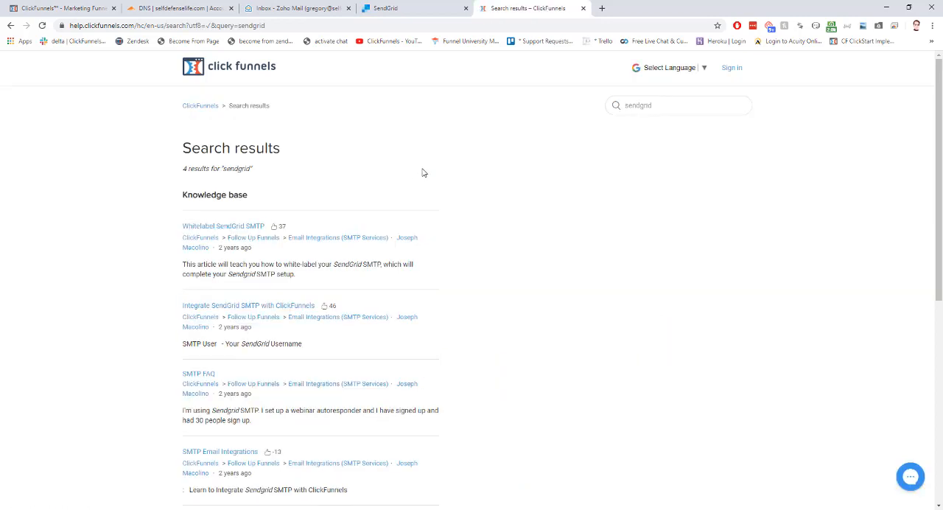
mouse_move(219, 313)
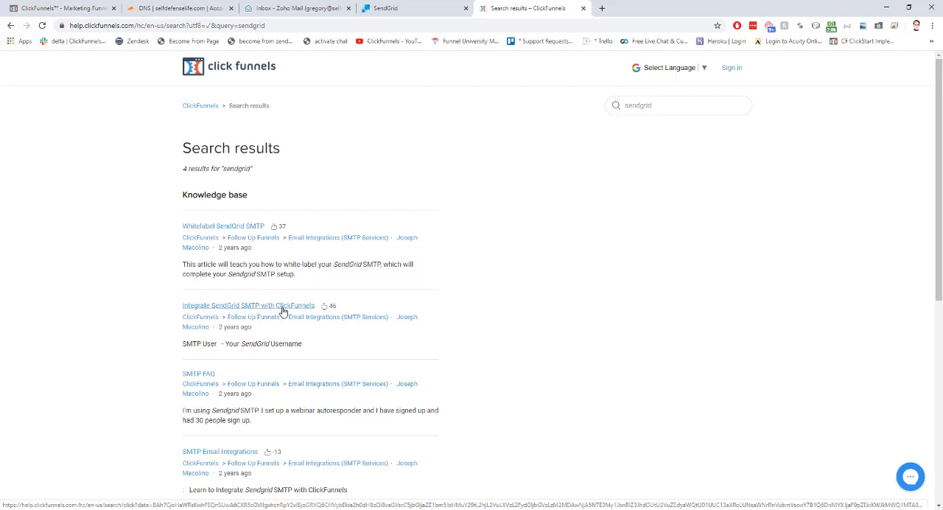
click(247, 305)
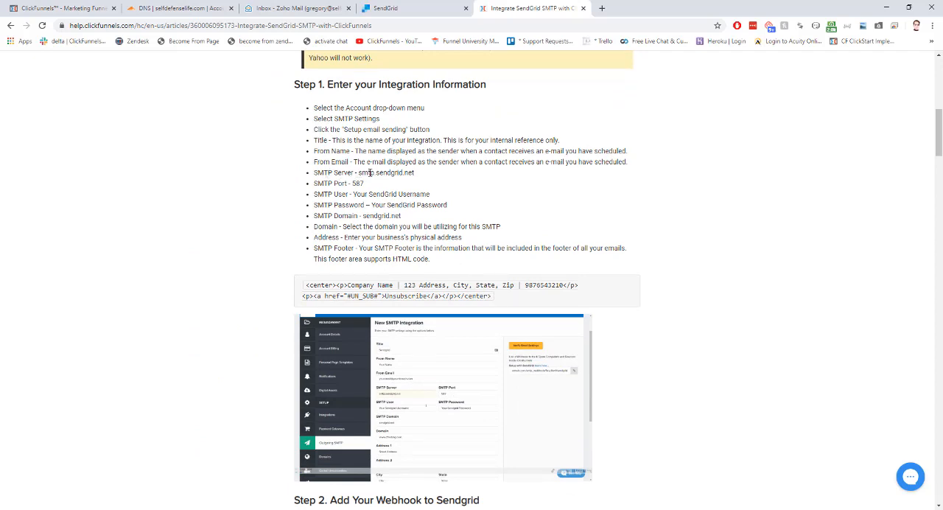
double_click(388, 172)
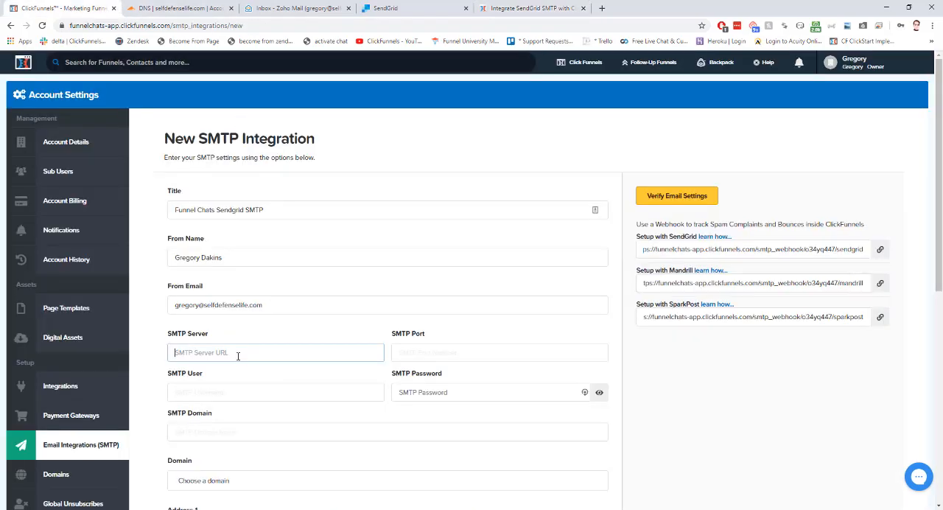
- Enter smtp.sendgrid.net, port 587, the SendGrid username and password, and domain sendgrid.net
text(smtp.sendgrid.net)
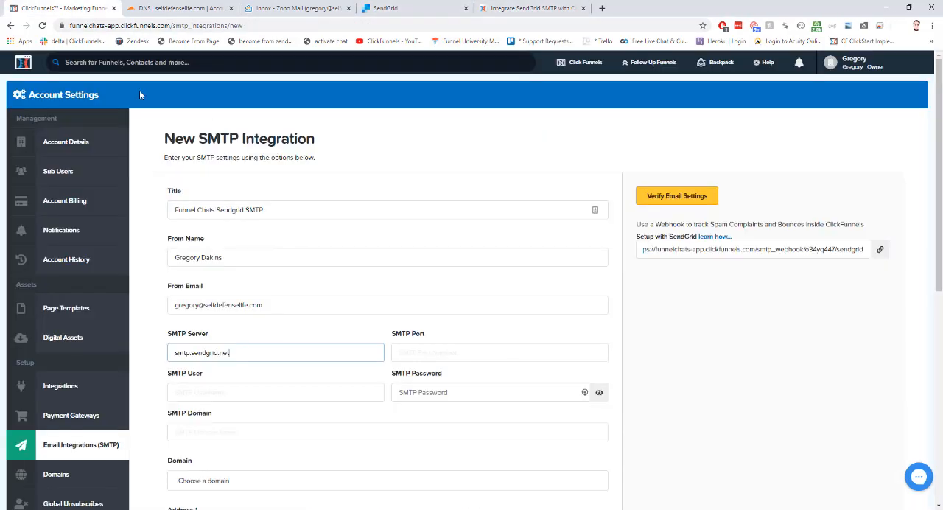
text(587)
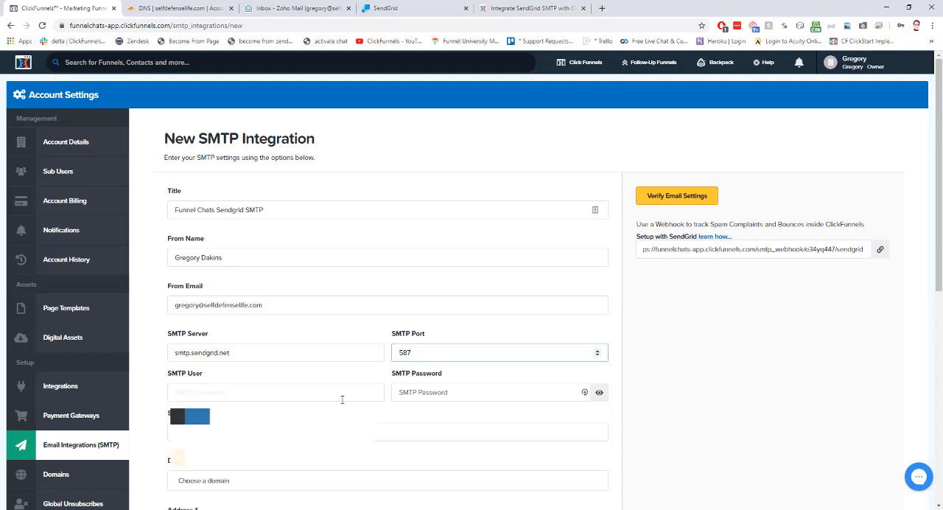
text(gregoryfc)
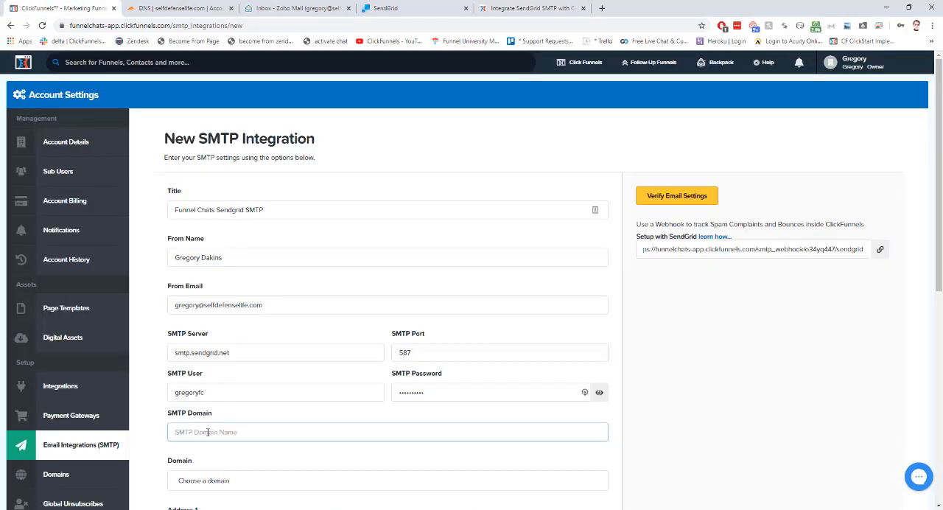
text(sendgrid.net)
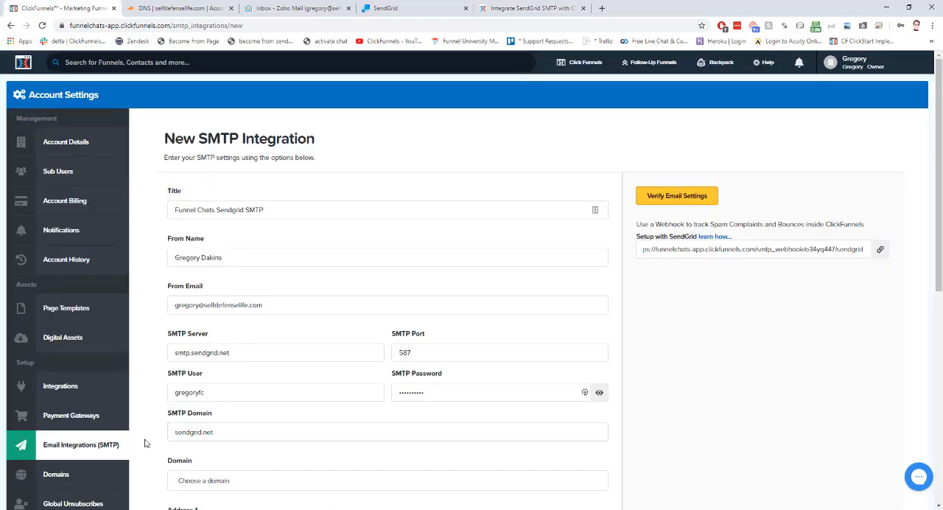
scroll(down, 3)
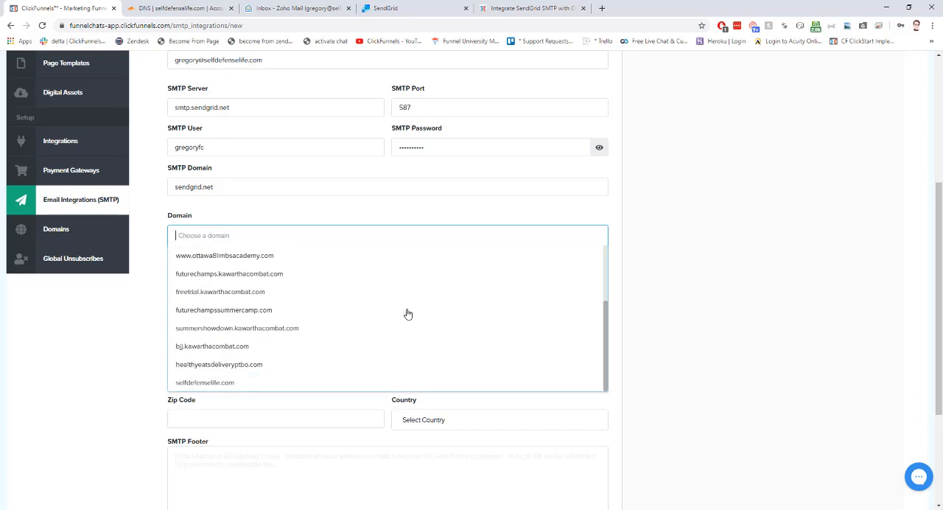
mouse_move(205, 383)
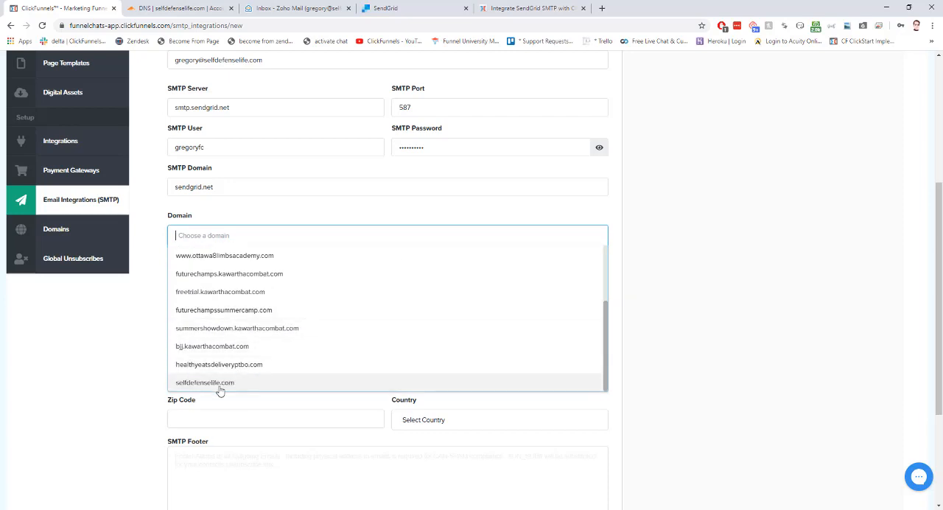
- Choose domain selfdefenselife.com and address 123 Fake Street, Fakesville, Faketario, 234523, Canada
click(204, 382)
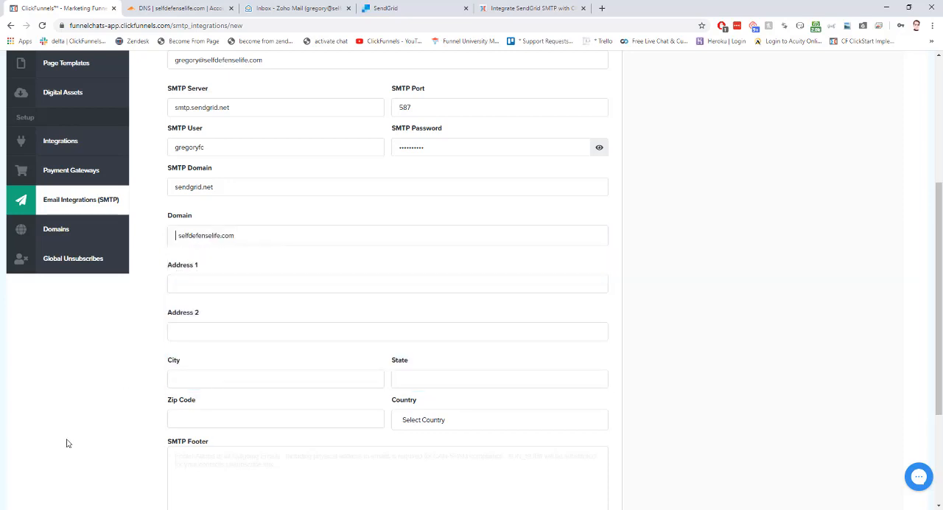
scroll(down, 3)
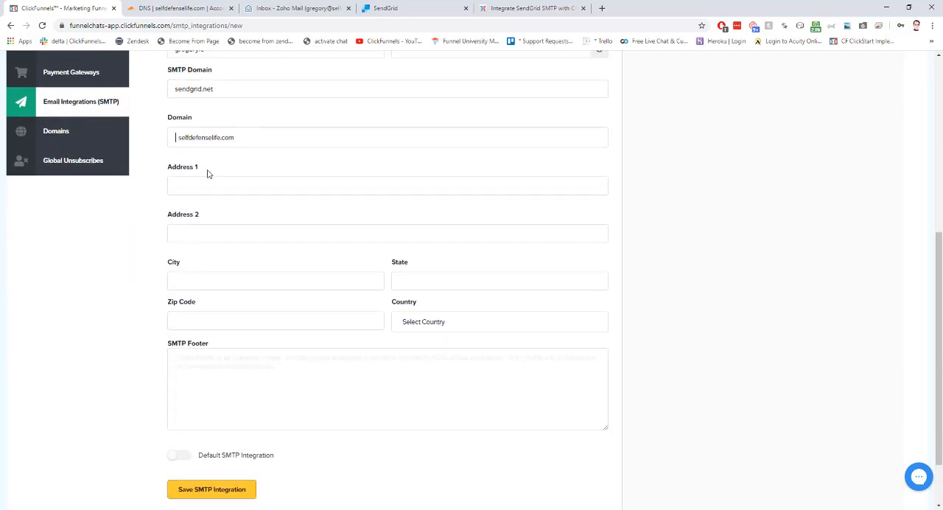
text(1)
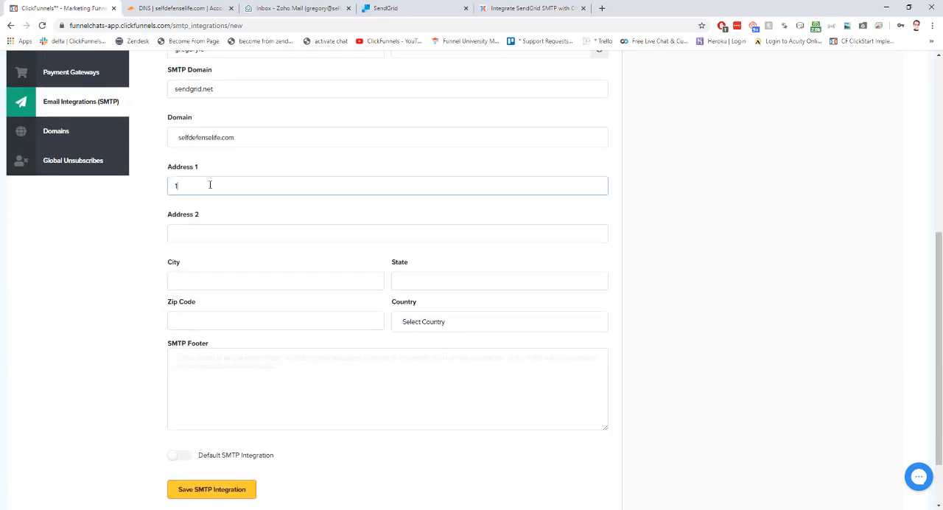
text(123 Fake Street)
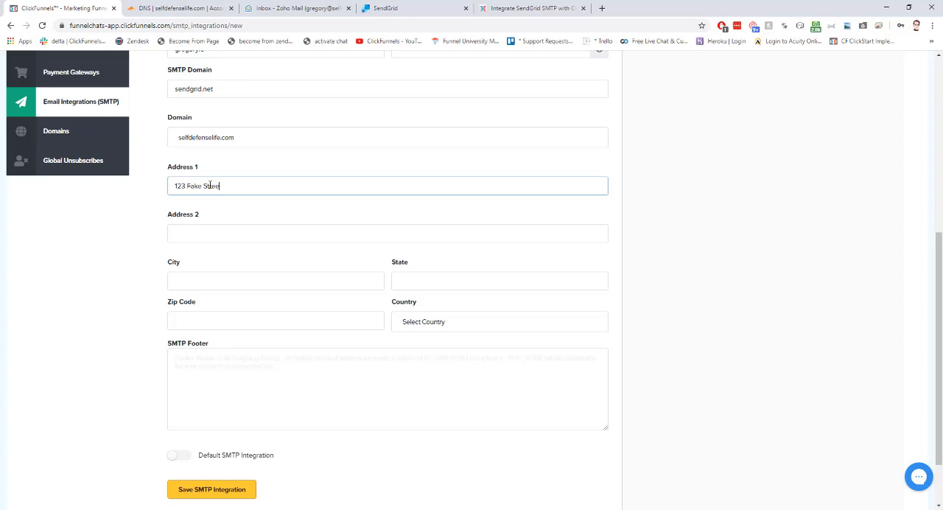
text(FAkesville)
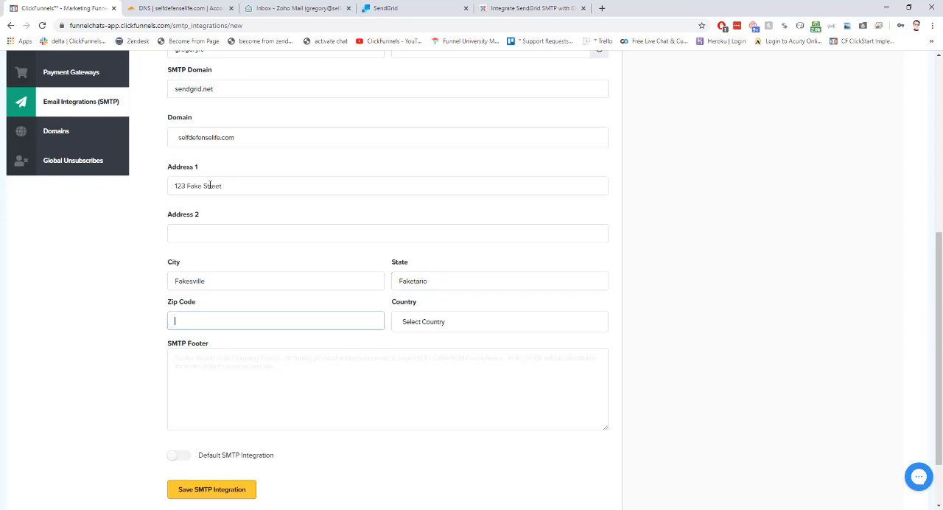
text(2345)
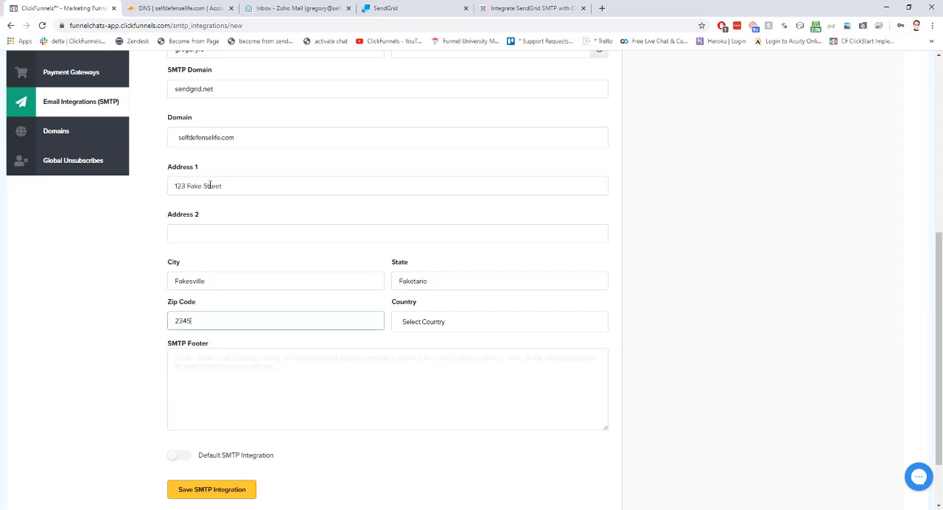
click(499, 321)
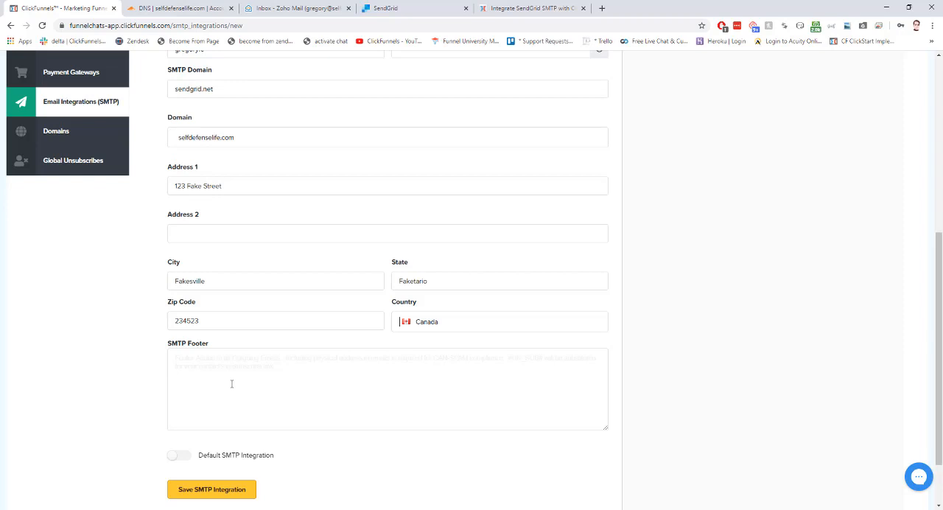
mouse_move(243, 338)
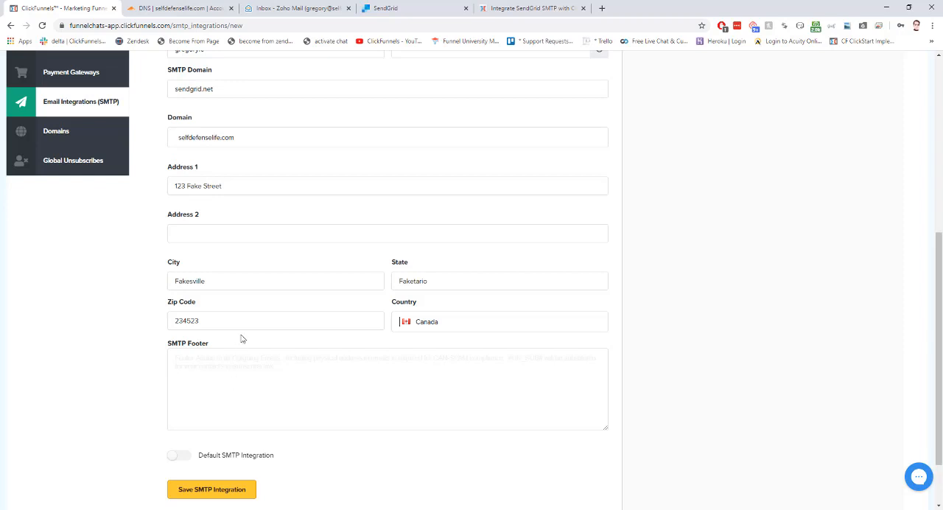
click(530, 8)
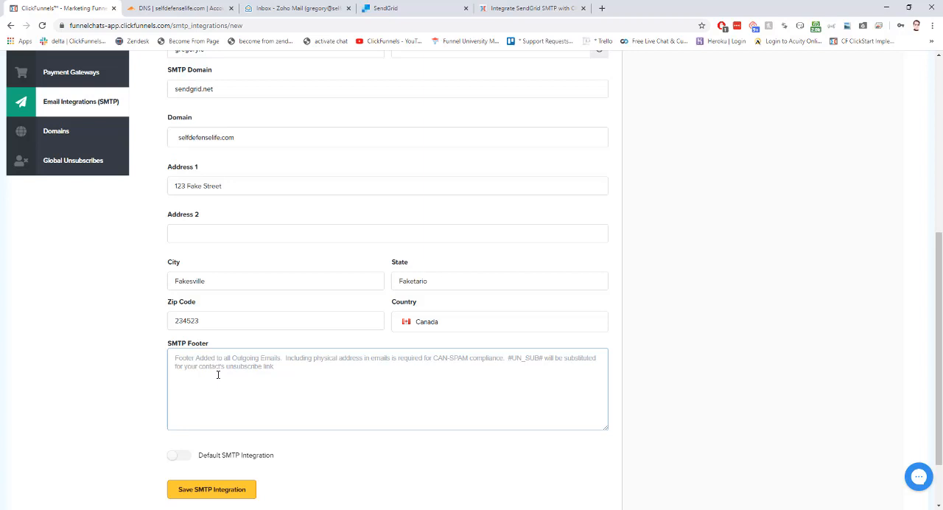
- Paste the centred footer HTML, replacing placeholders with Funnel Chats, 123 Fake St, Faketario, 23412
text(<center><p>Company Name | 123 Address, City, State, Zip | 9876543210</p><p><a href="#UN_SUB#">Unsubscribe</a></p></center>)
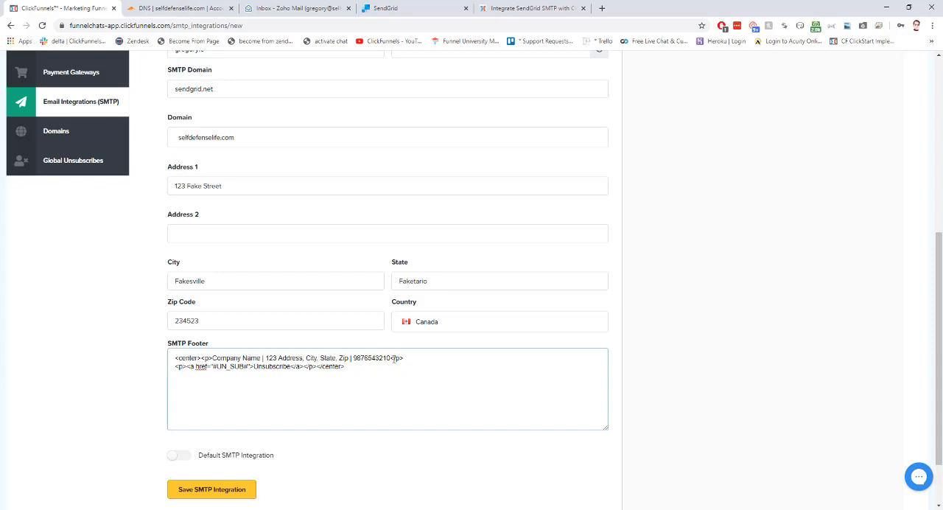
drag(286, 358, 396, 358)
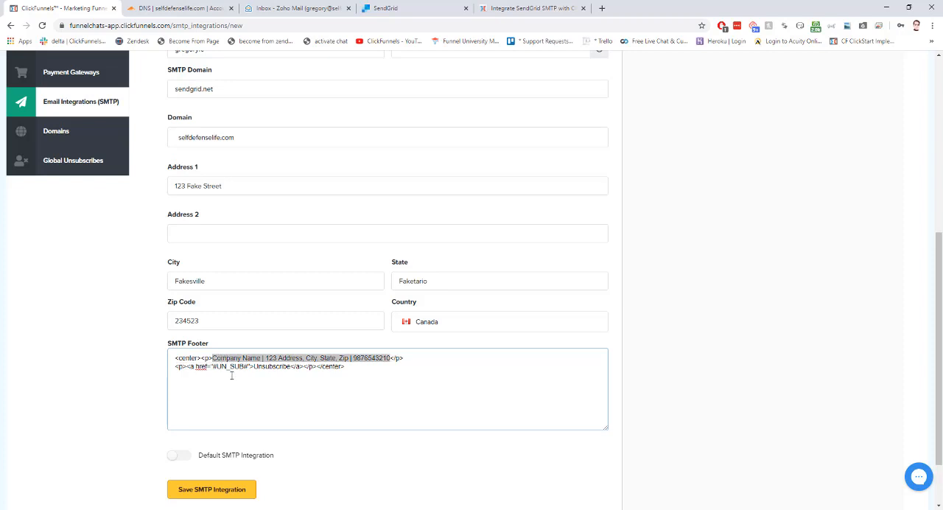
text(Funnk</p>)
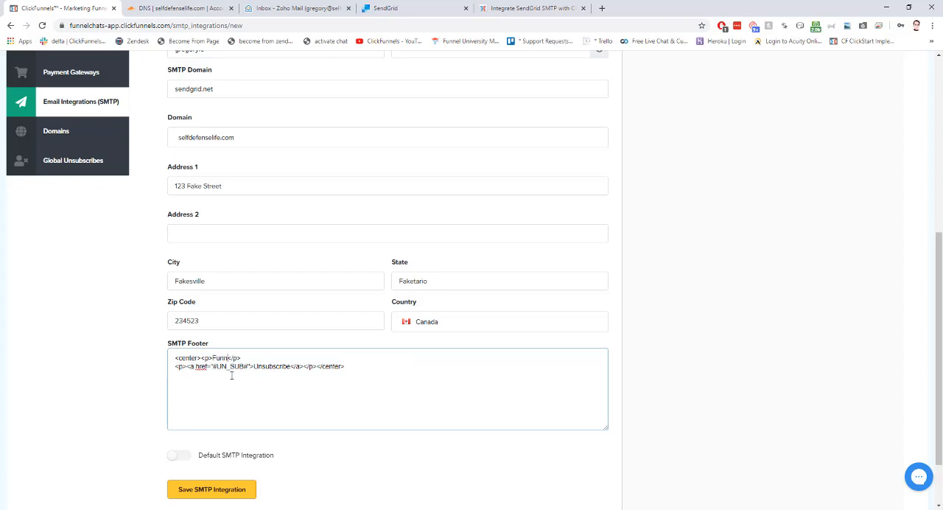
text(Funnel Chats |)
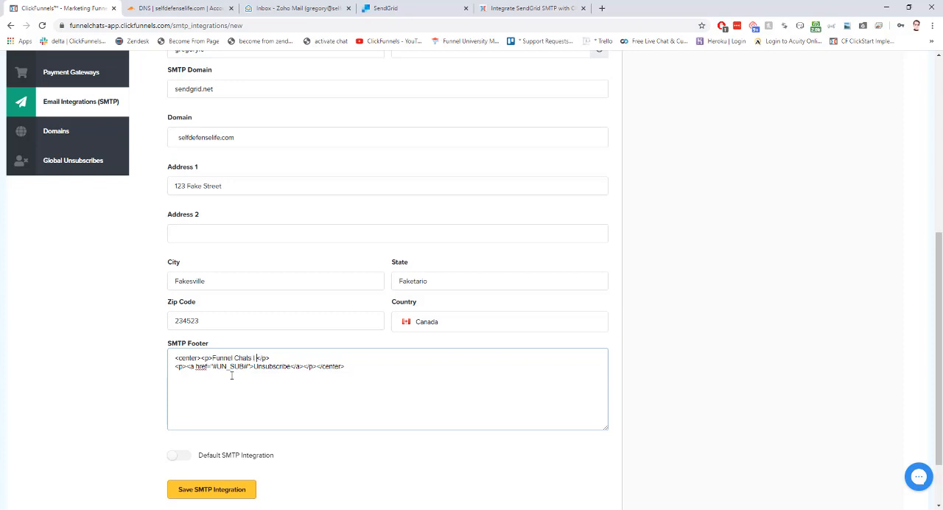
text(123 Fake St.)
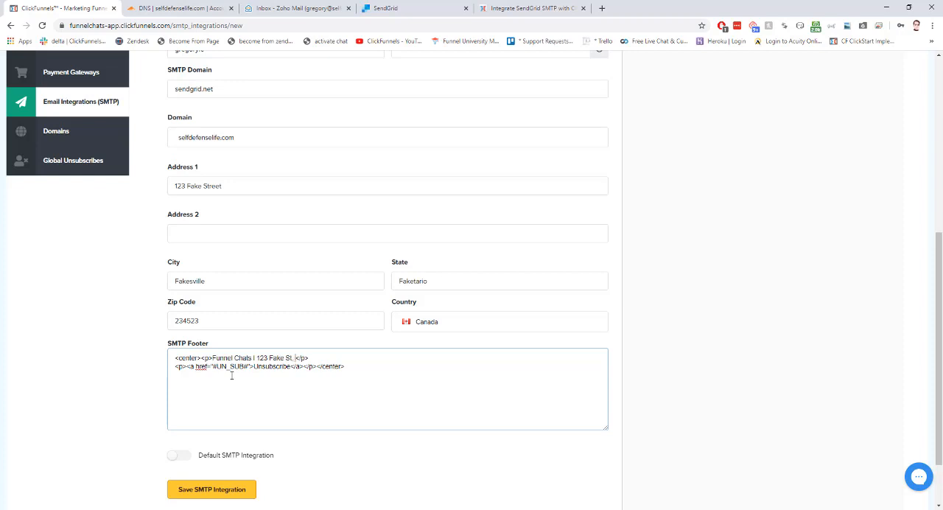
text(Faketario,)
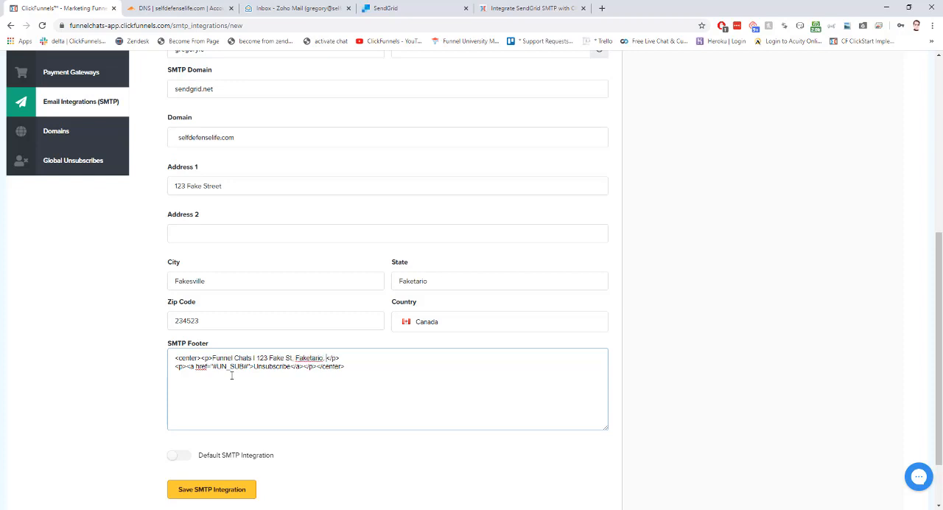
click(309, 358)
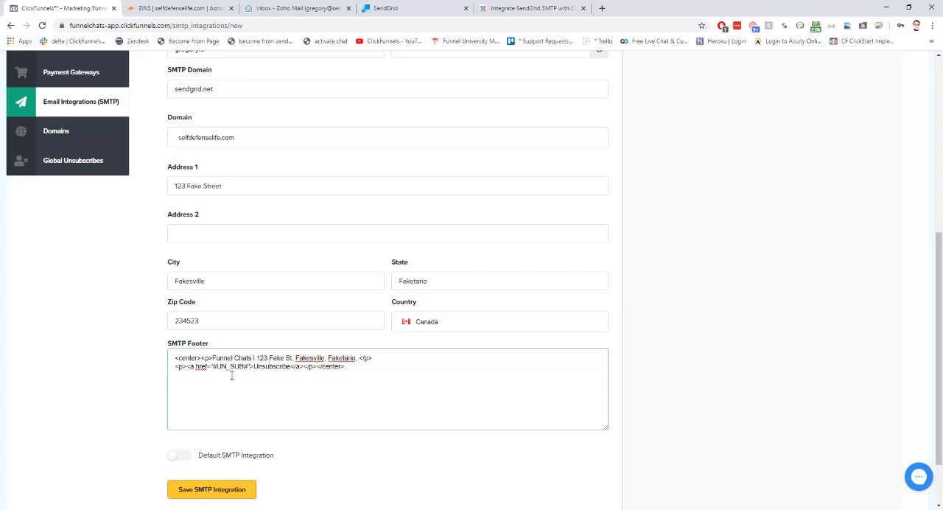
text(23412, Canada | 2342123)
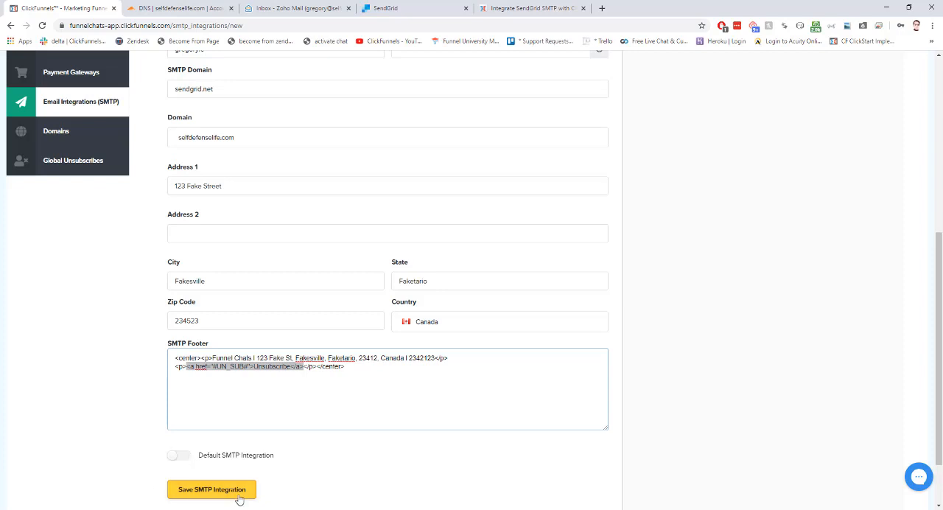
- Save the Funnel Chats Sendgrid SMTP integration and reopen it for editing
click(211, 489)
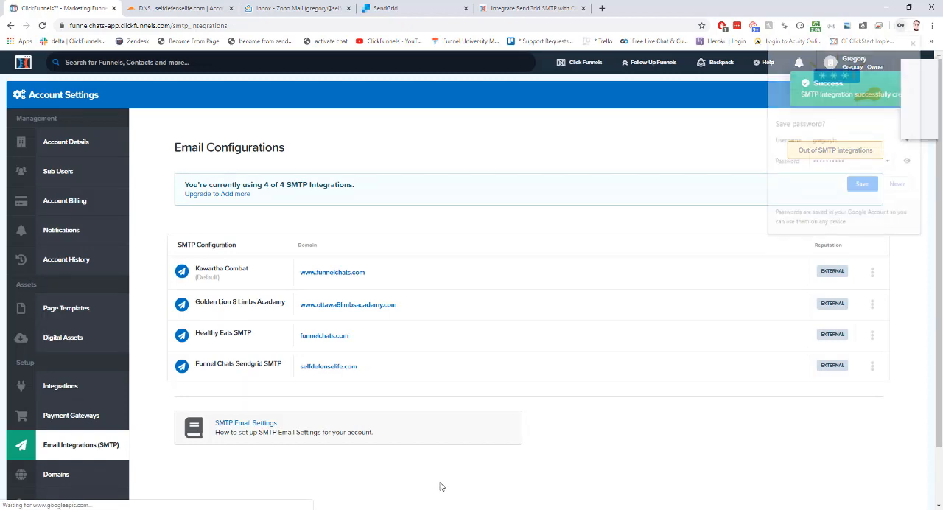
click(237, 363)
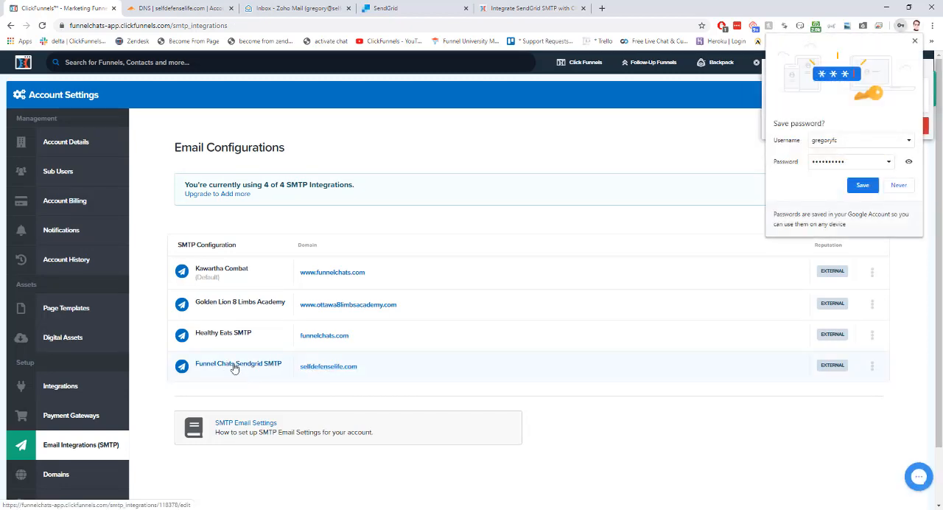
click(238, 366)
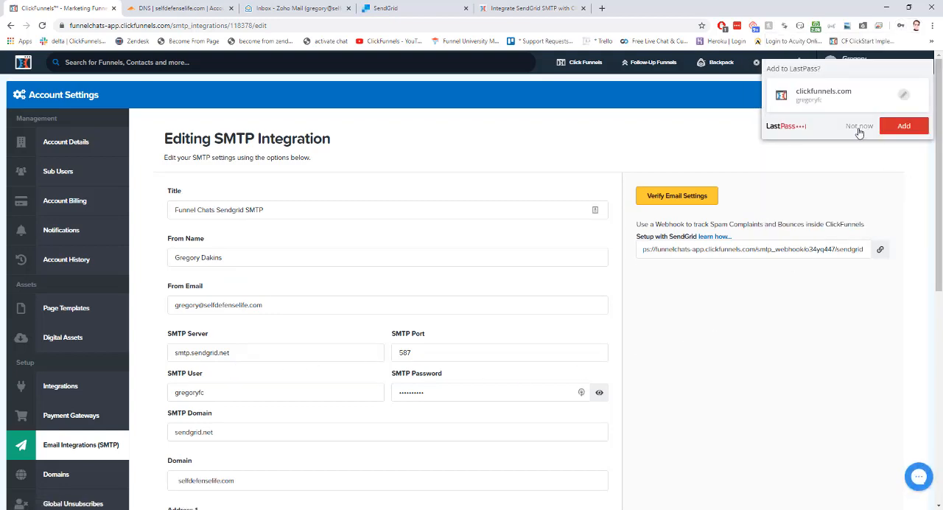
- Copy the SendGrid webhook URL and return to SendGrid's welcome guide
click(859, 126)
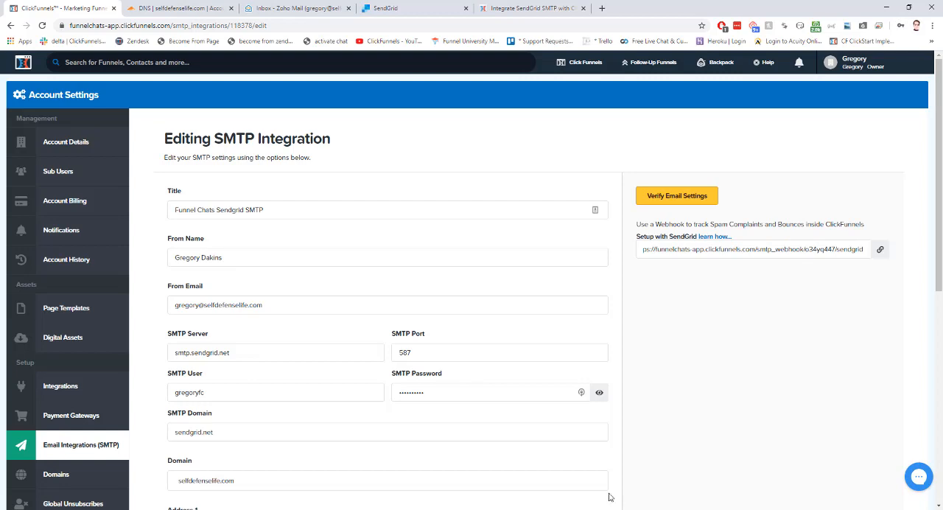
mouse_move(651, 274)
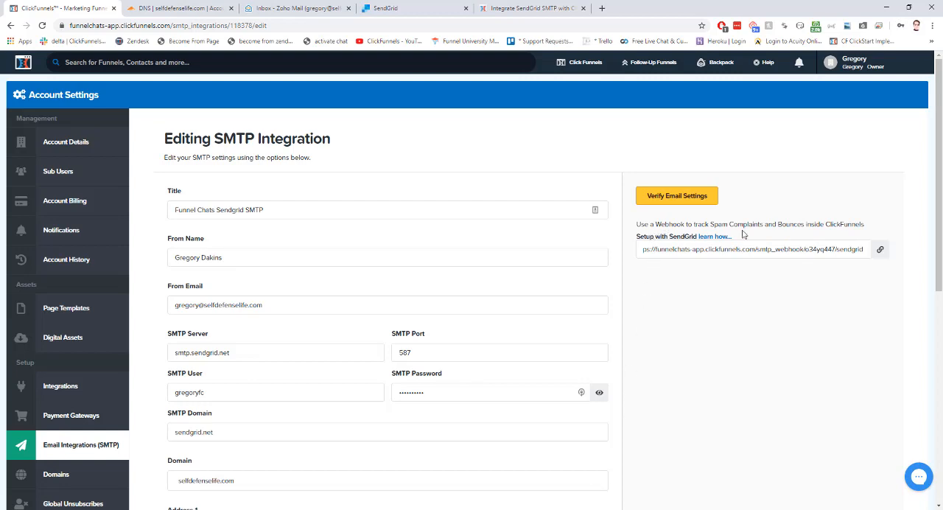
mouse_move(857, 227)
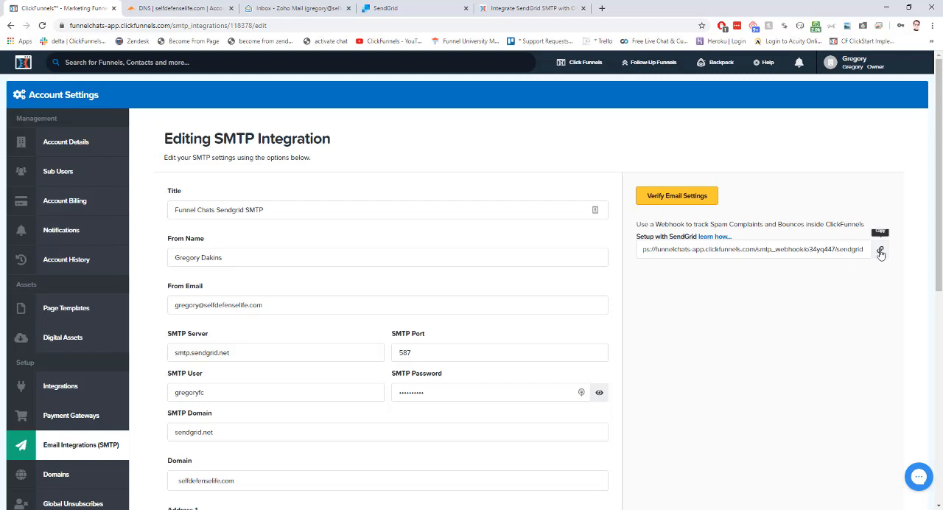
click(523, 9)
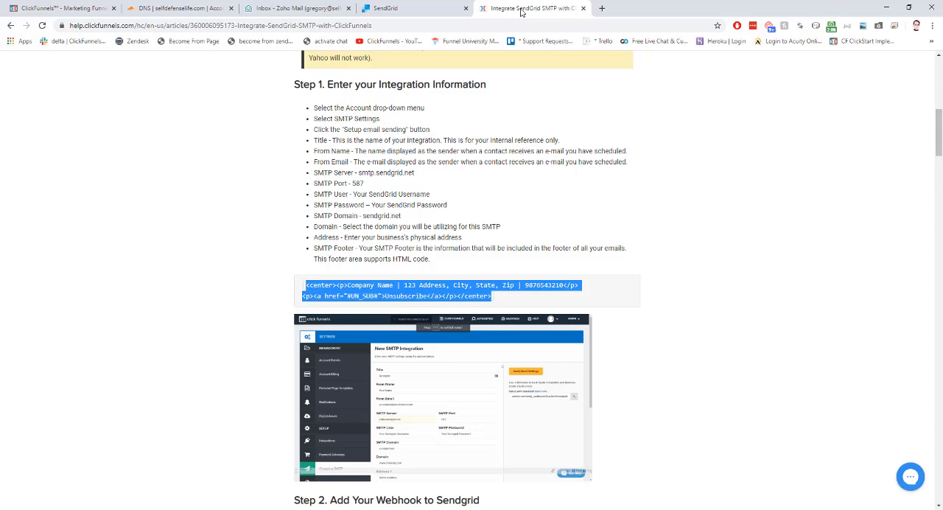
scroll(down, 3)
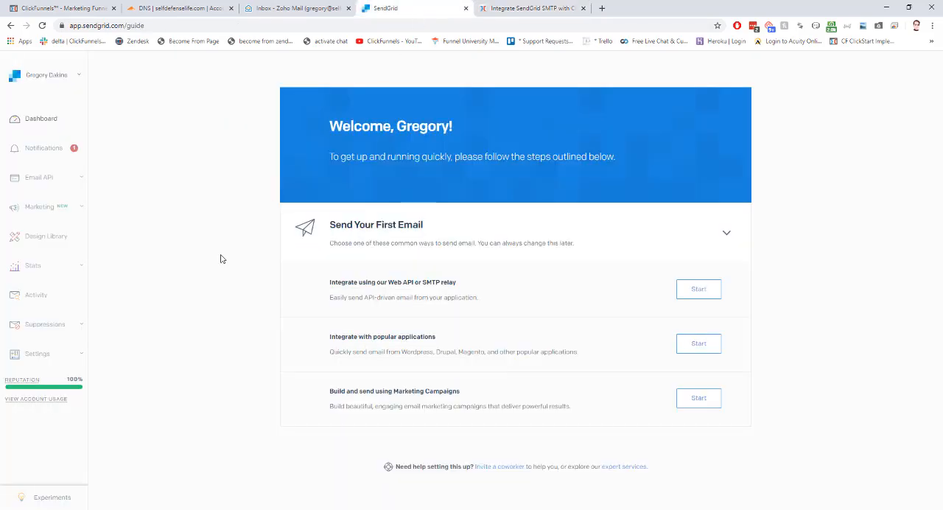
- Turn on Event Notification in Mail Settings and paste the ClickFunnels webhook URL as its endpoint
click(37, 354)
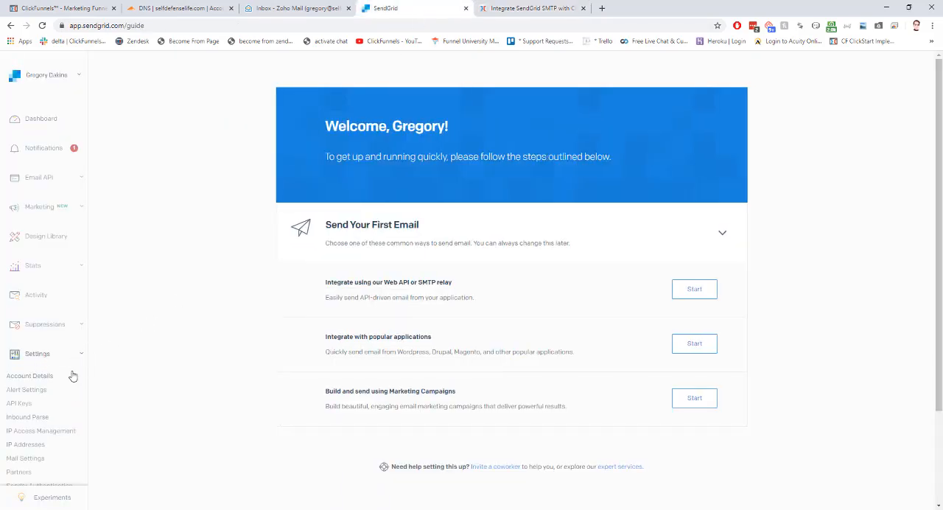
click(25, 458)
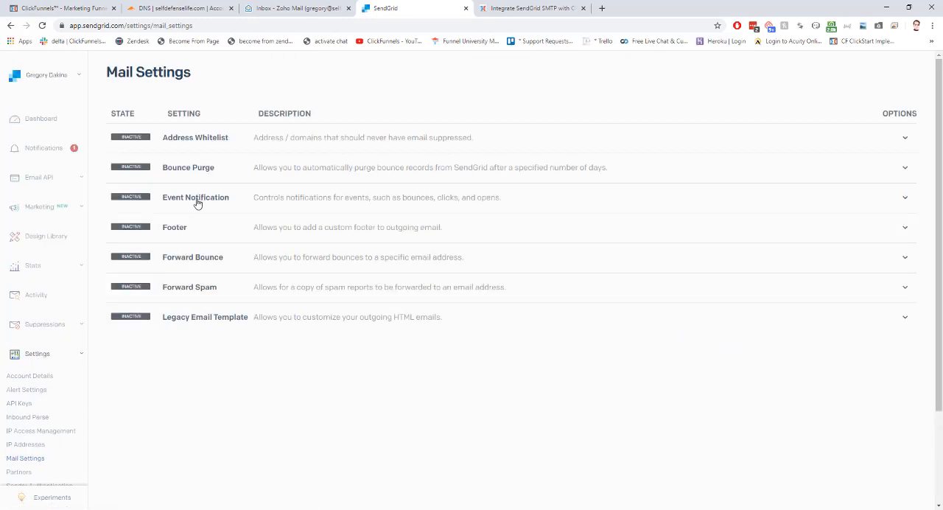
click(195, 197)
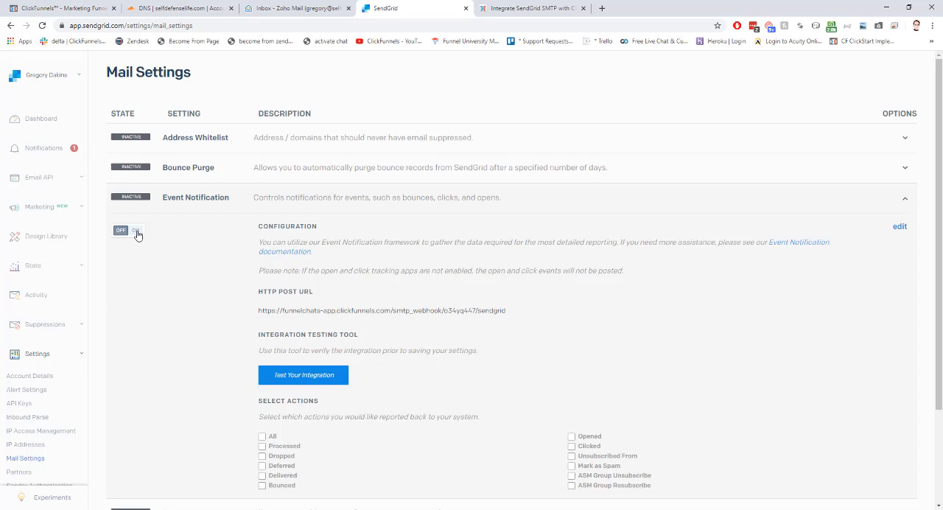
click(135, 231)
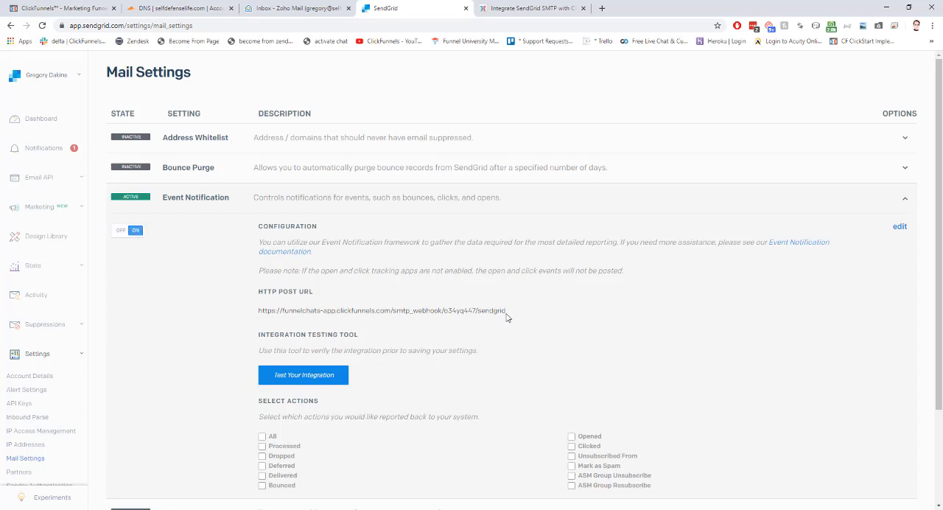
mouse_move(893, 234)
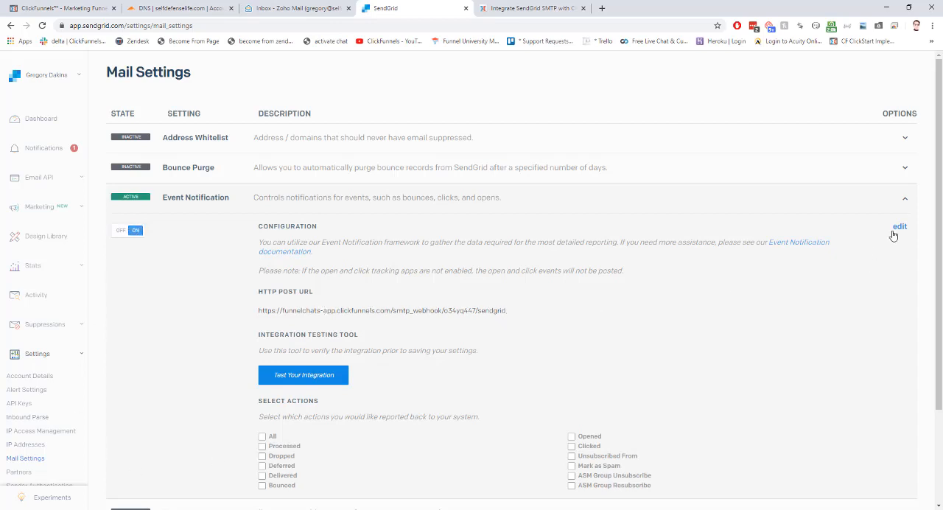
click(900, 226)
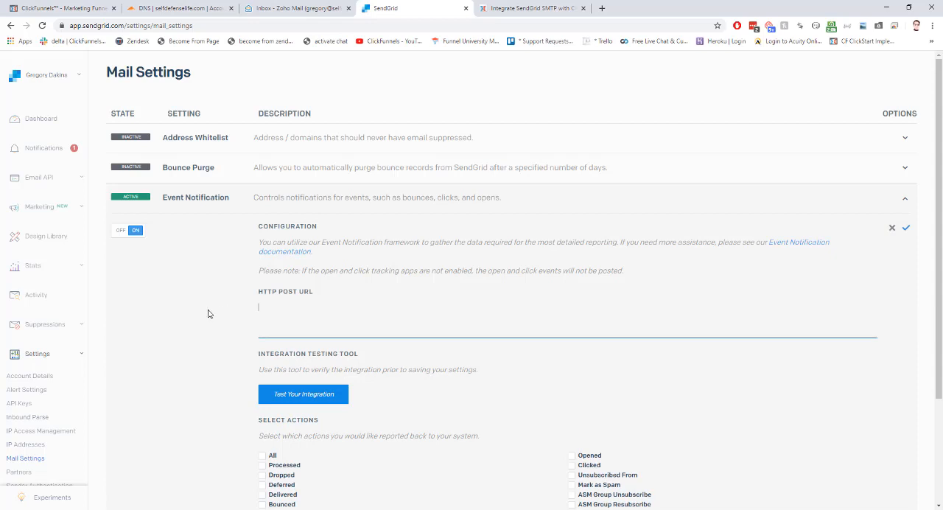
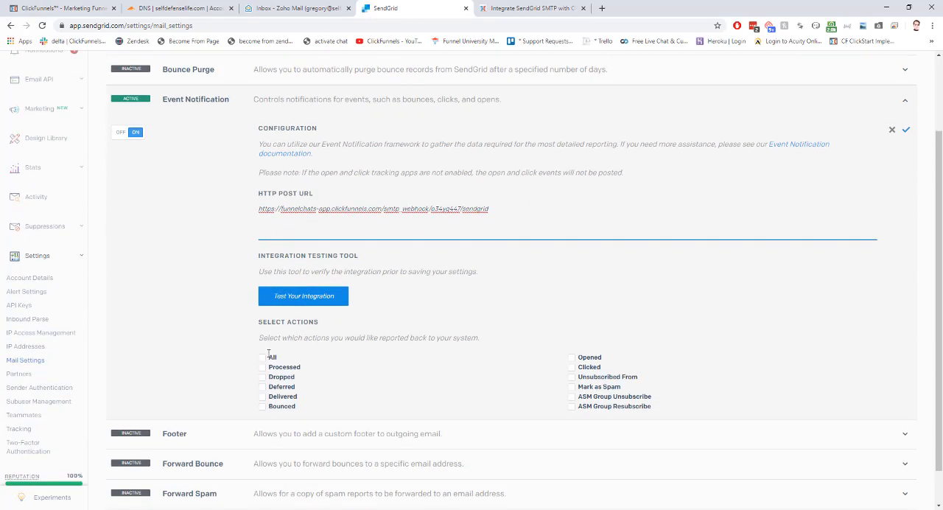
- Select Dropped, Bounced, Unsubscribed From and Mark as Spam events, then save the notification
click(262, 376)
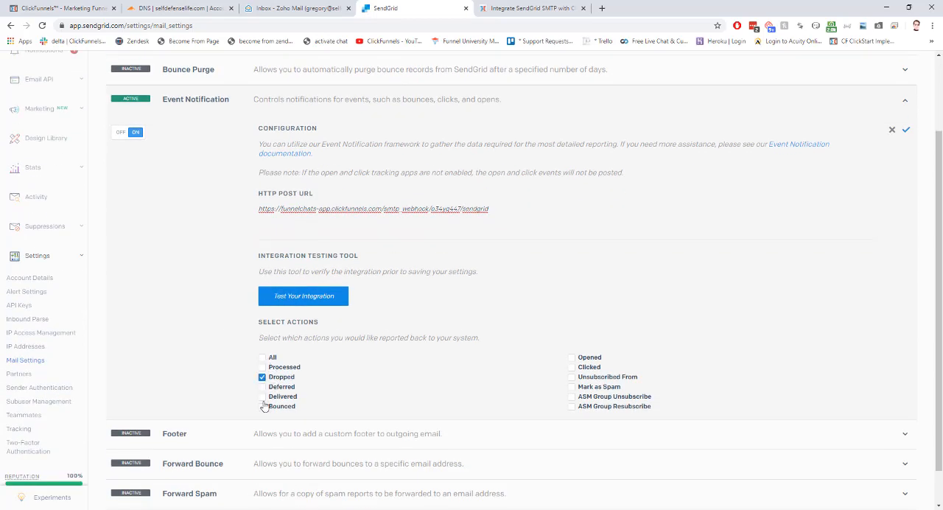
click(262, 406)
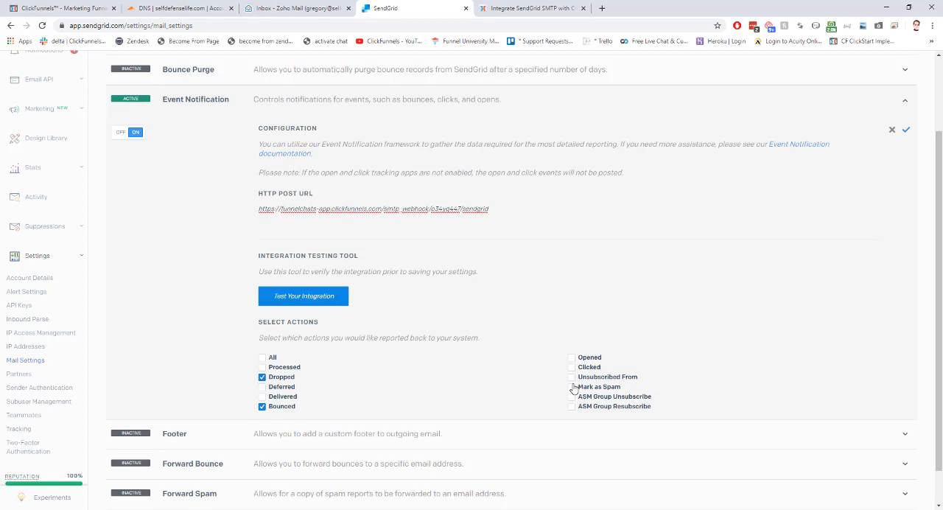
click(571, 376)
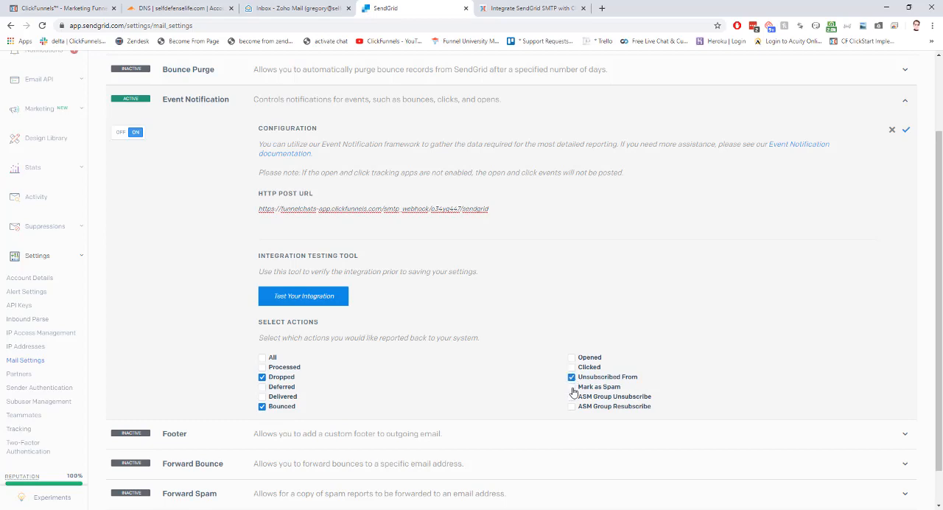
click(571, 386)
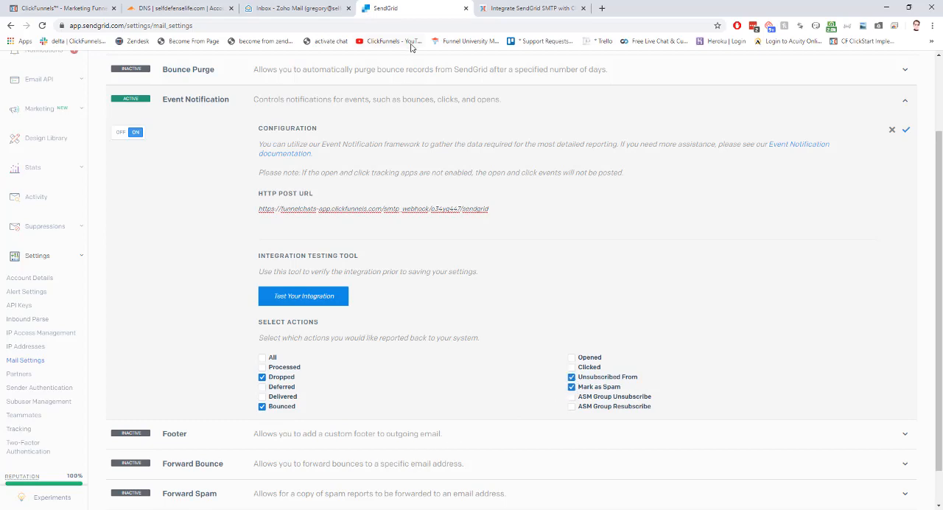
click(532, 8)
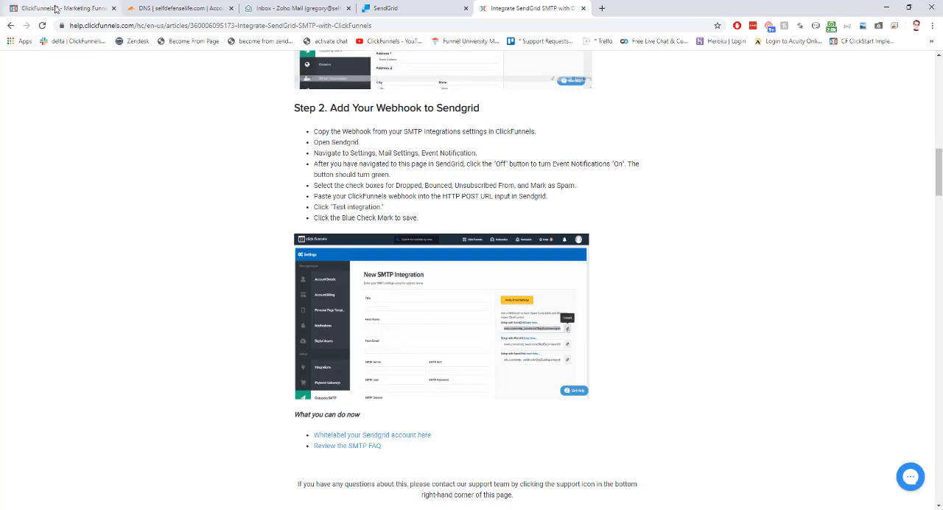
click(398, 8)
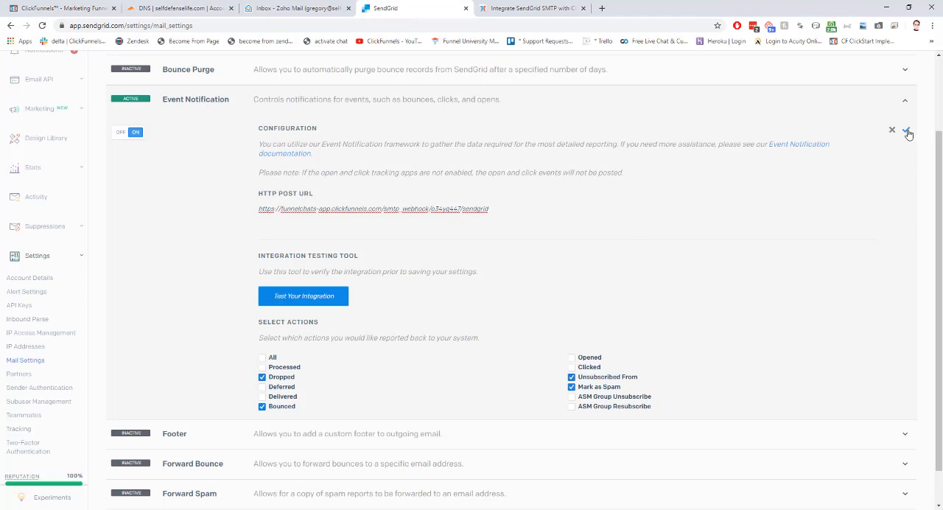
click(891, 130)
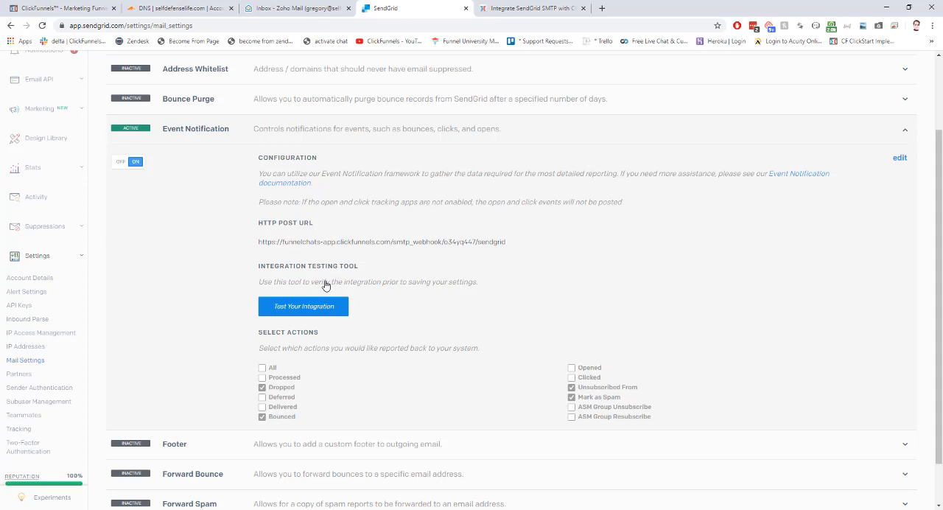
mouse_move(204, 158)
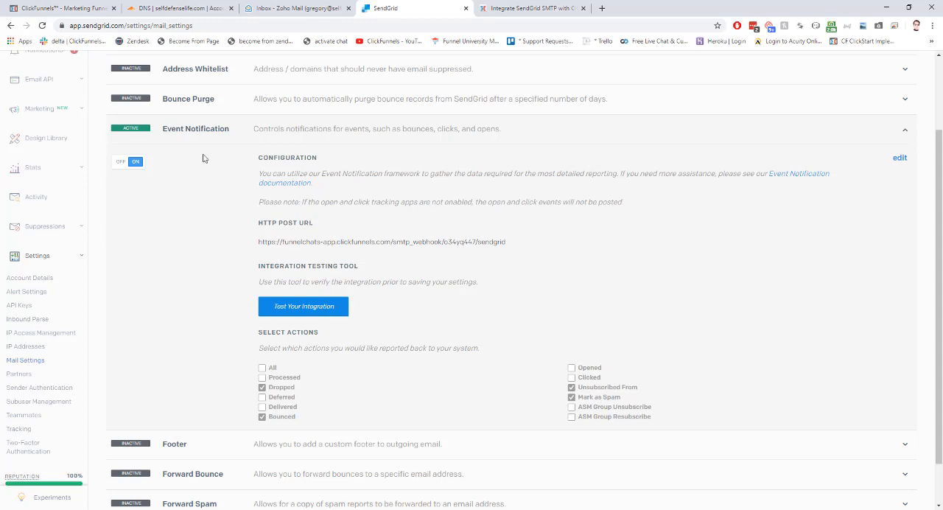
mouse_move(177, 295)
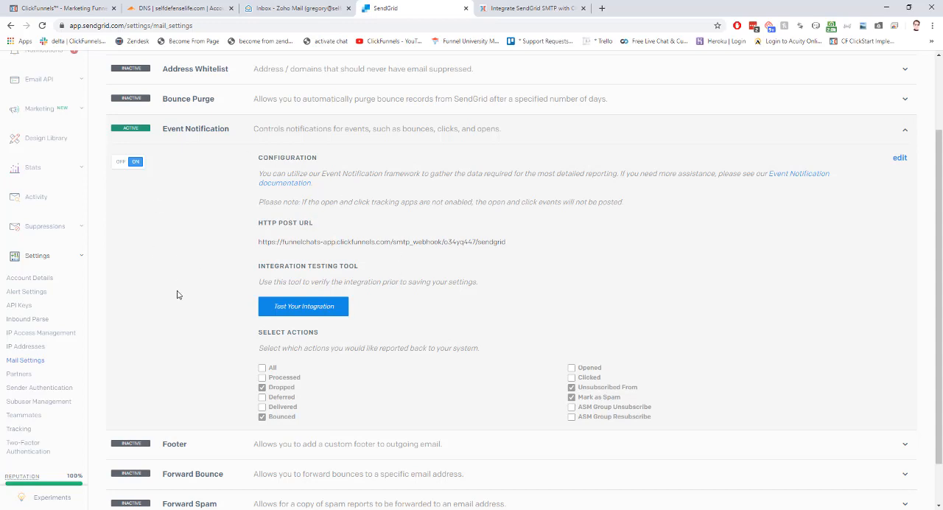
mouse_move(169, 289)
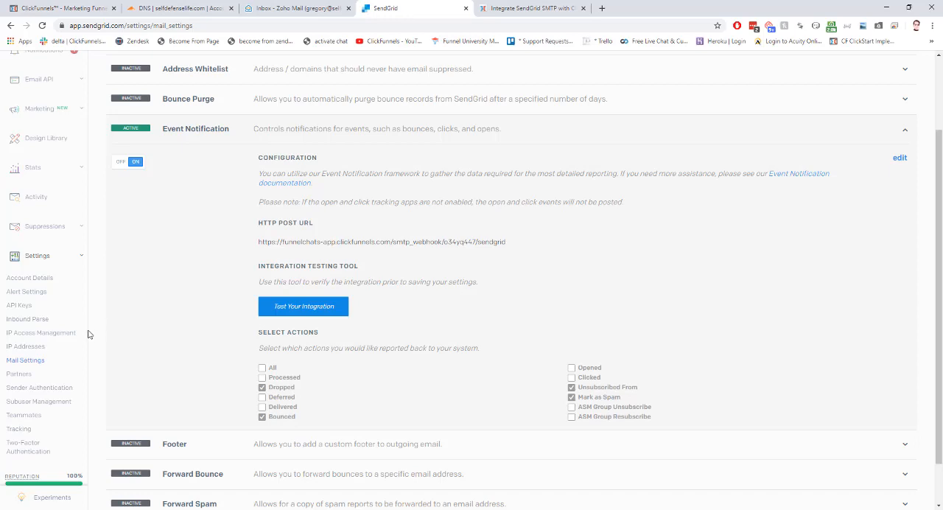
- Scroll the SendGrid settings sidebar down to Sender Authentication and open it
scroll(down, 3)
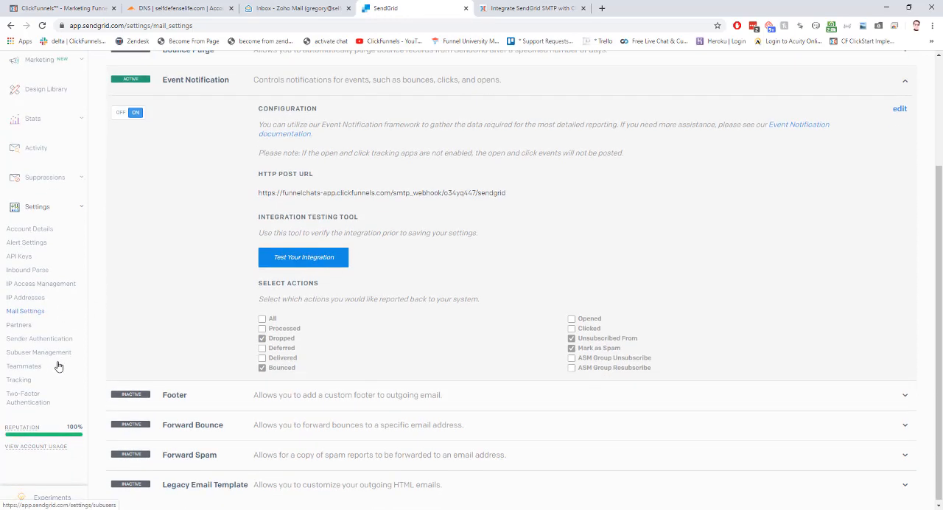
click(38, 338)
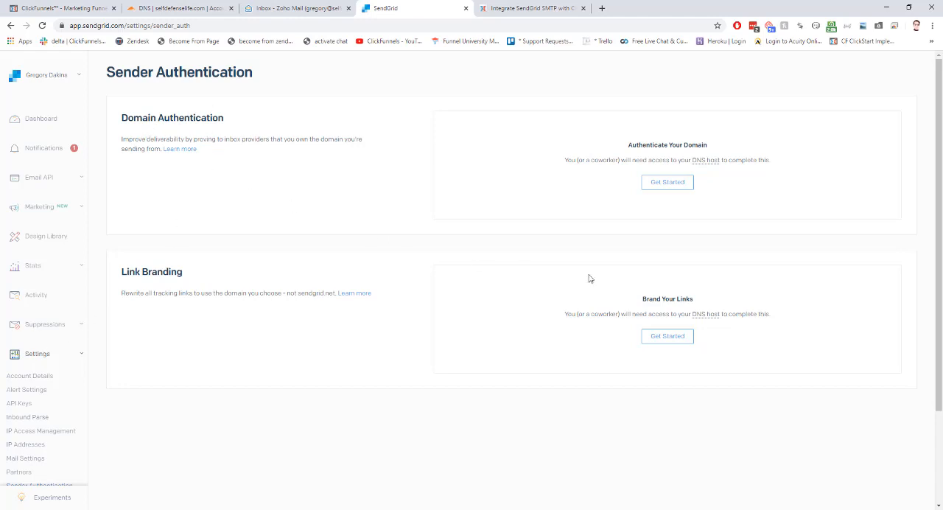
- Authenticate selfdefenselife.com with DNS host Other Host to list its CNAME records
click(667, 182)
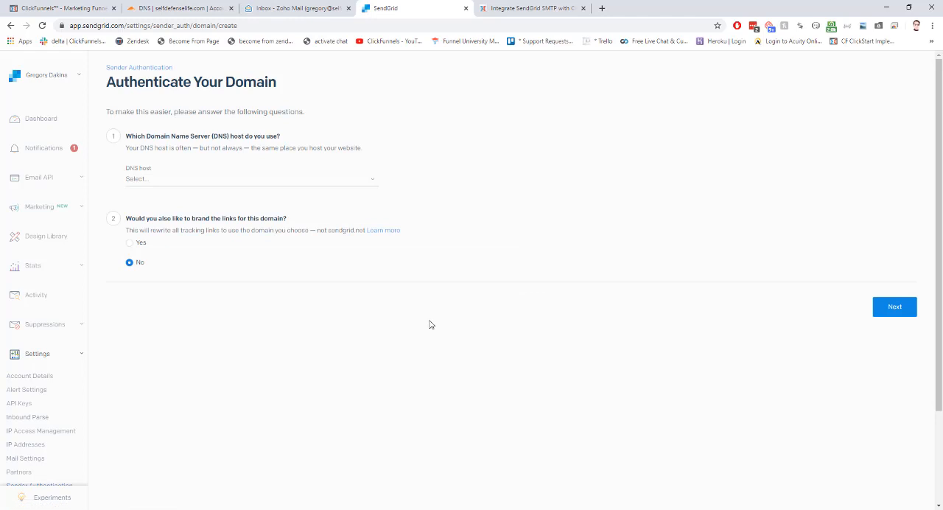
mouse_move(196, 194)
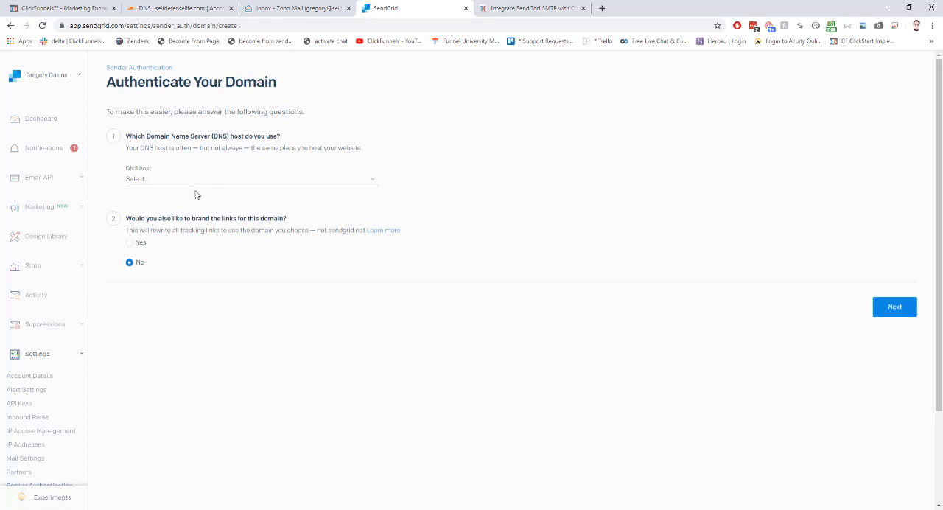
click(250, 178)
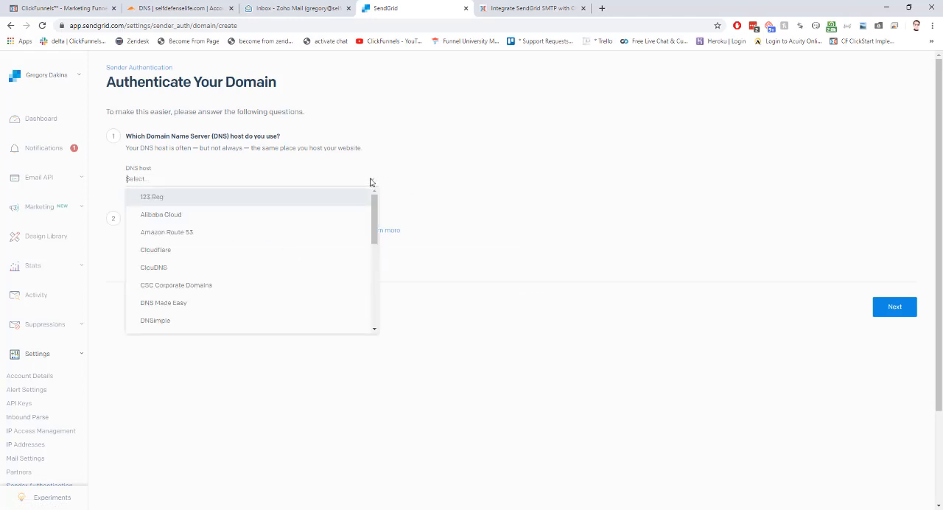
mouse_move(183, 250)
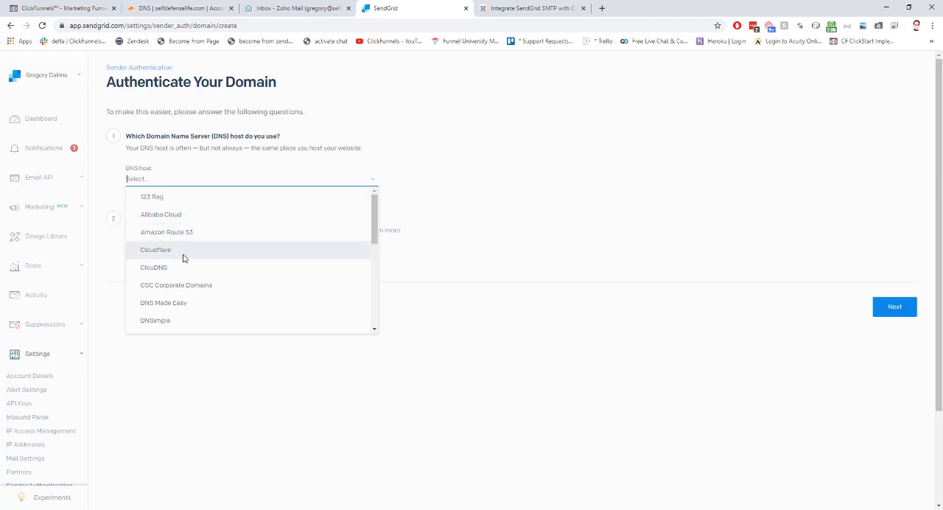
scroll(down, 3)
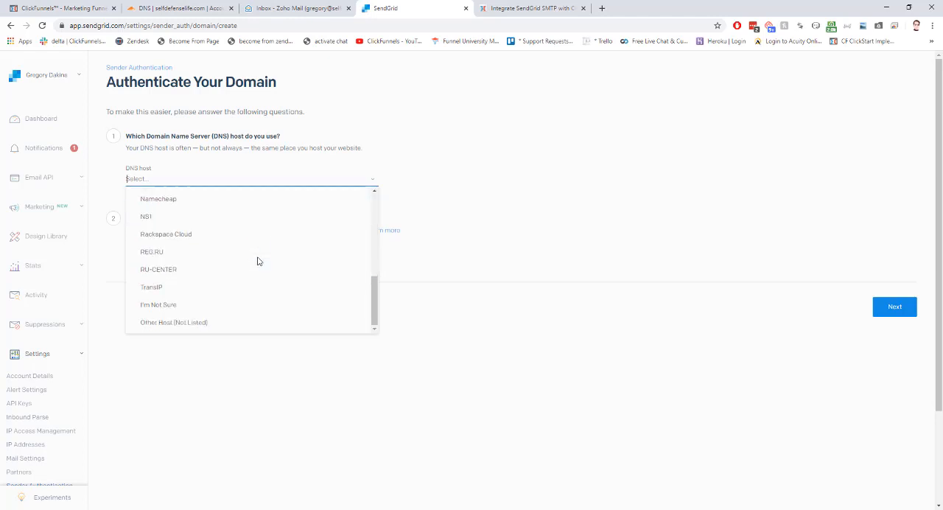
click(173, 322)
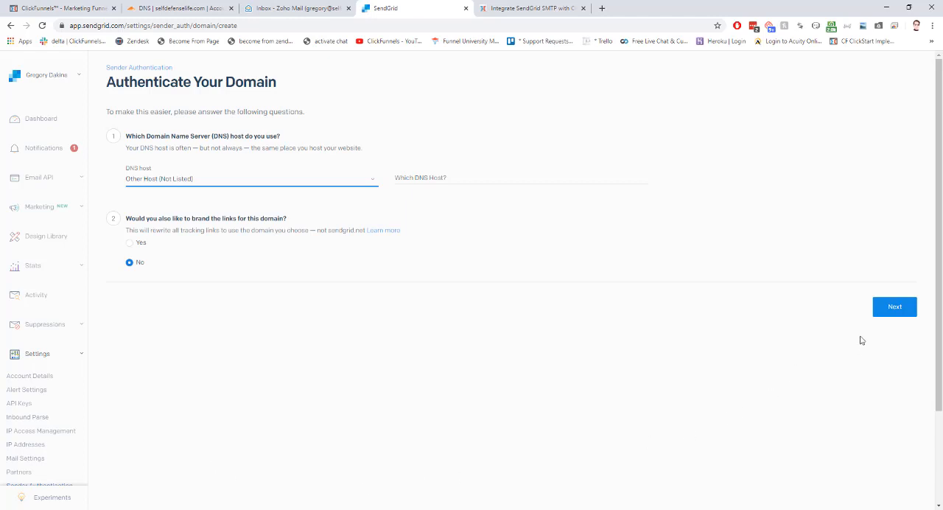
click(895, 306)
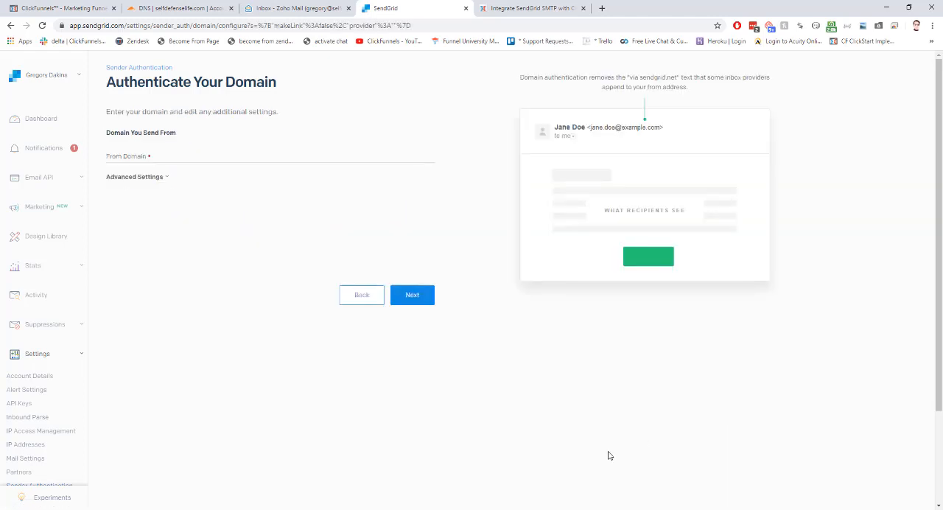
click(270, 154)
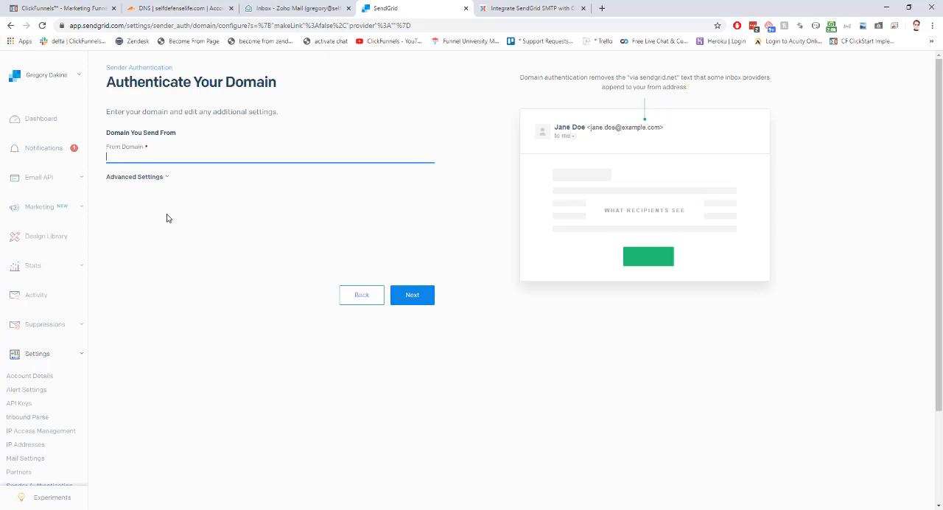
text(selfdefenselife.com)
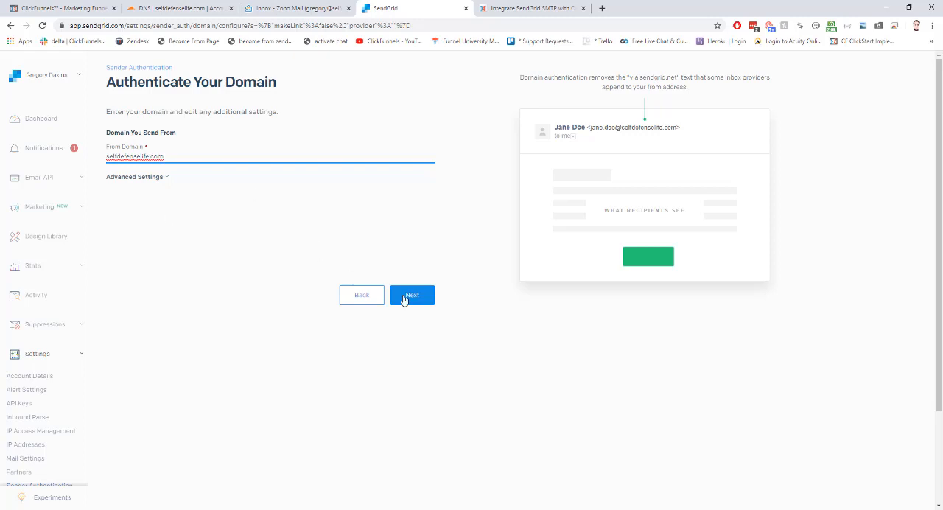
click(412, 294)
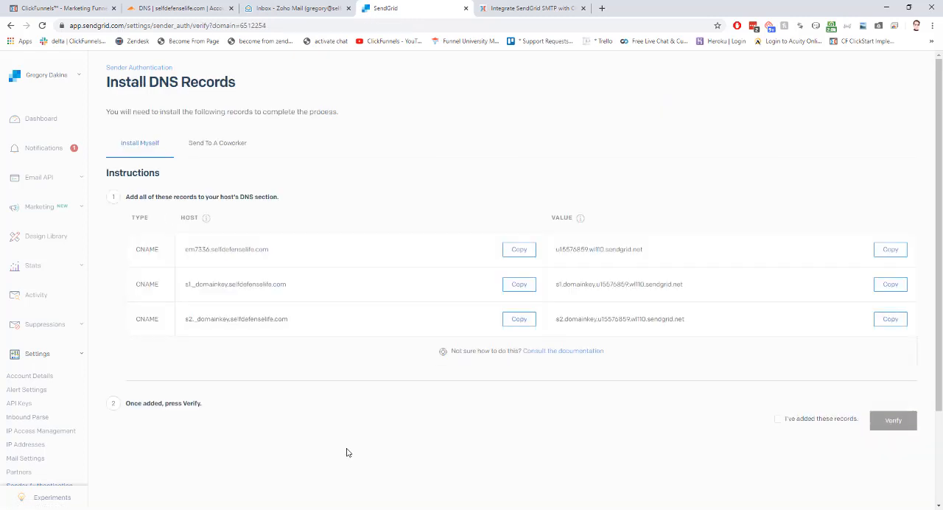
mouse_move(317, 307)
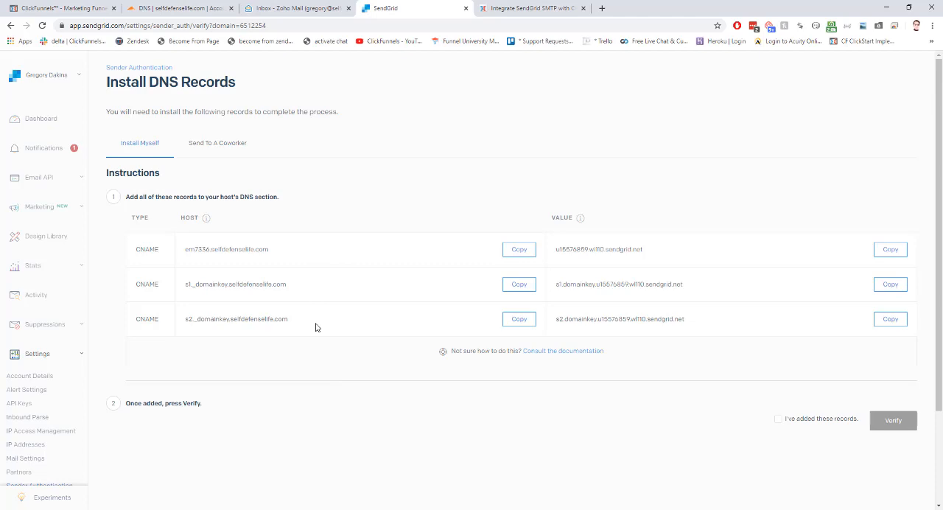
- Switch back to the Funnel Chats Sendgrid SMTP integration edit page in ClickFunnels
click(180, 8)
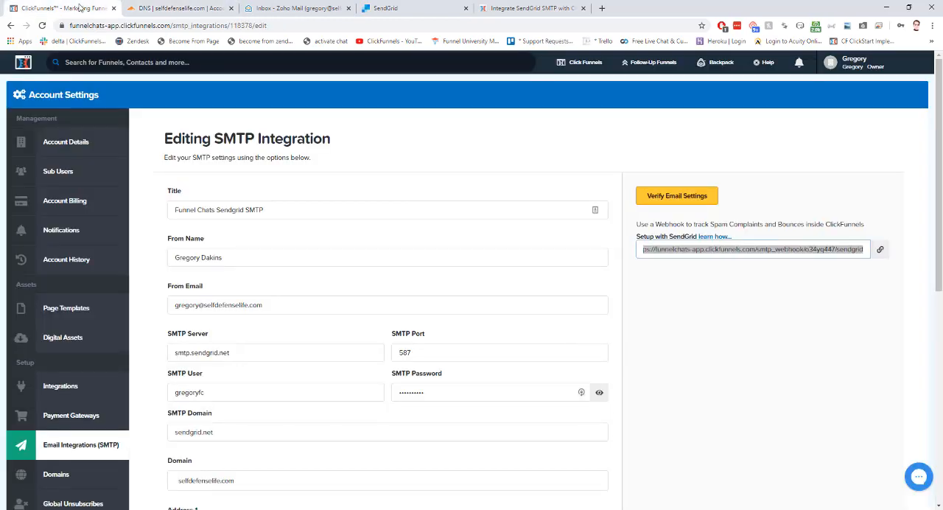
- Open funnelchats.net's zone records under Account Settings > Domains and start a CNAME record
click(854, 61)
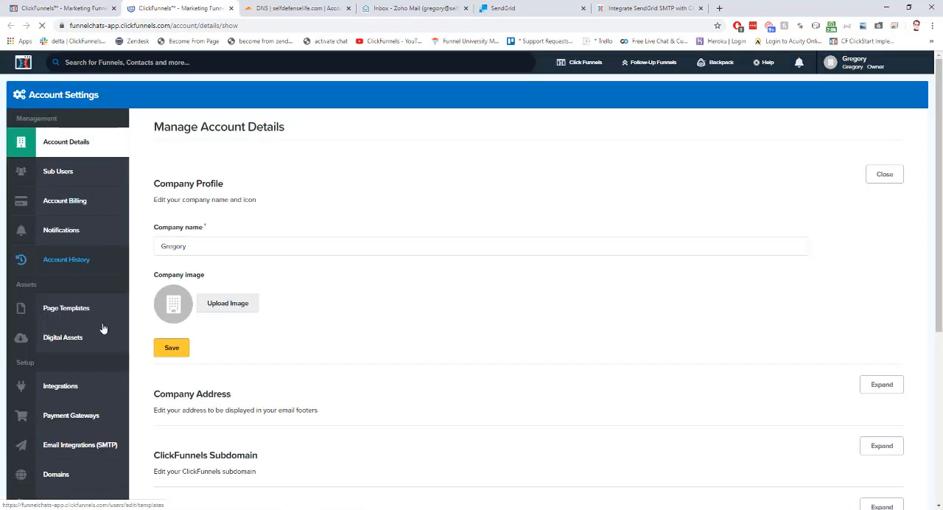
click(56, 474)
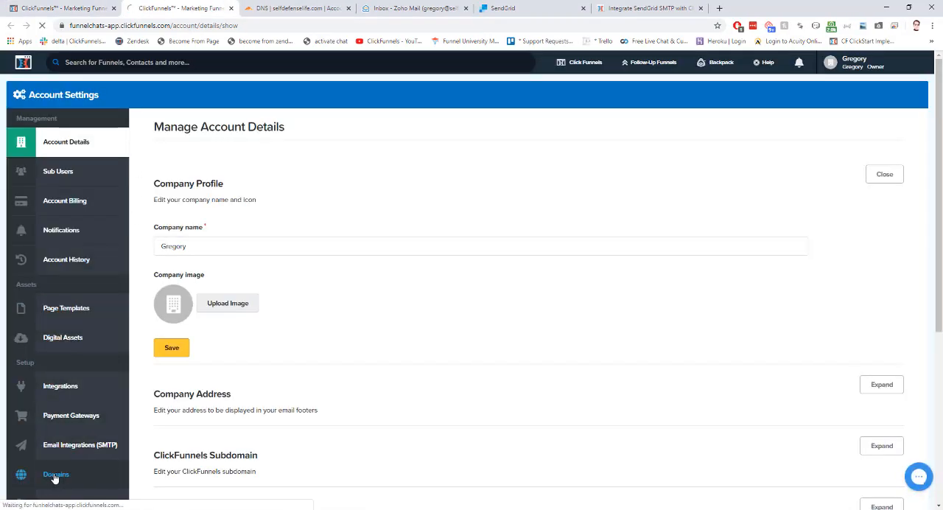
click(56, 474)
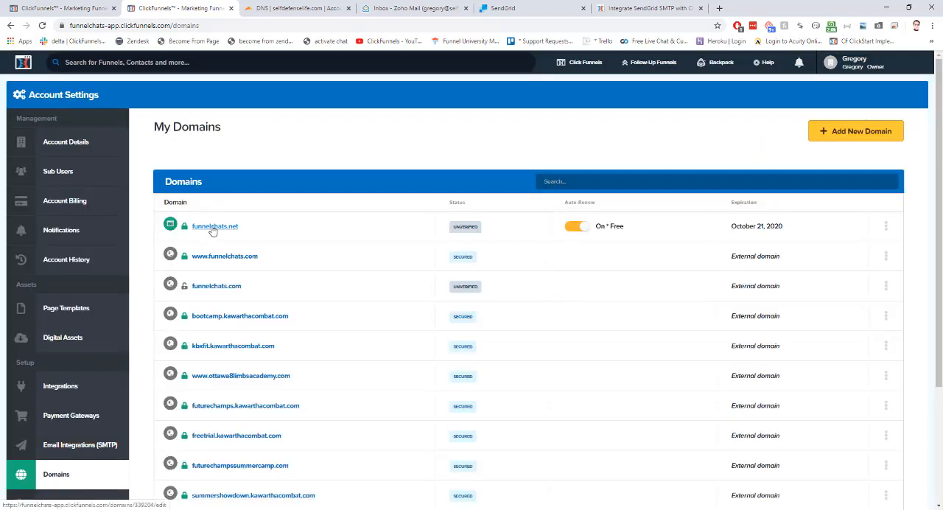
click(214, 226)
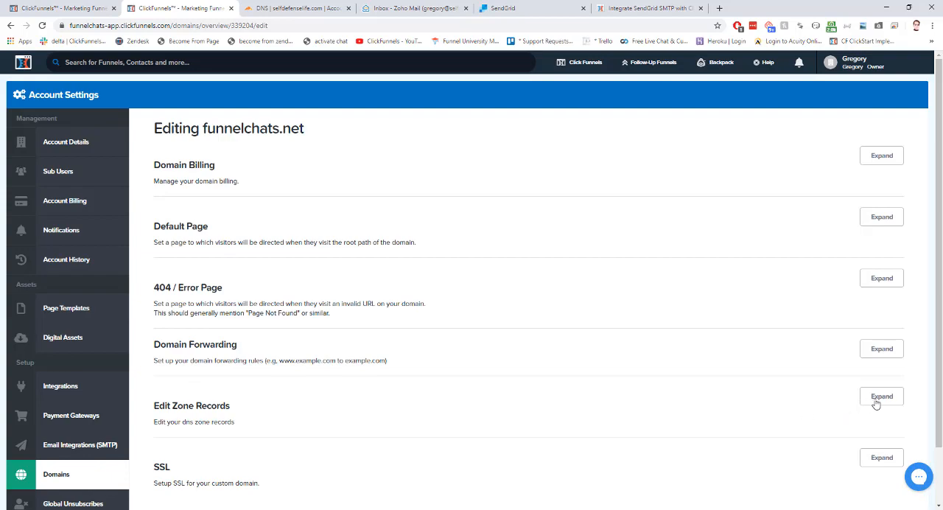
click(881, 396)
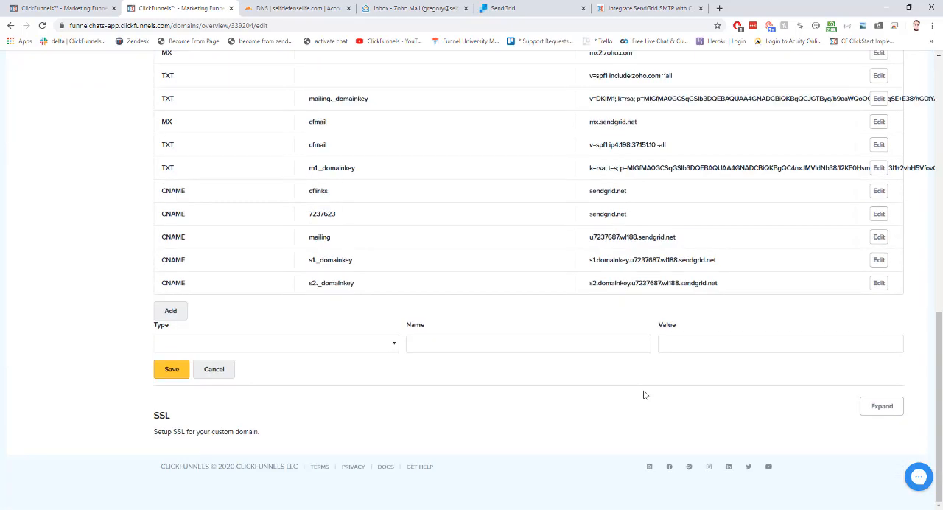
click(276, 343)
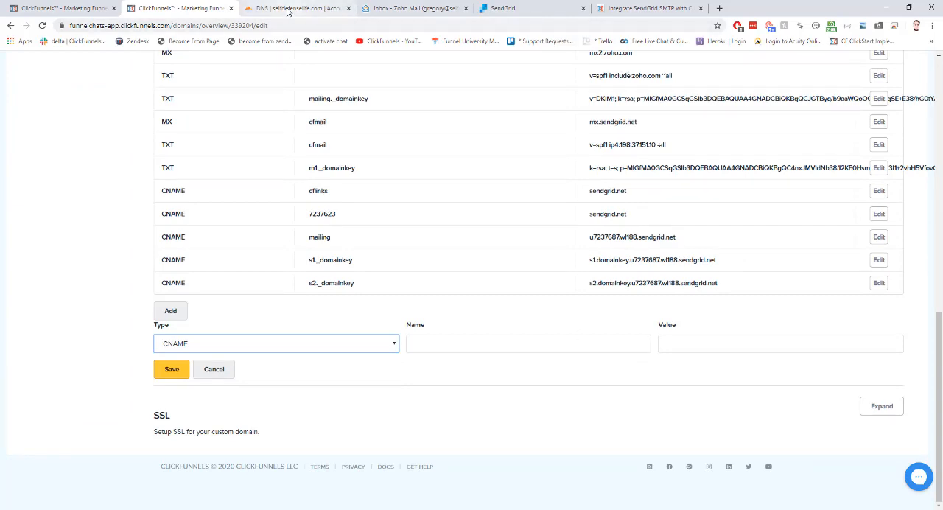
click(414, 8)
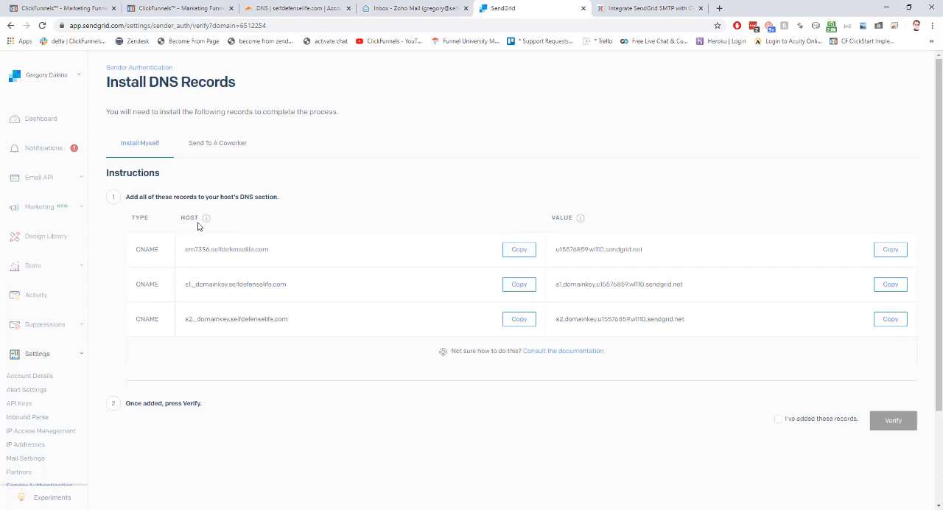
- Add Cloudflare CNAME em7336 targeting u15576859.wl110.sendgrid.net, set to DNS only
click(519, 249)
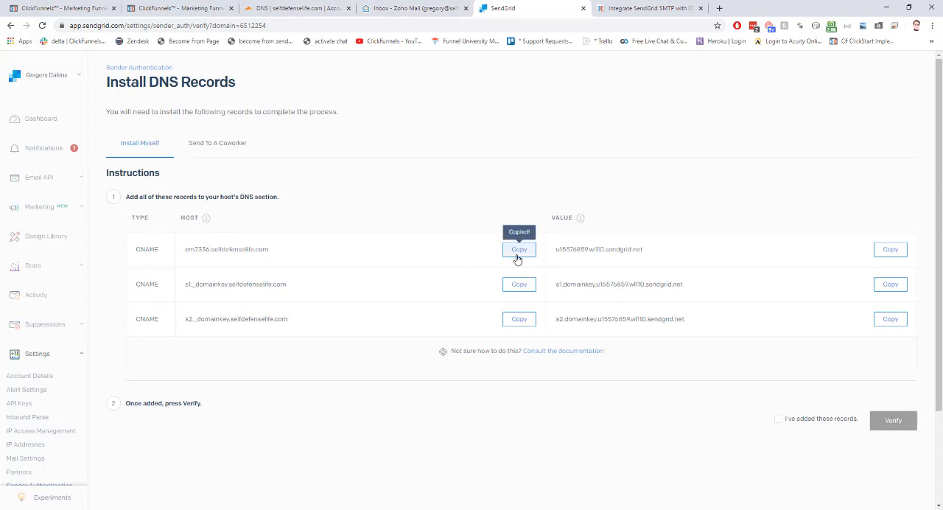
click(518, 249)
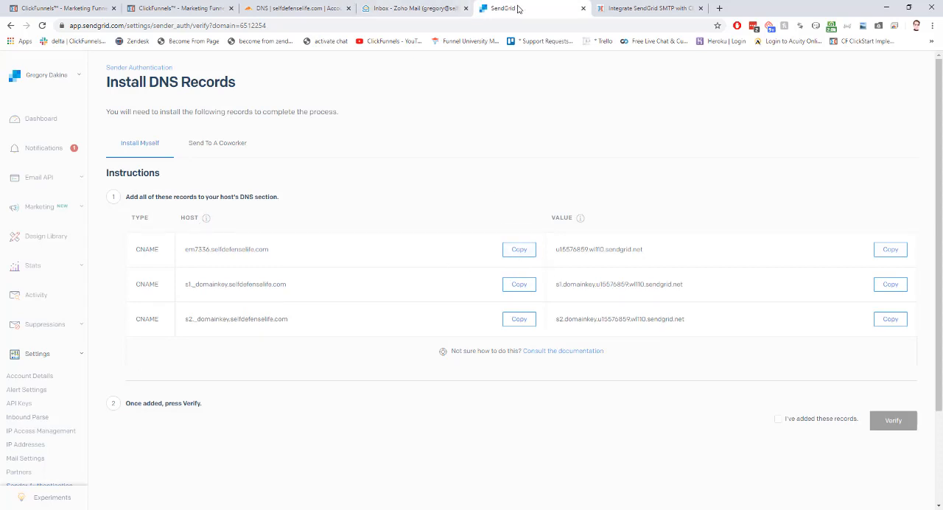
click(294, 8)
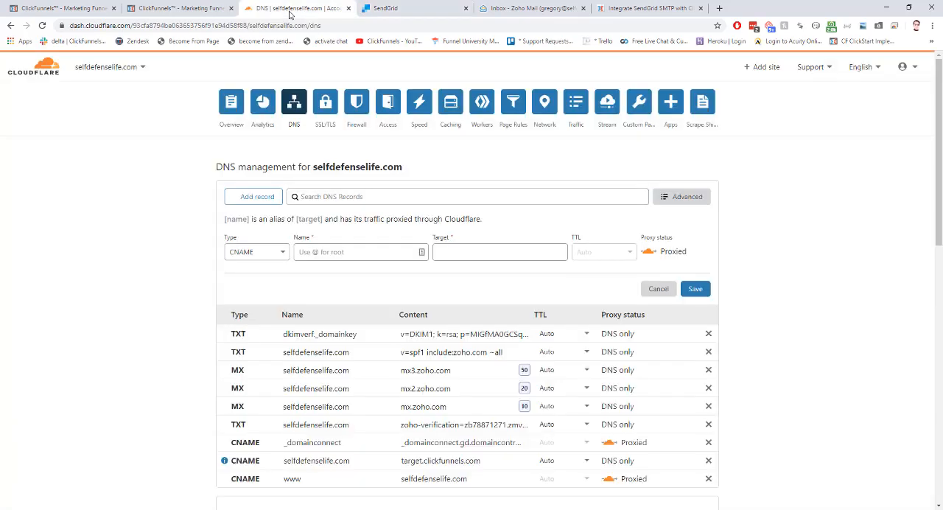
click(255, 251)
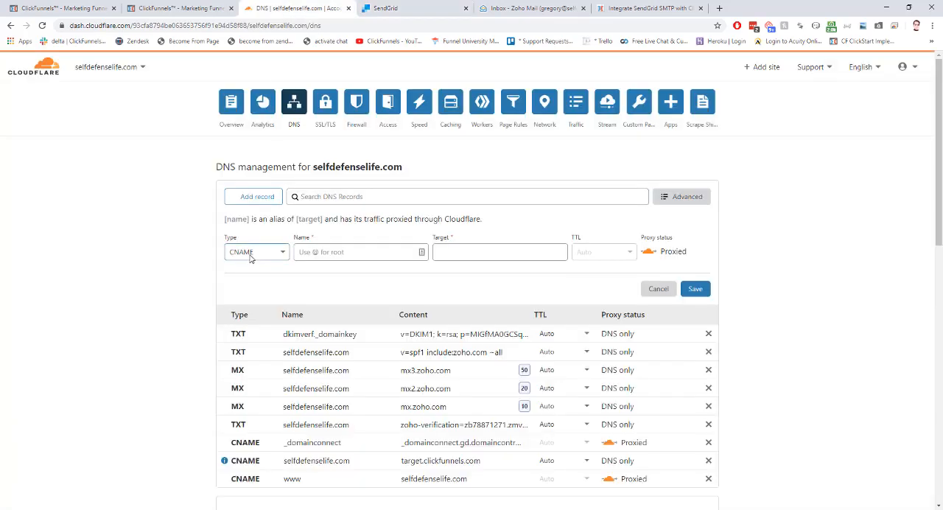
click(360, 251)
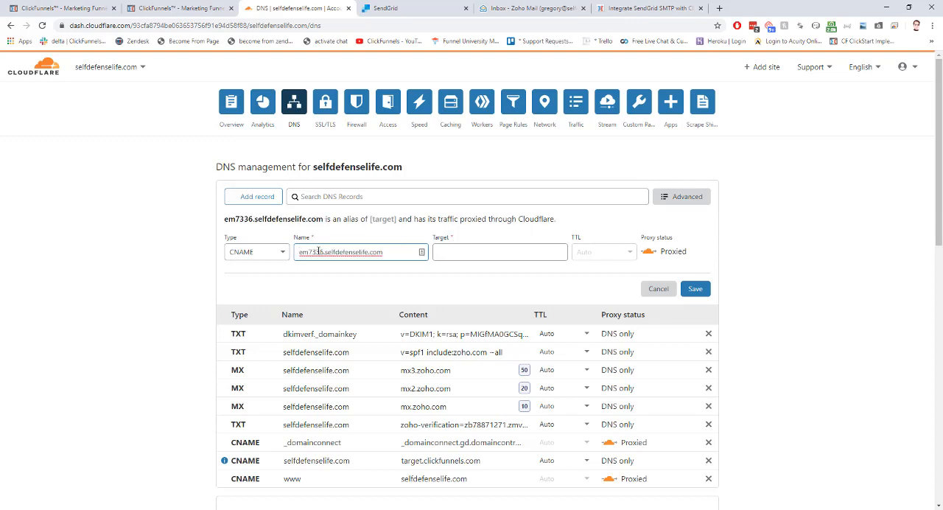
click(383, 8)
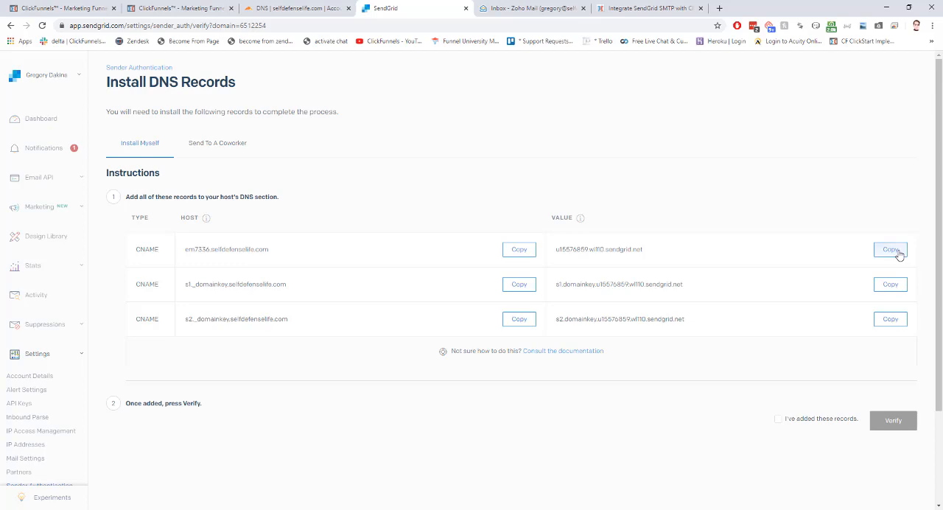
click(295, 8)
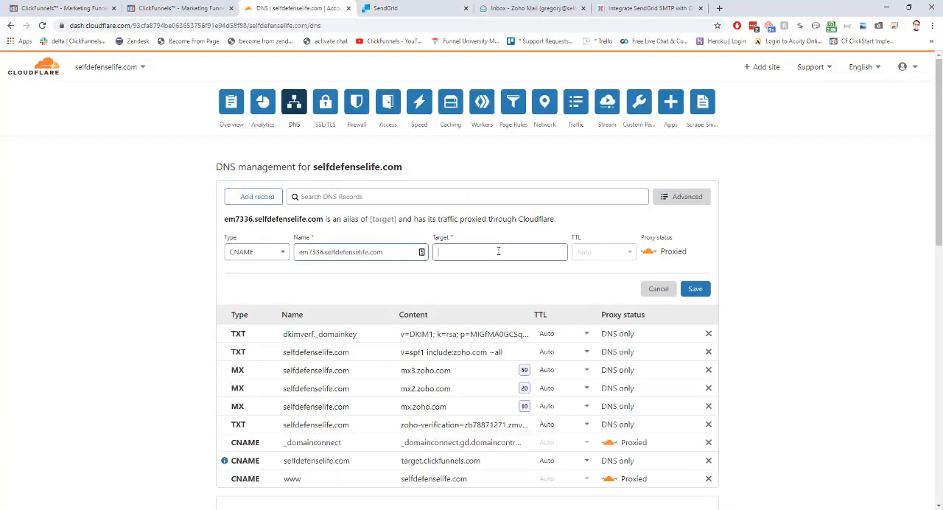
text(u15576859.wl110.sendgrid.net)
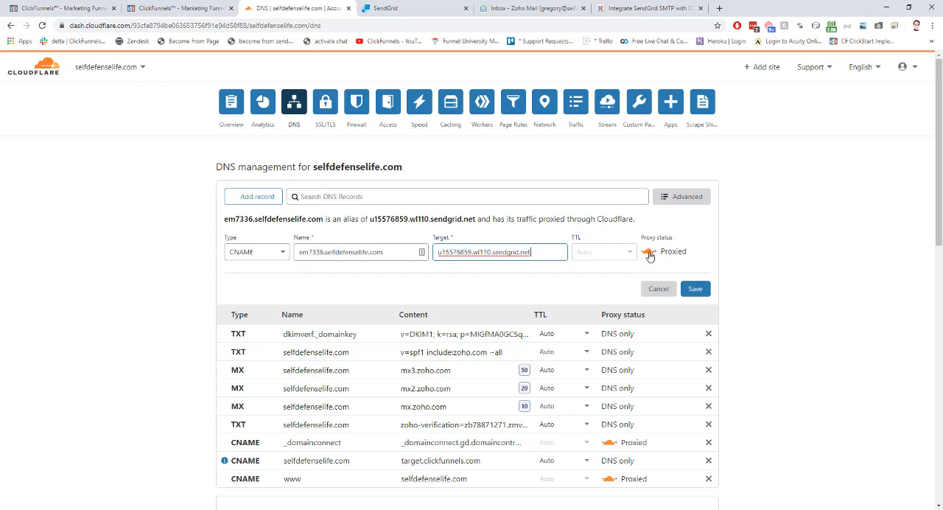
click(647, 251)
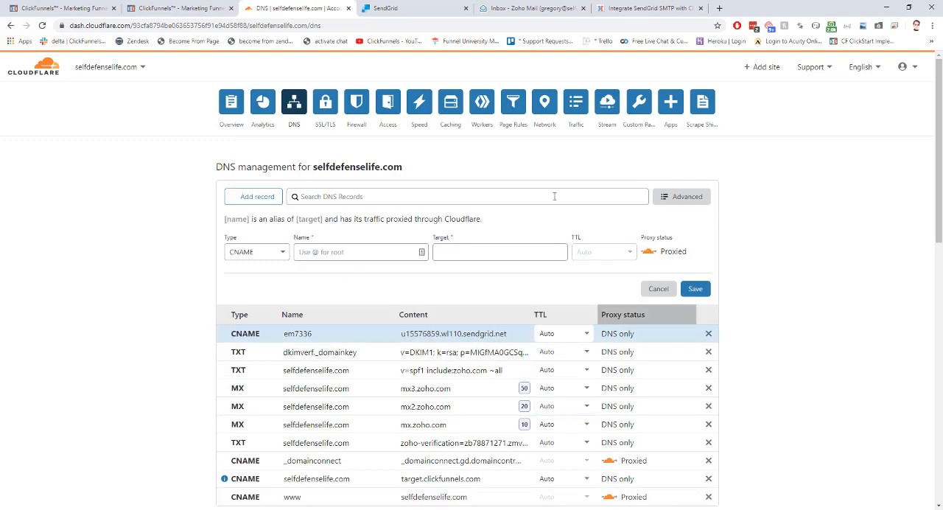
- Copy the s1._domainkey and s2._domainkey records from SendGrid into Cloudflare, both DNS only
click(413, 9)
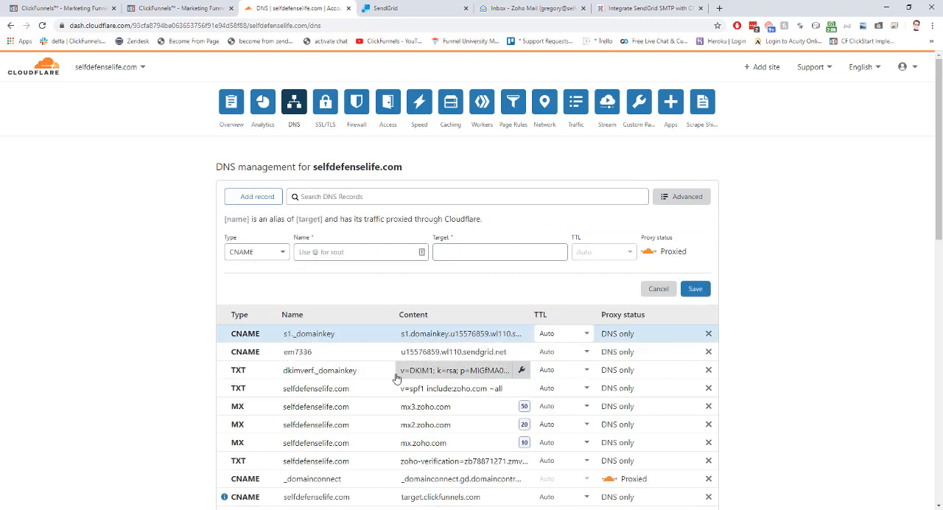
click(415, 8)
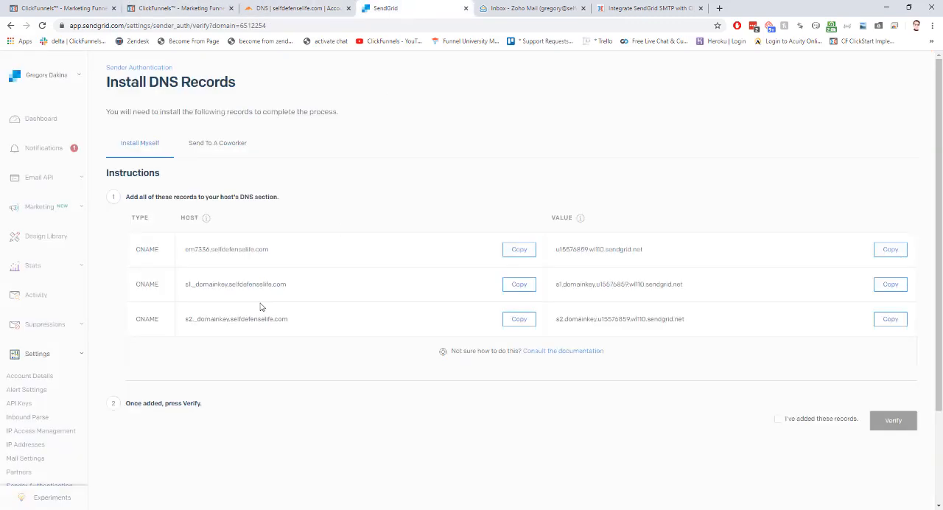
mouse_move(515, 339)
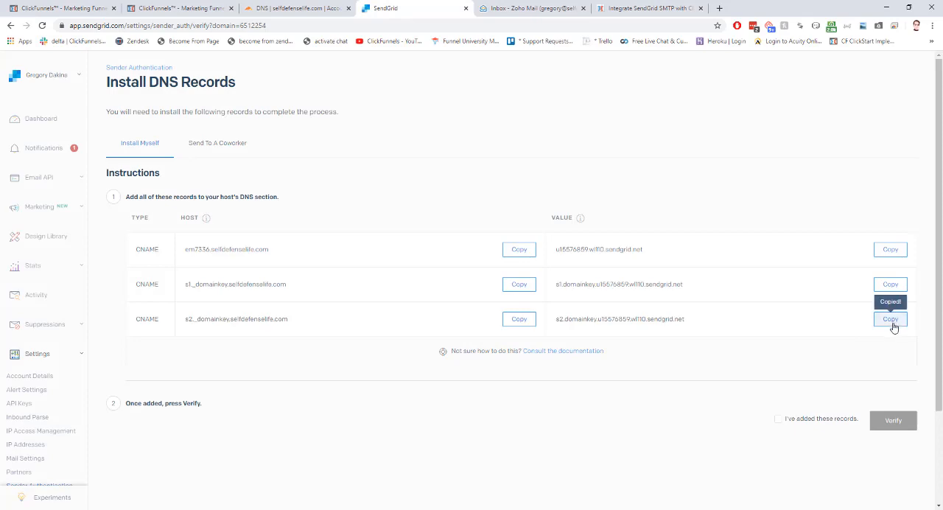
click(298, 8)
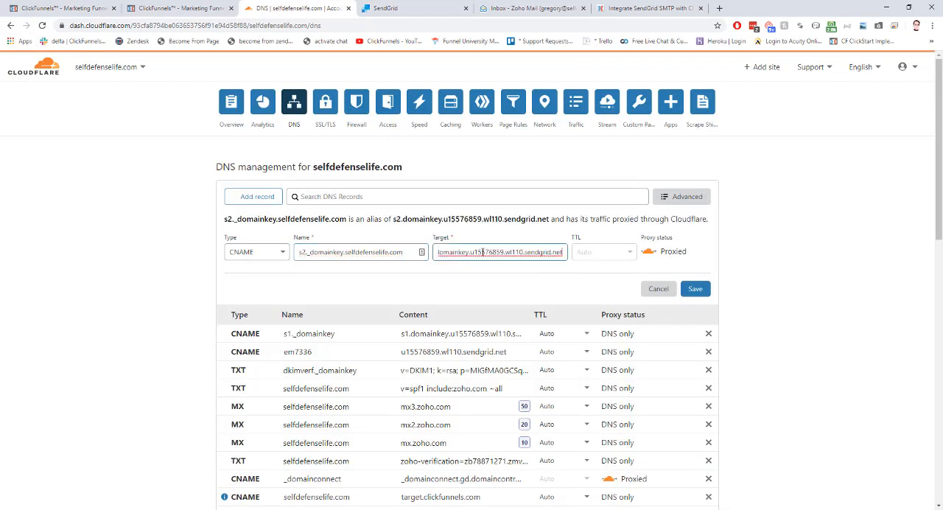
click(669, 251)
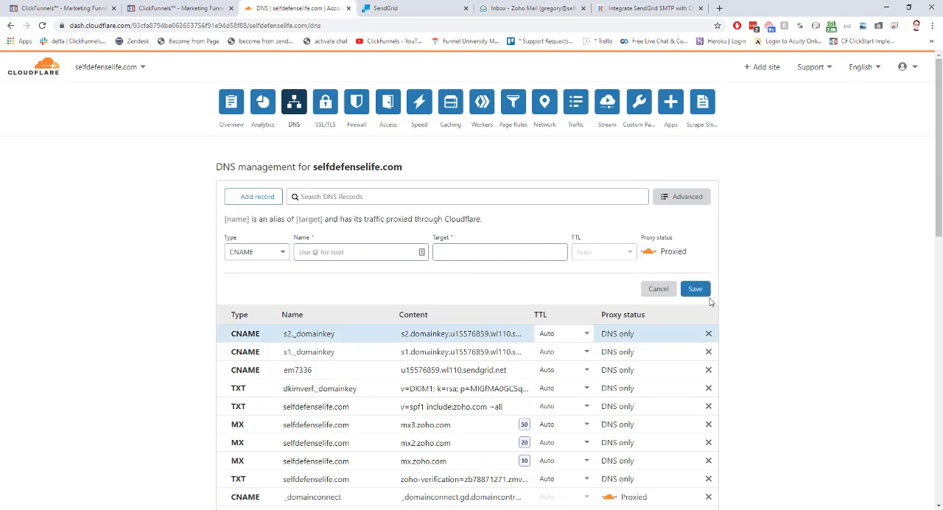
mouse_move(555, 313)
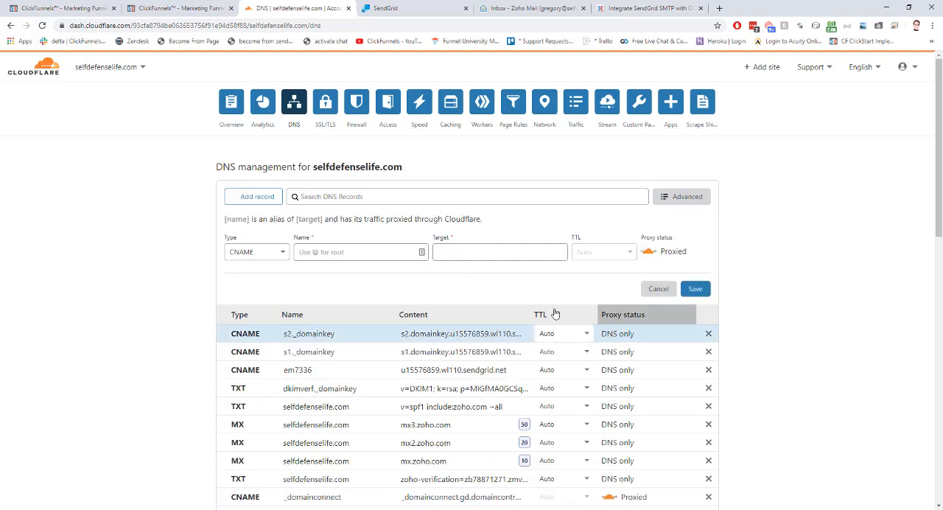
- Confirm the records are added, verify selfdefenselife.com, and return to the Sender Authentication overview
click(462, 369)
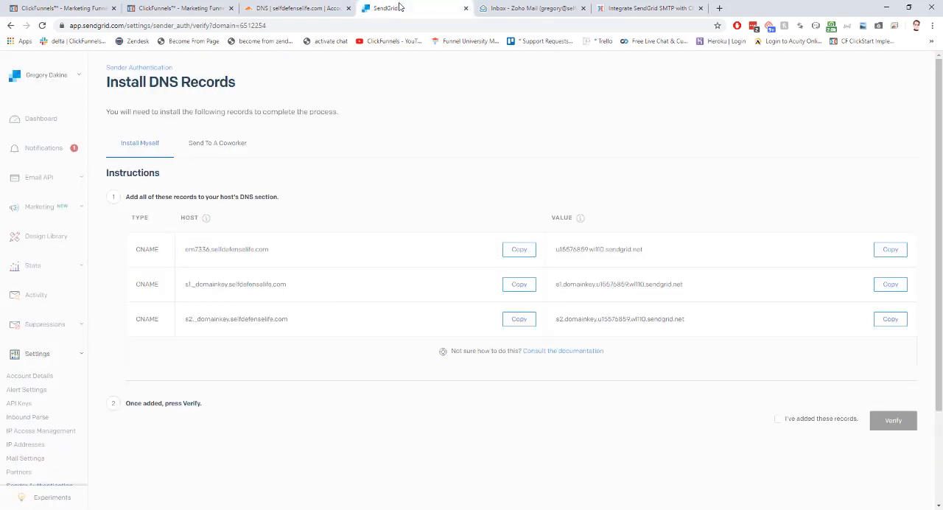
click(777, 418)
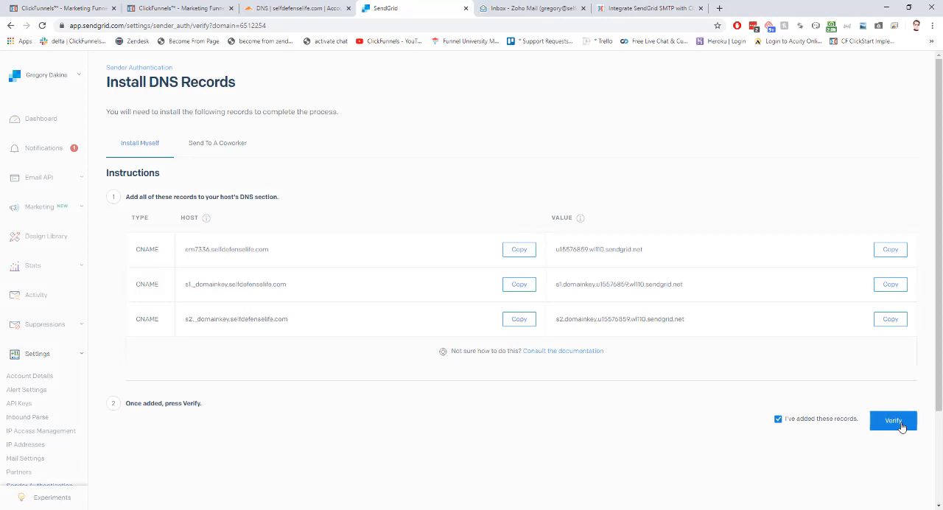
mouse_move(895, 433)
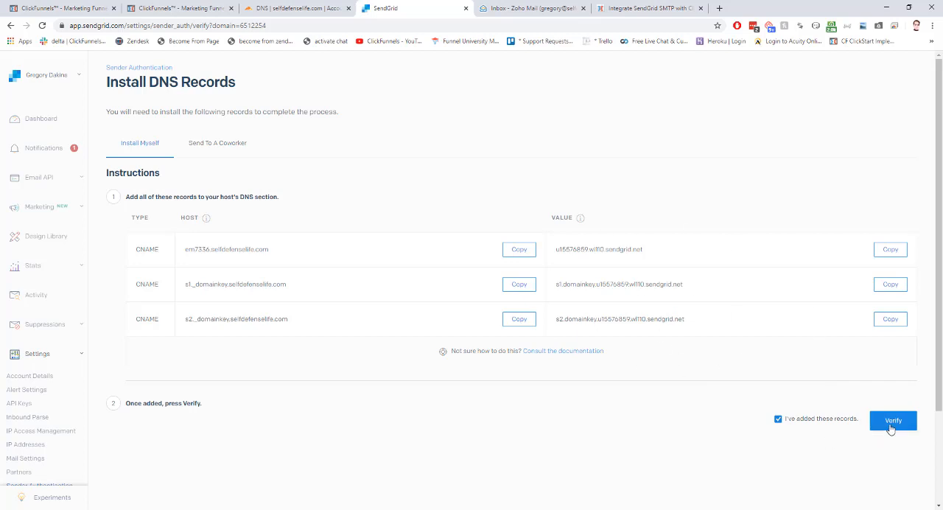
click(892, 420)
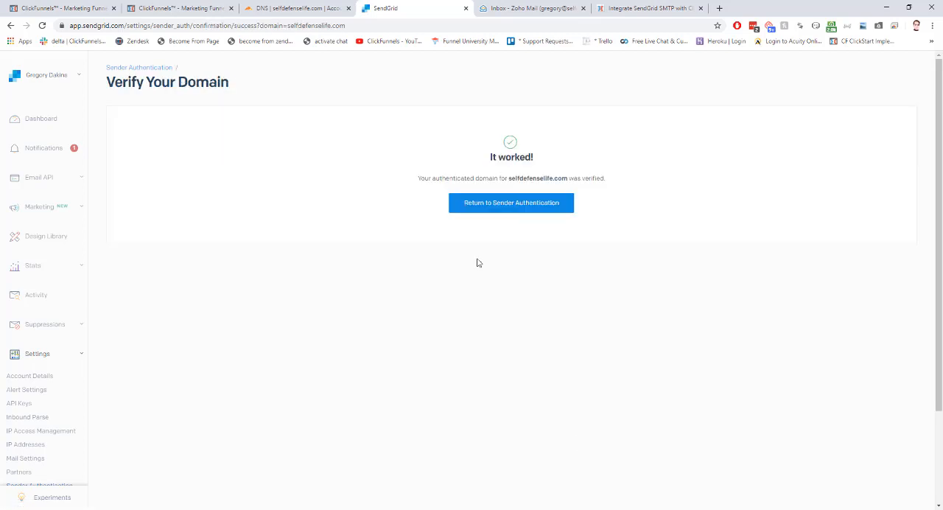
mouse_move(420, 136)
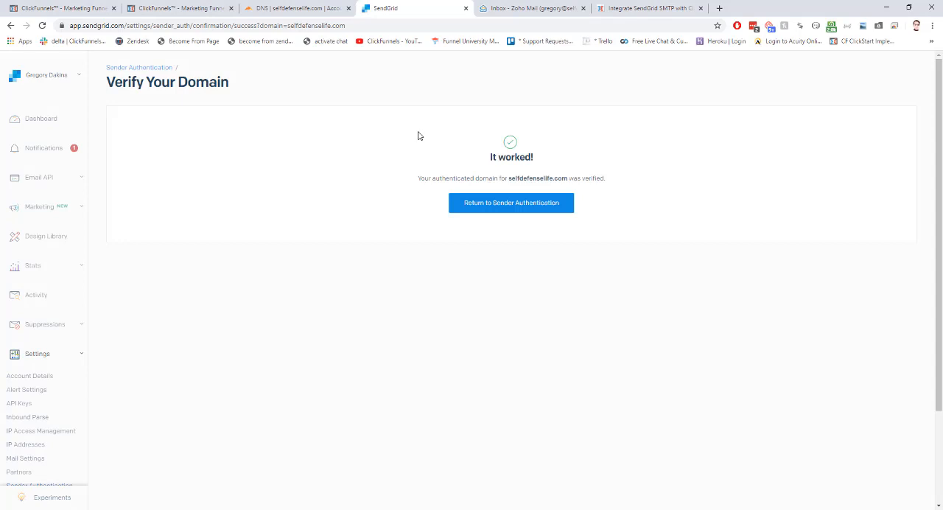
click(510, 203)
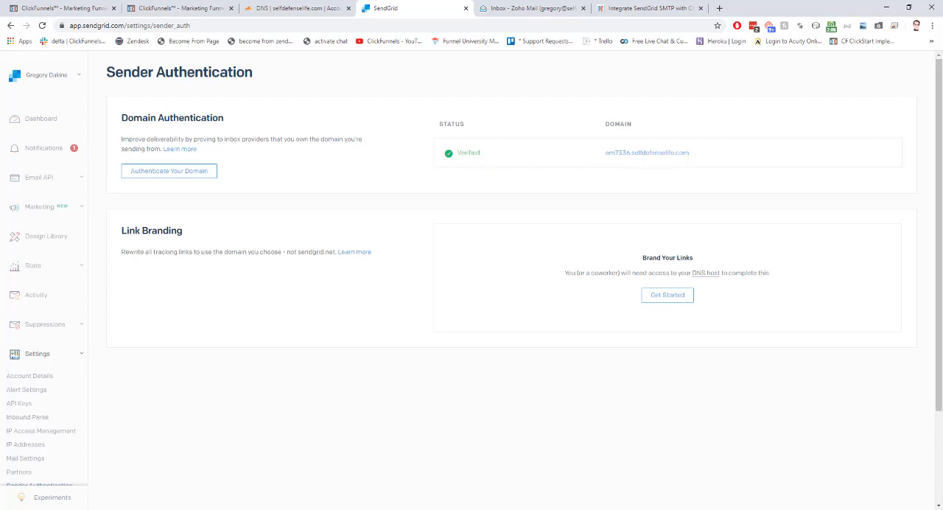
mouse_move(811, 450)
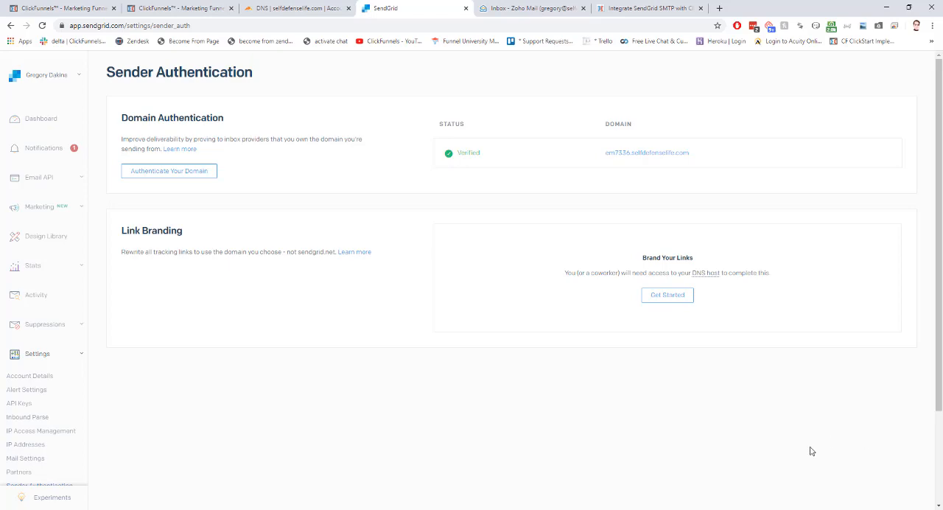
mouse_move(63, 44)
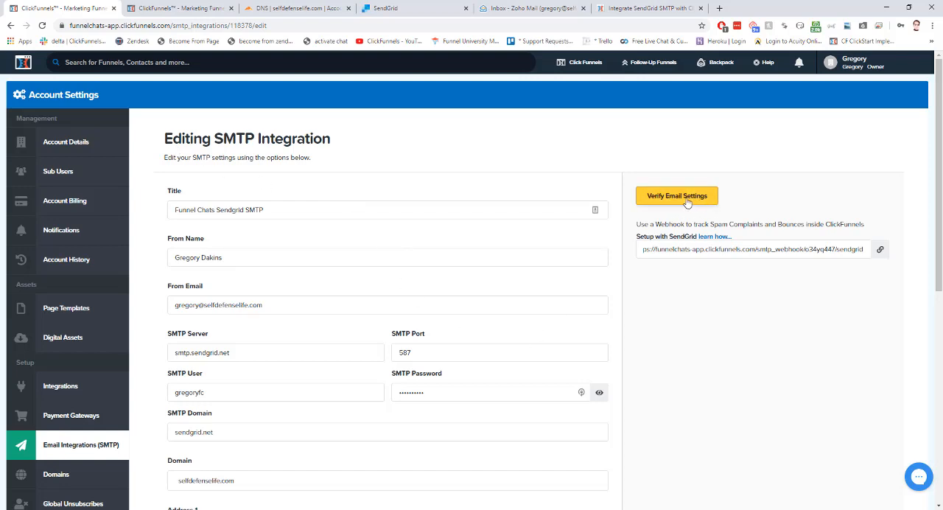
- Verify the SendGrid SMTP email settings and check Gmail for the test email
click(675, 196)
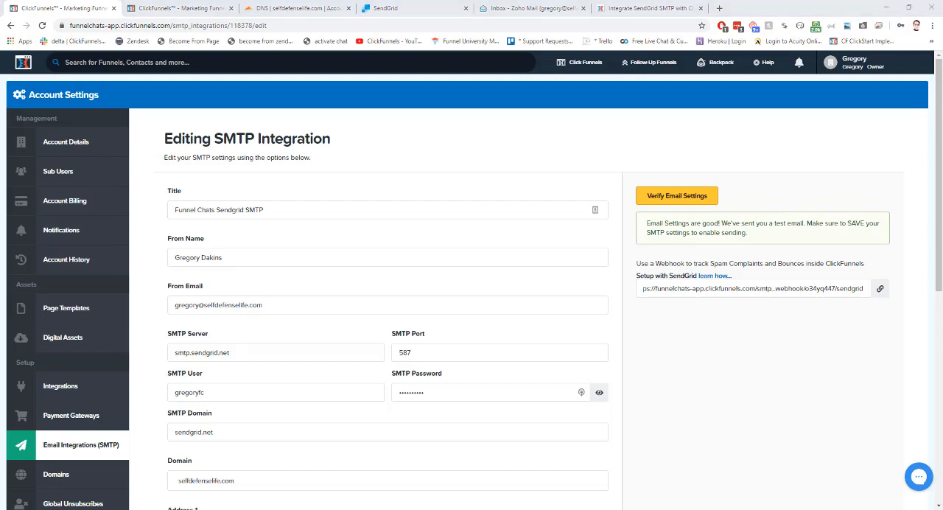
click(455, 8)
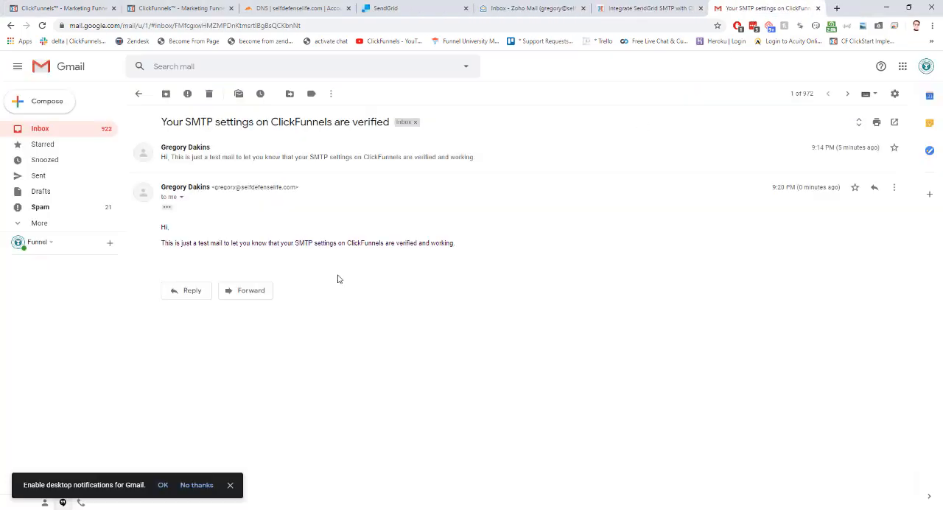
mouse_move(176, 195)
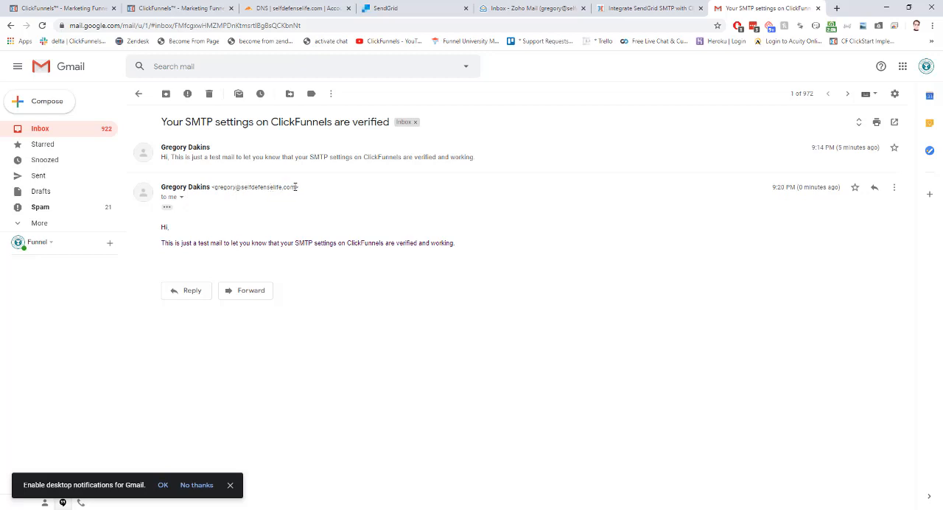
double_click(257, 186)
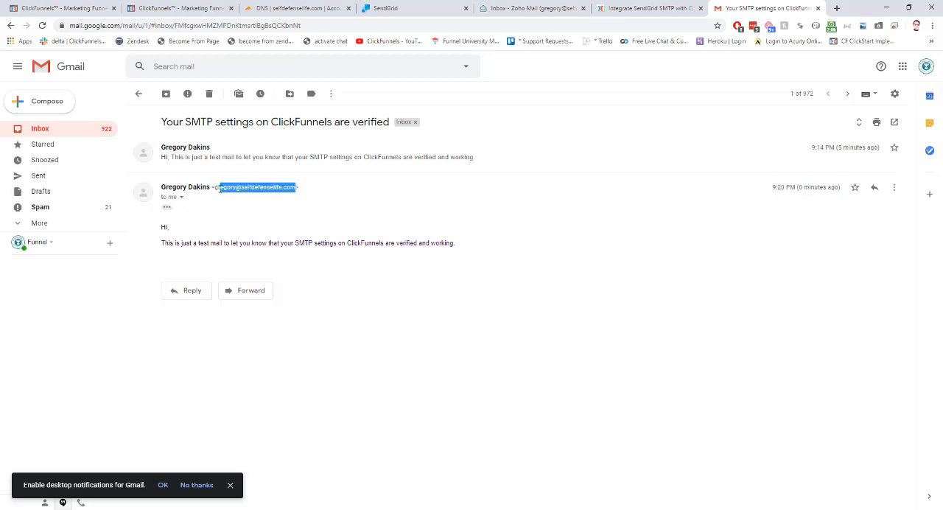
click(182, 198)
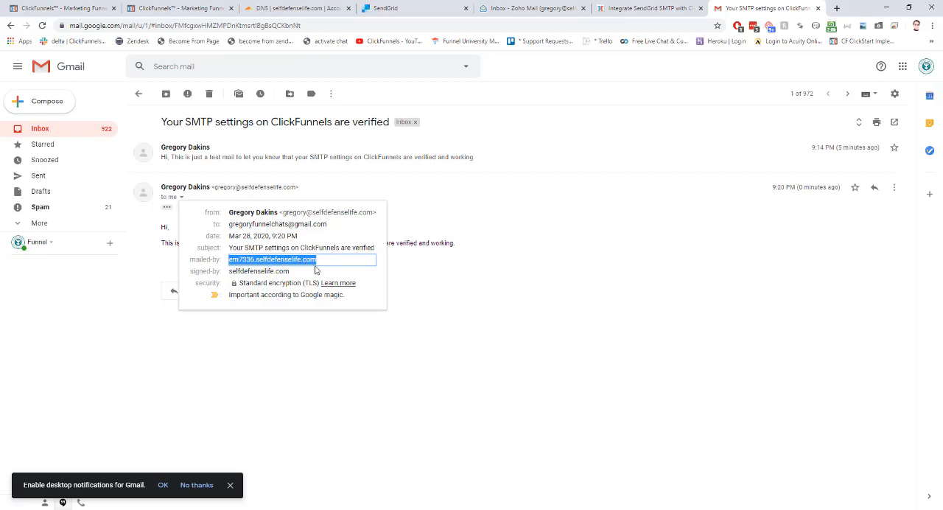
mouse_move(335, 270)
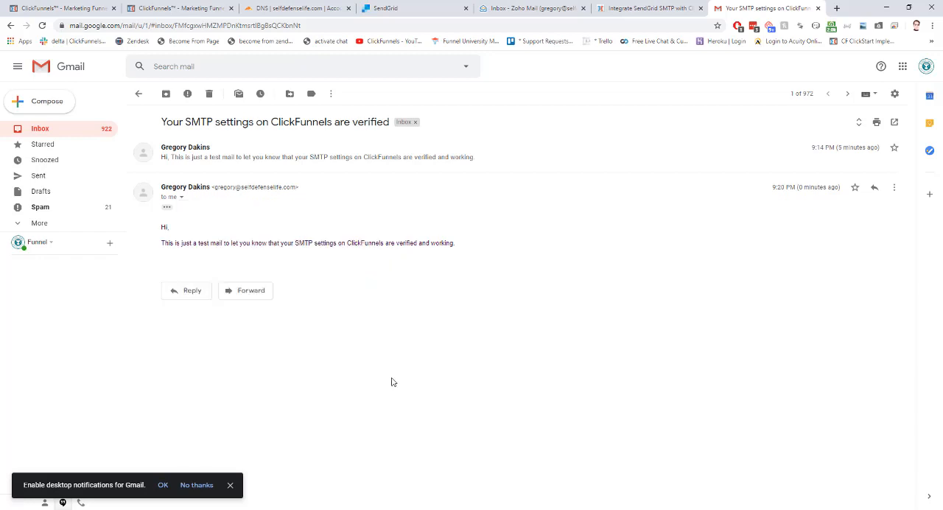
mouse_move(197, 198)
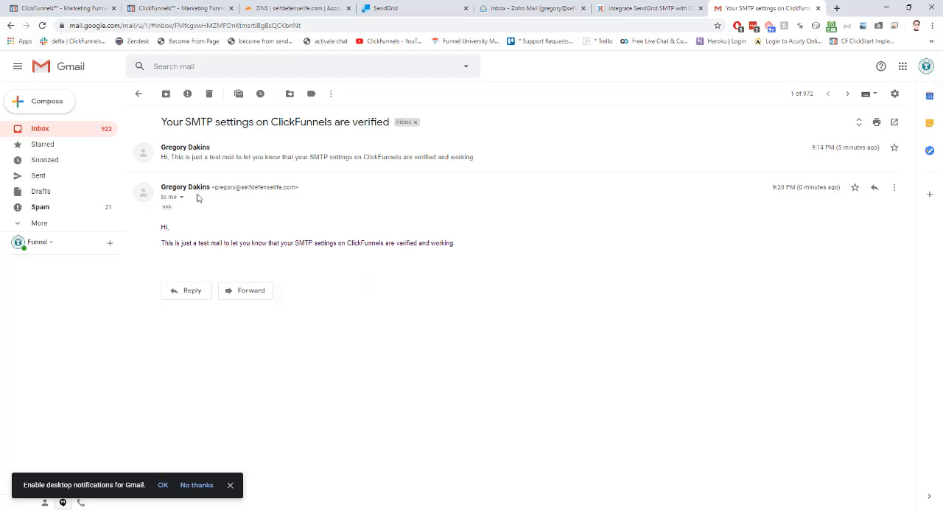
mouse_move(237, 202)
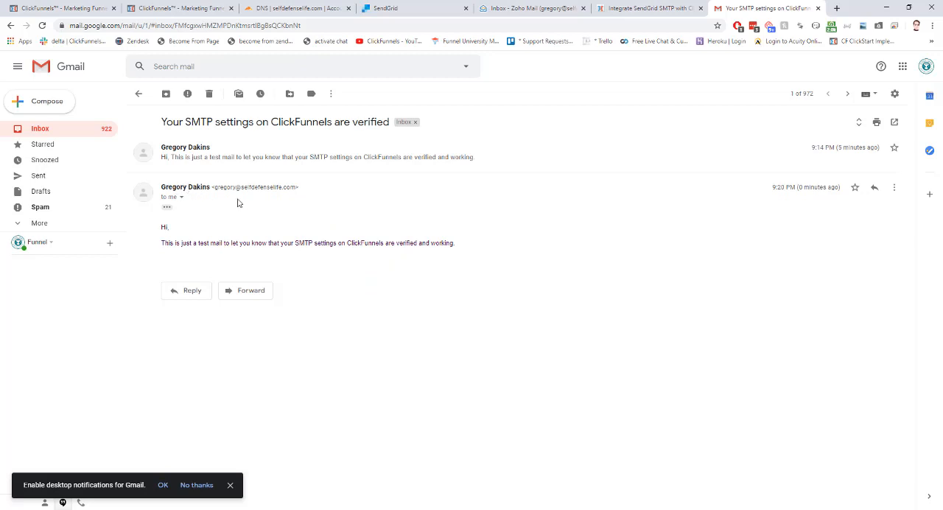
mouse_move(235, 212)
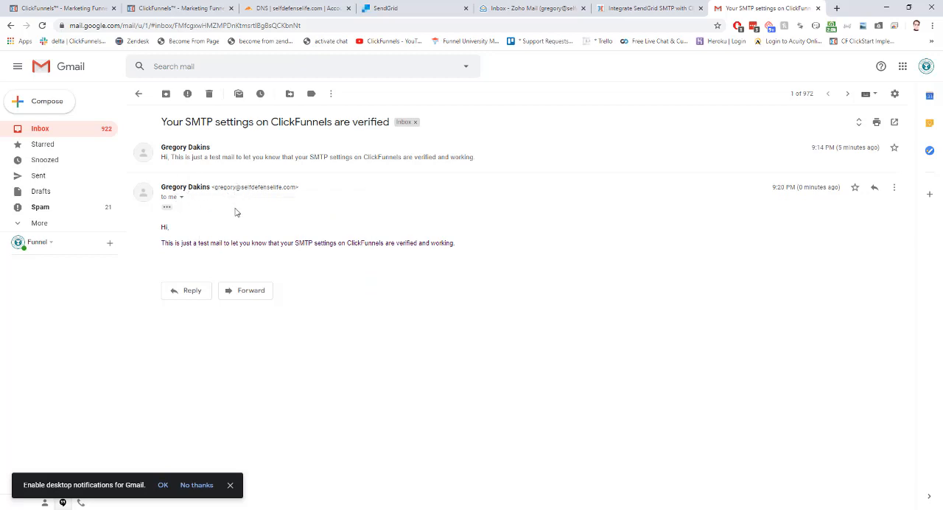
mouse_move(187, 301)
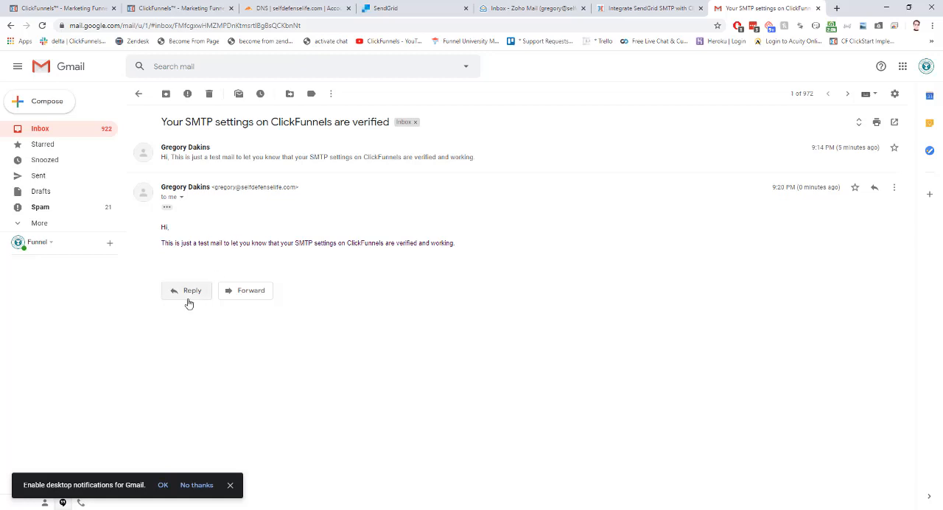
- Reply 'testing replay' to the SMTP-verified test email in Gmail
click(186, 289)
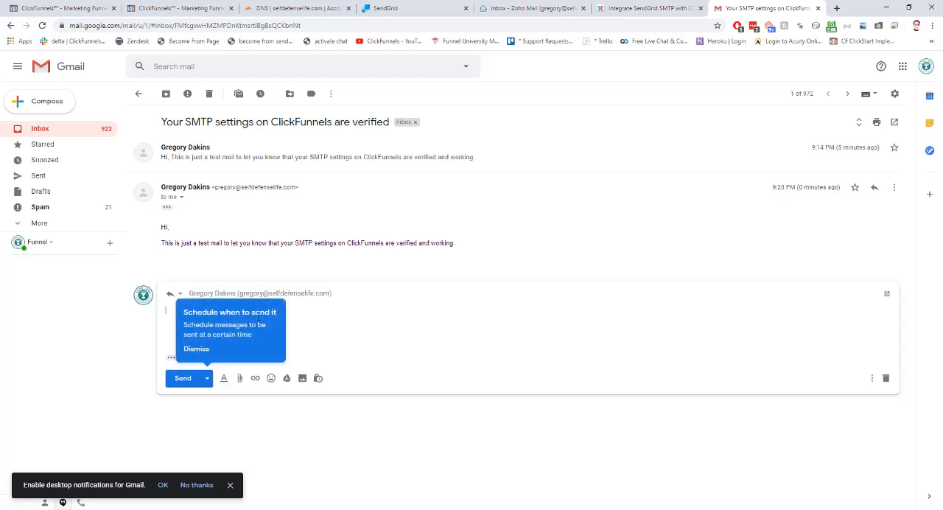
text(test)
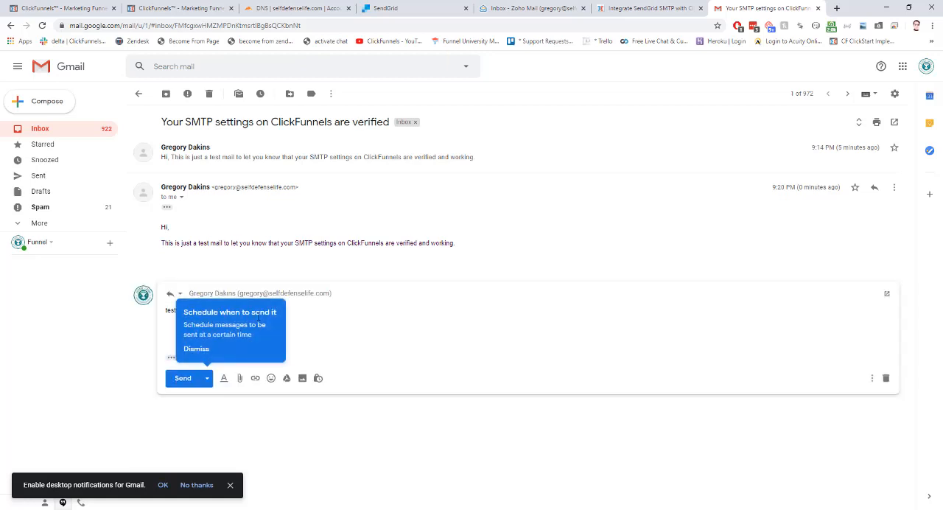
mouse_move(439, 356)
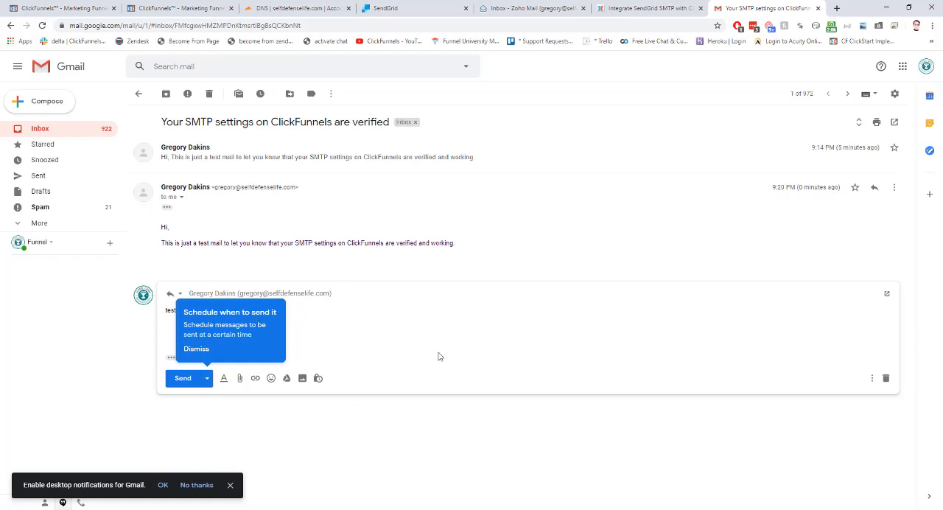
text(testing replay)
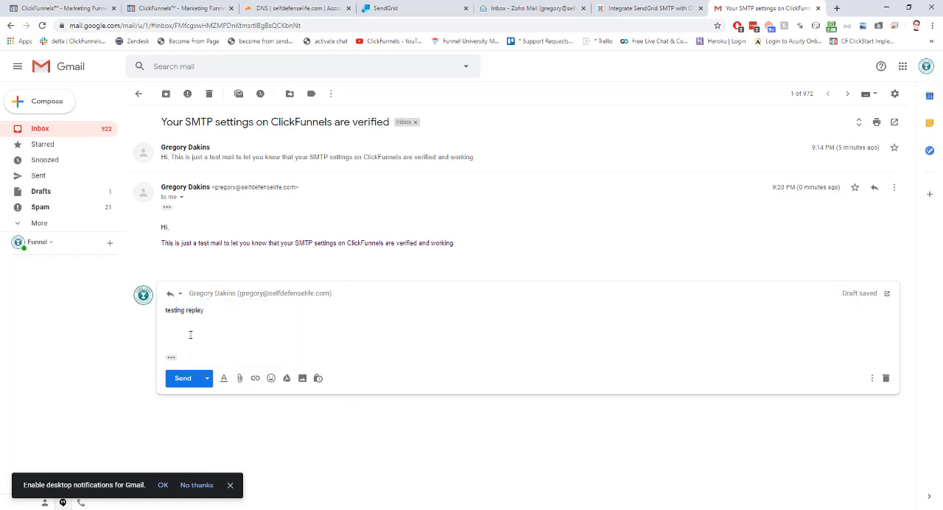
click(182, 378)
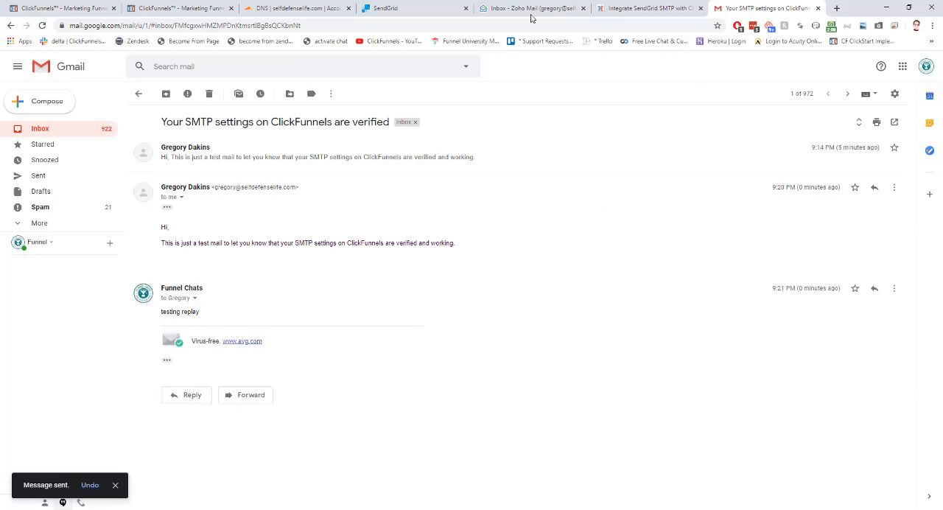
- Open the 'Re: Your SMTP settings on ClickFunnels are verified' reply in Zoho Mail
click(531, 8)
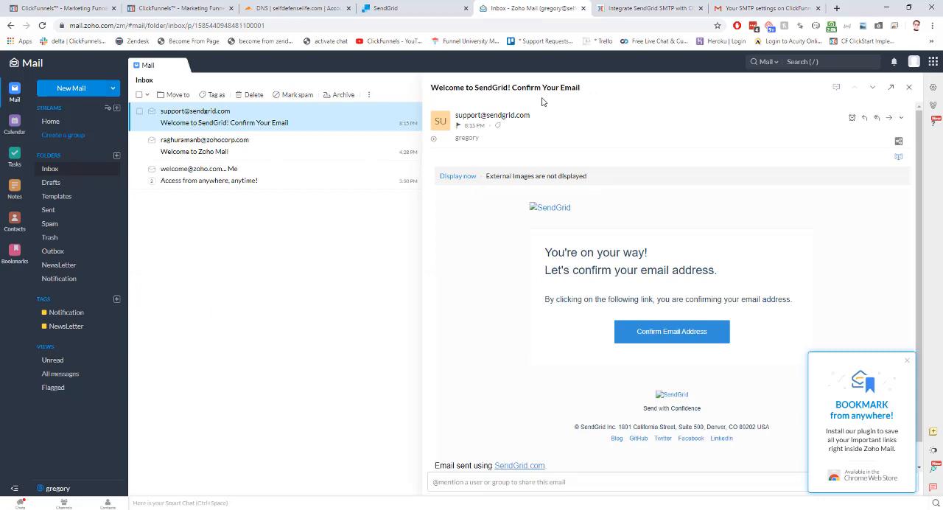
mouse_move(278, 226)
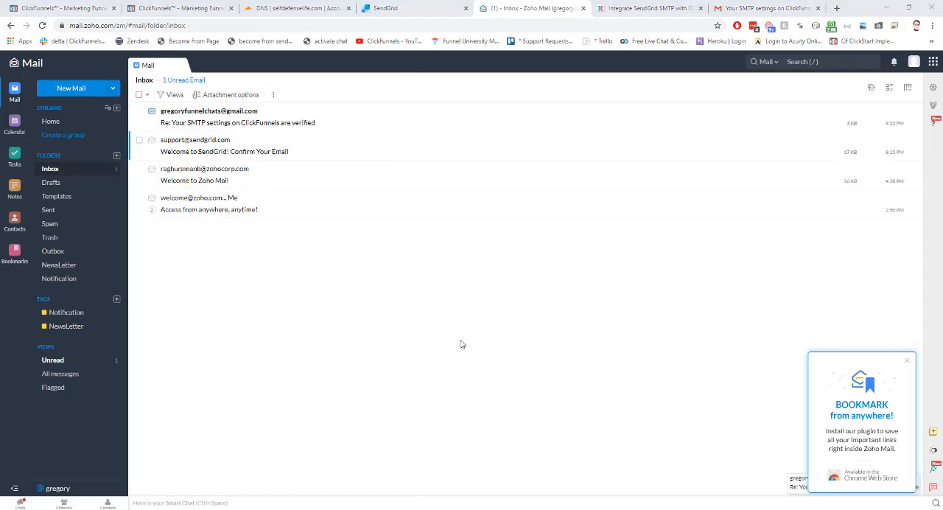
click(237, 116)
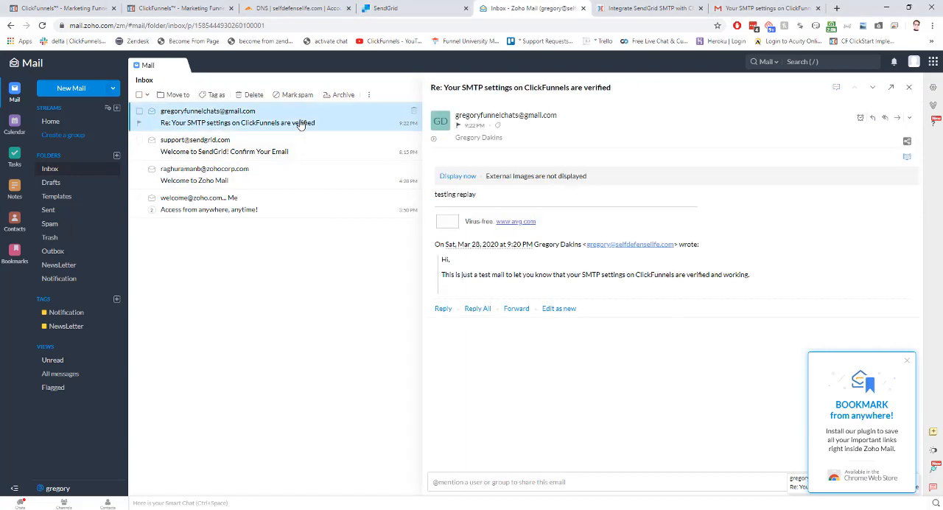